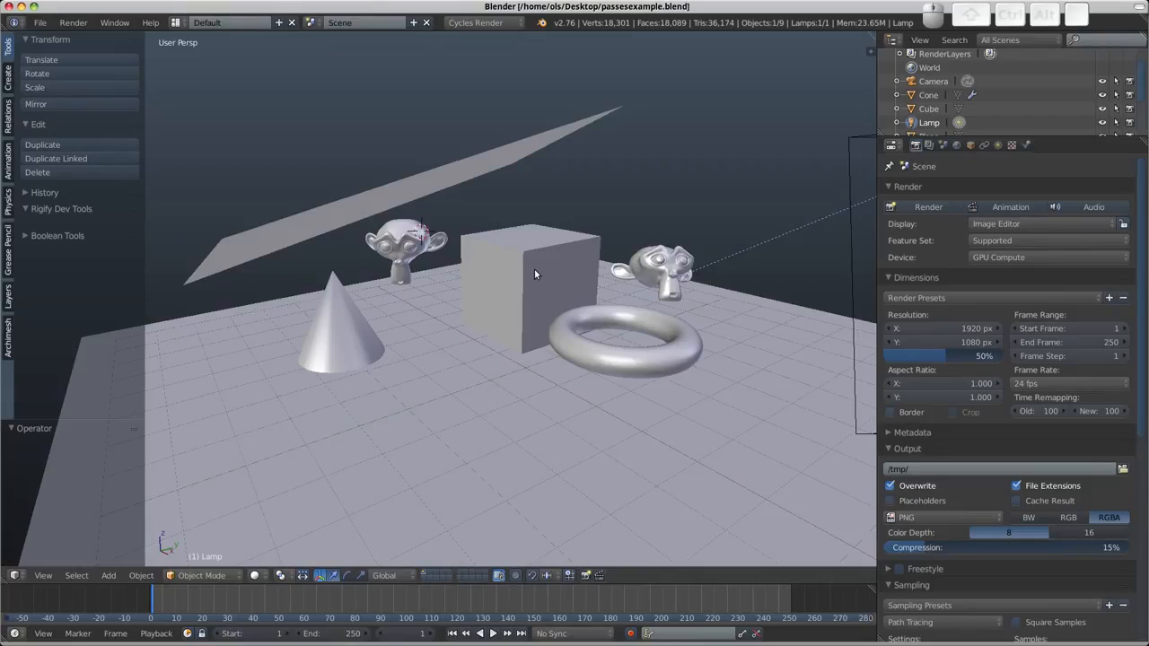
mouse_move(511, 287)
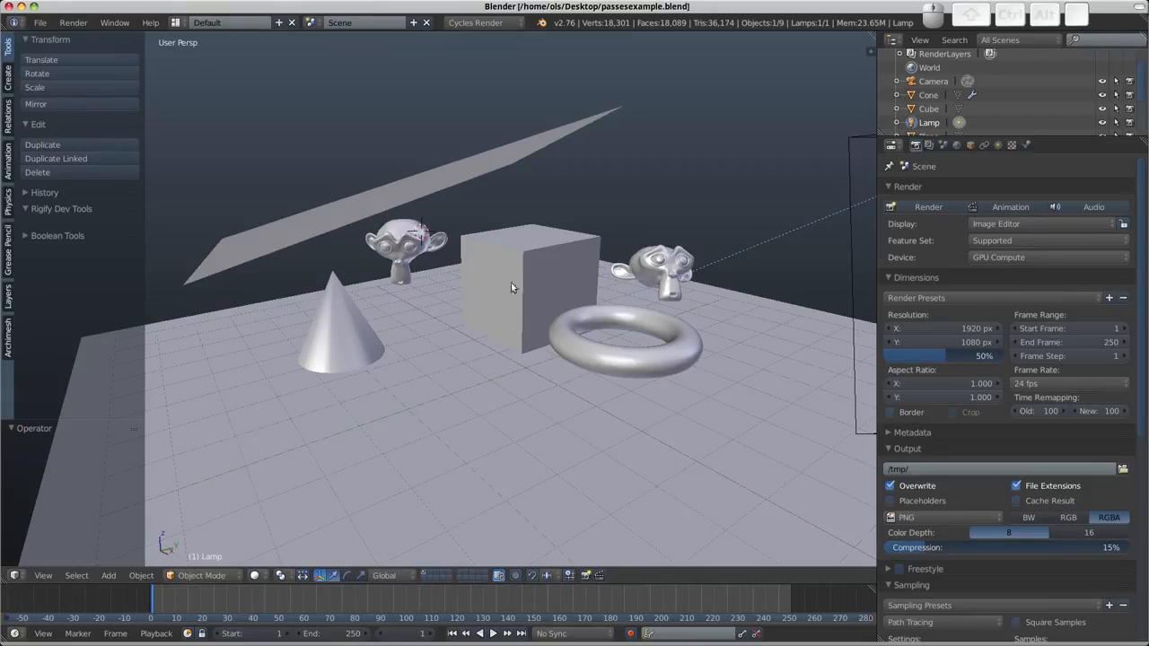
mouse_move(489, 205)
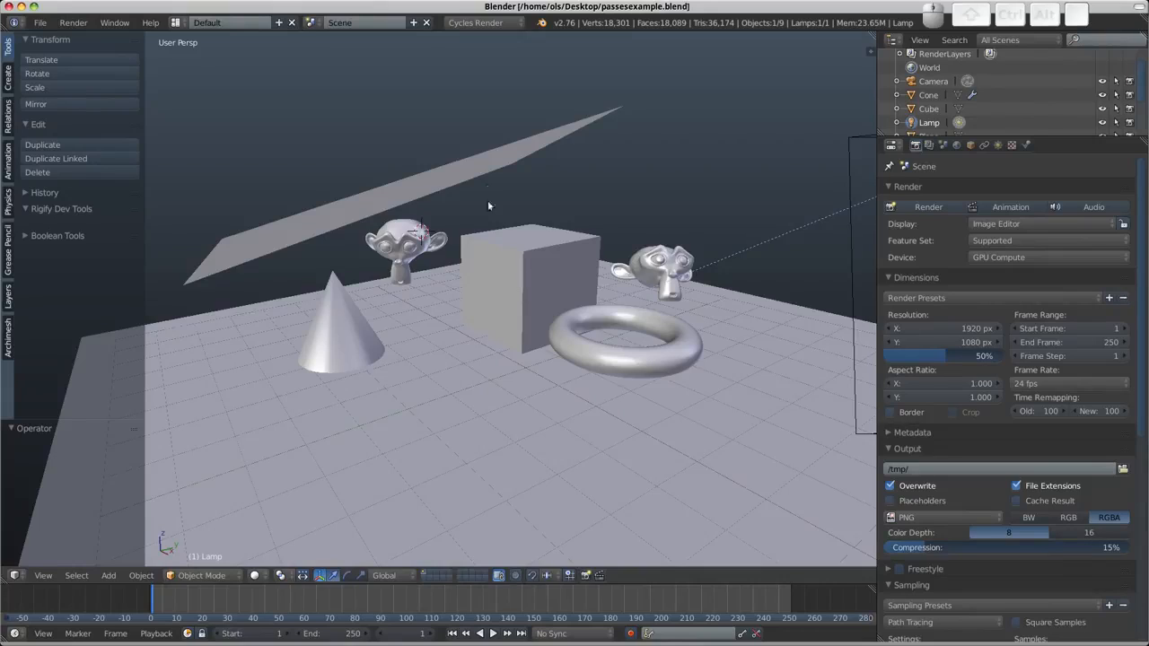
- Show the Render Layers properties with the Layer and Passes panels
click(476, 22)
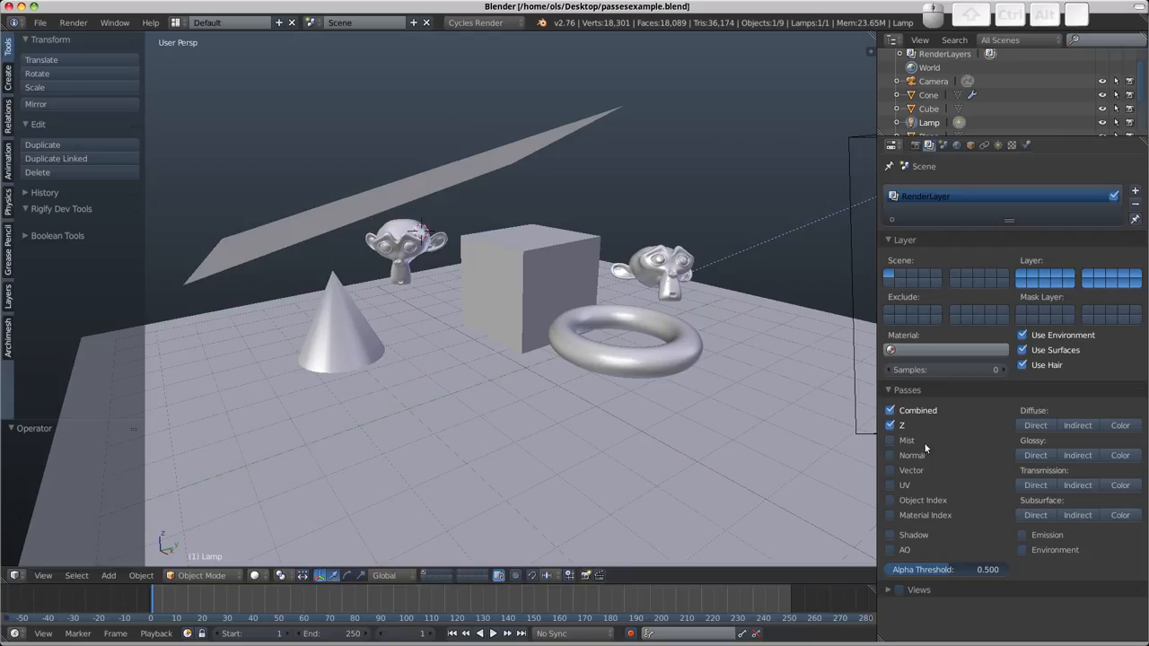
- Render the current frame with F12 and view the Render Result with Combined and Z passes
key(F12)
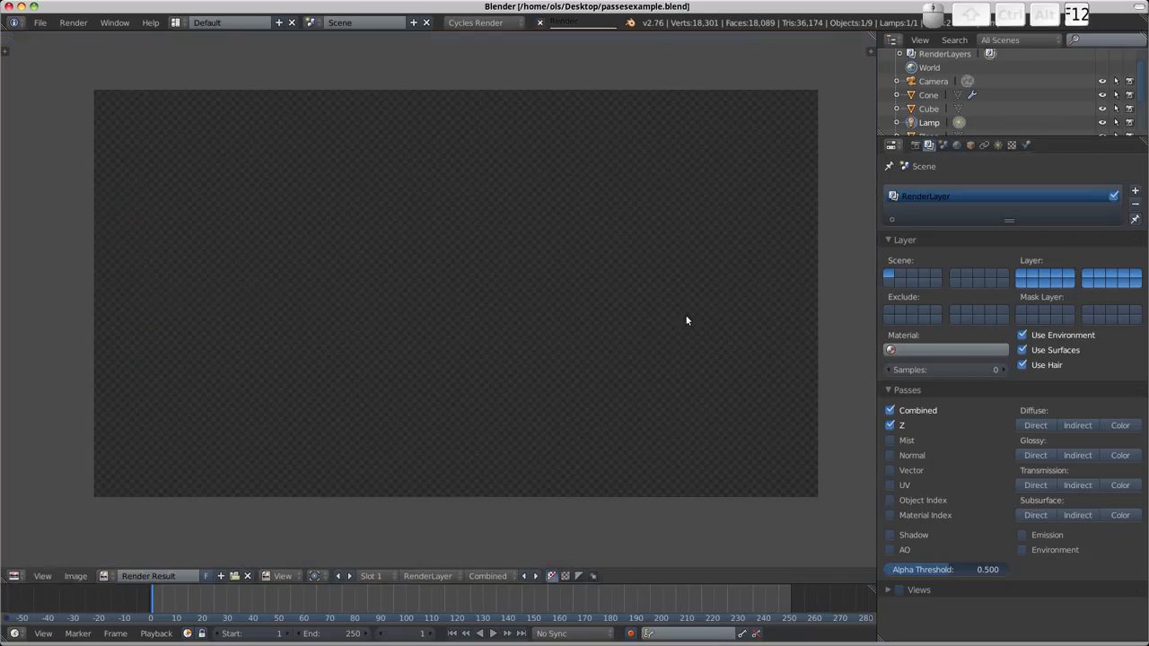
key(F12)
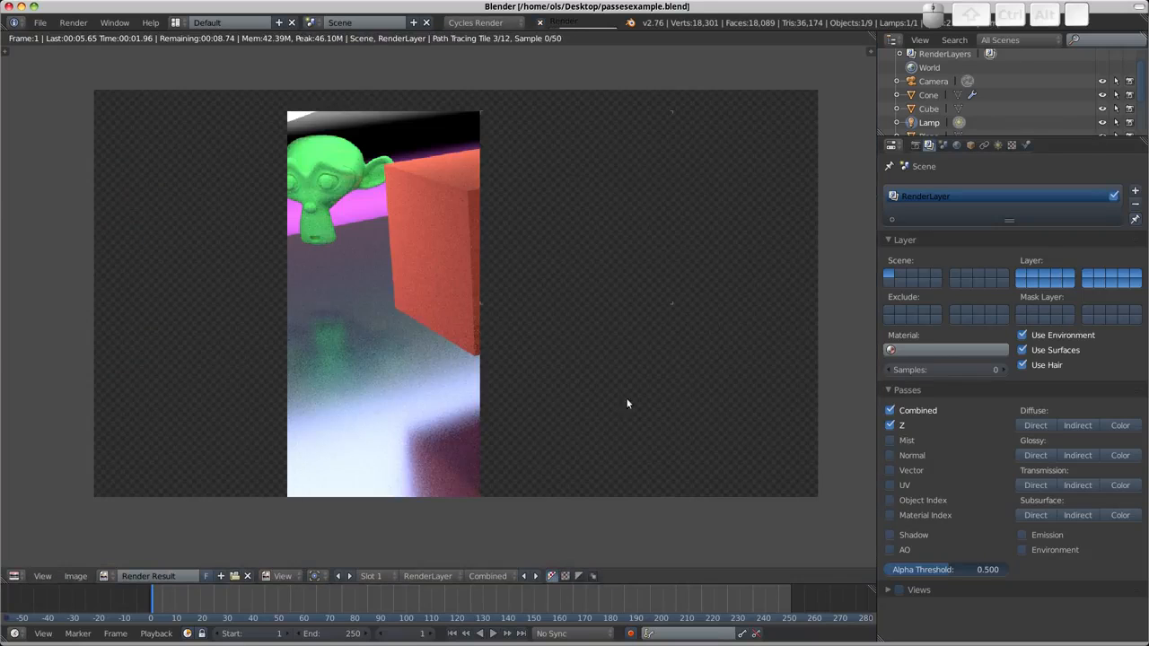
click(487, 576)
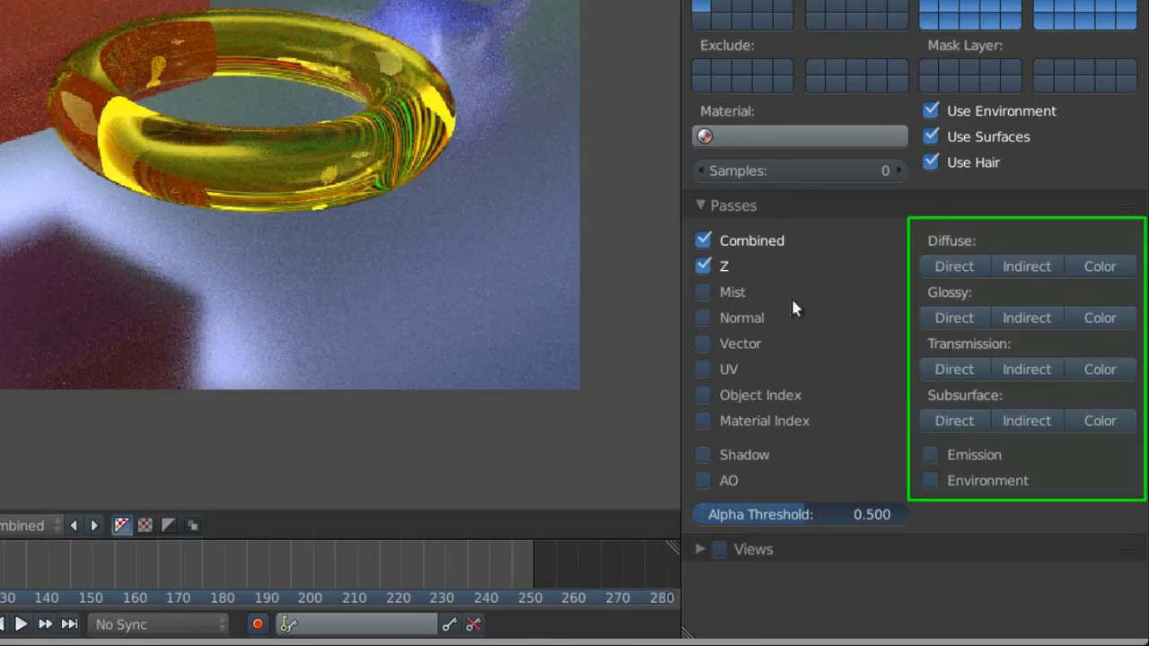
- Review the Diffuse, Glossy, Transmission and Subsurface pass options, then return to the 3D viewport
click(953, 266)
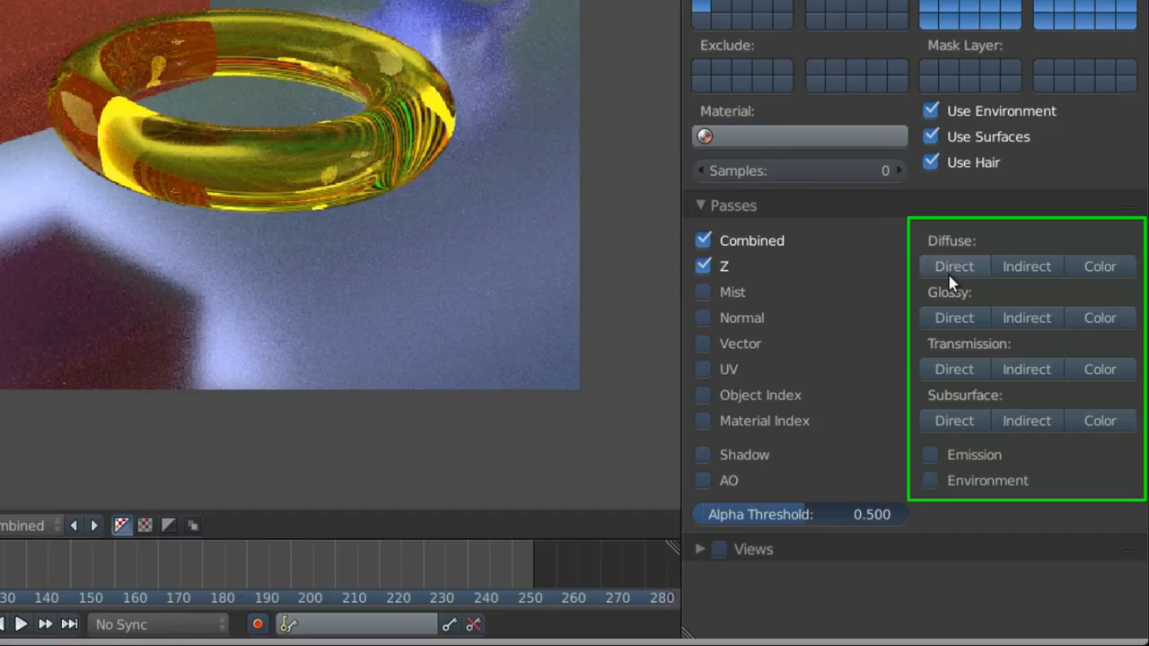
mouse_move(1099, 266)
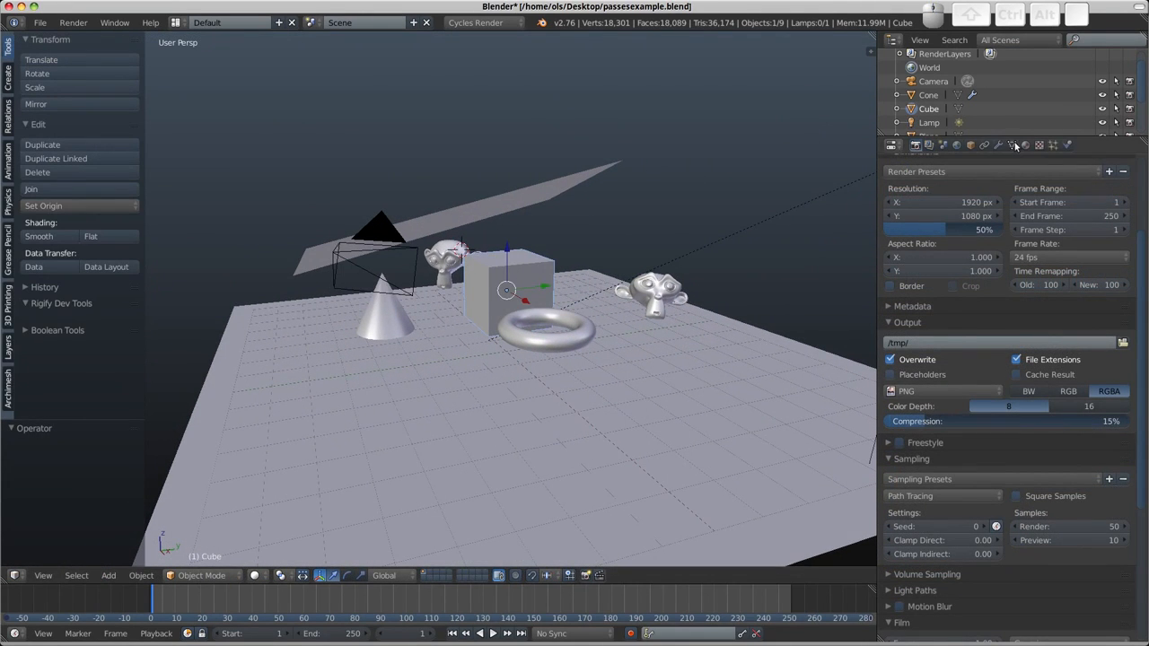
- Check the emission plane's material, then enable Direct, Indirect and Color passes for every light component
click(1025, 144)
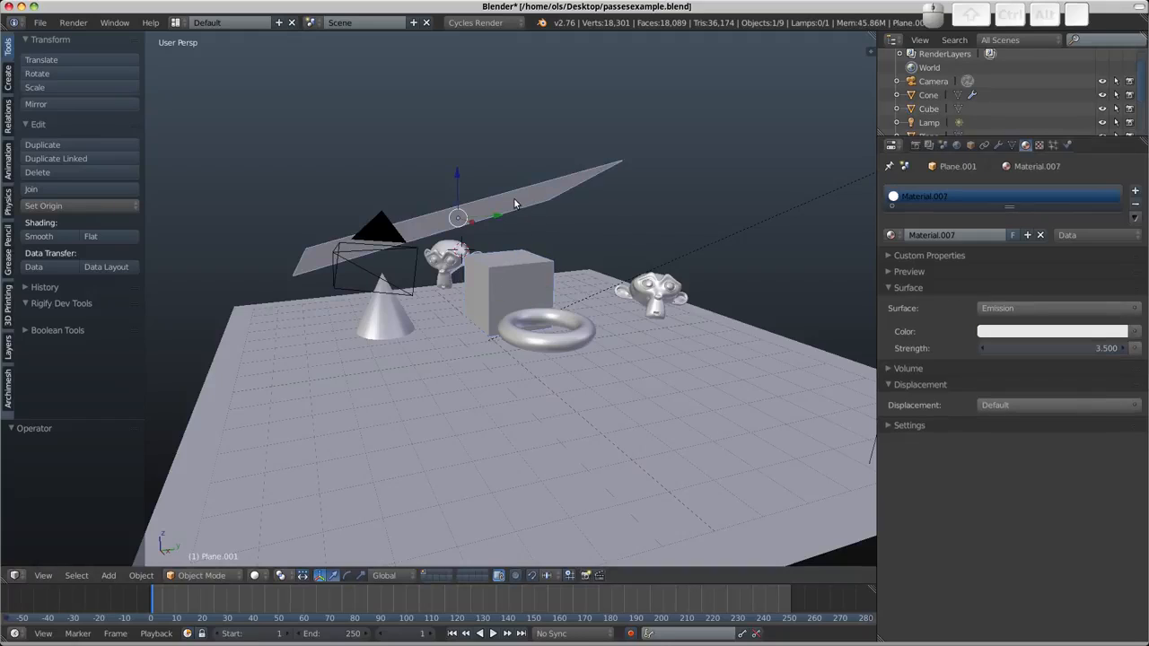
click(544, 328)
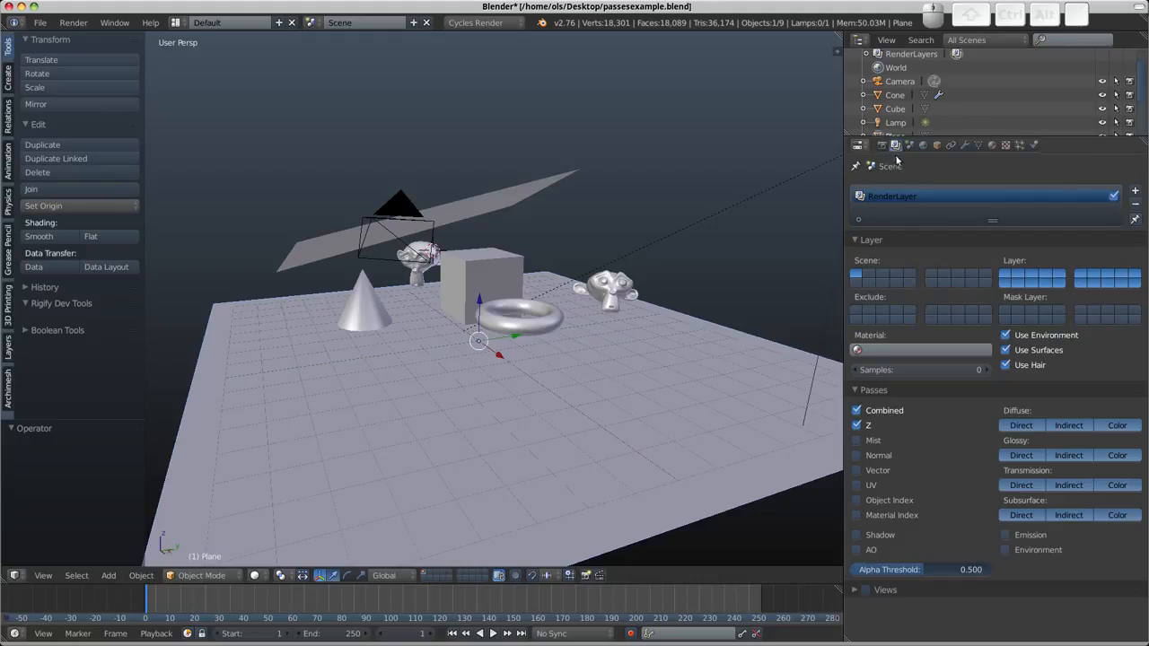
mouse_move(888, 162)
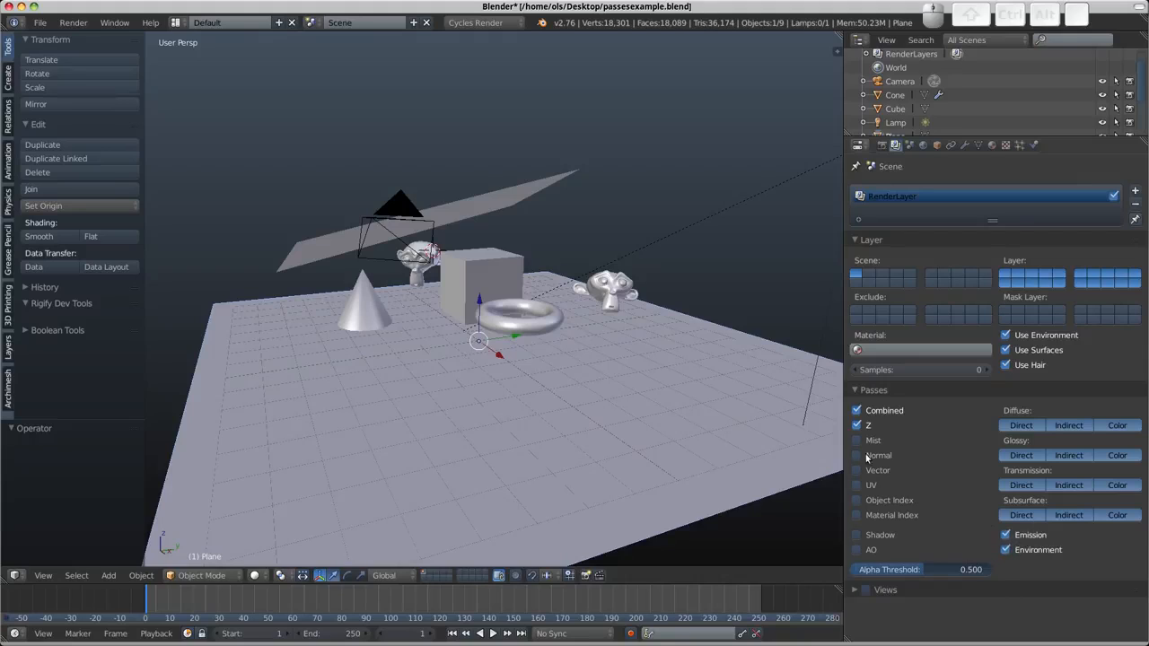
- Enable Normal, Emission and Environment passes, re-render, and browse the Render Result pass list
click(856, 455)
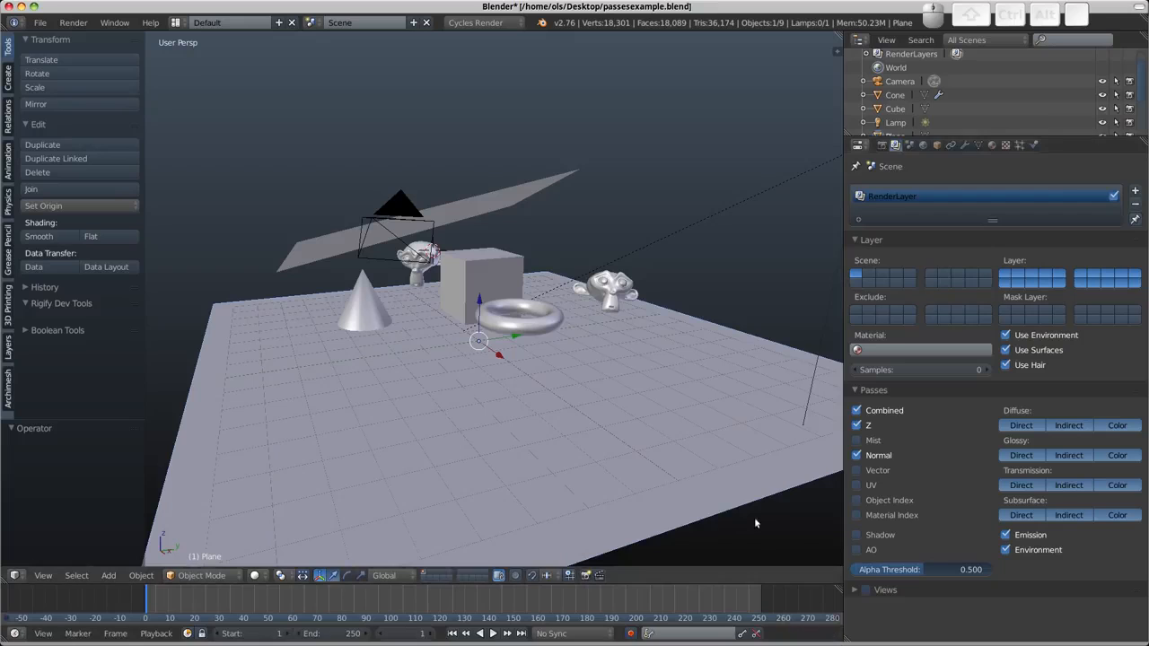
key(F12)
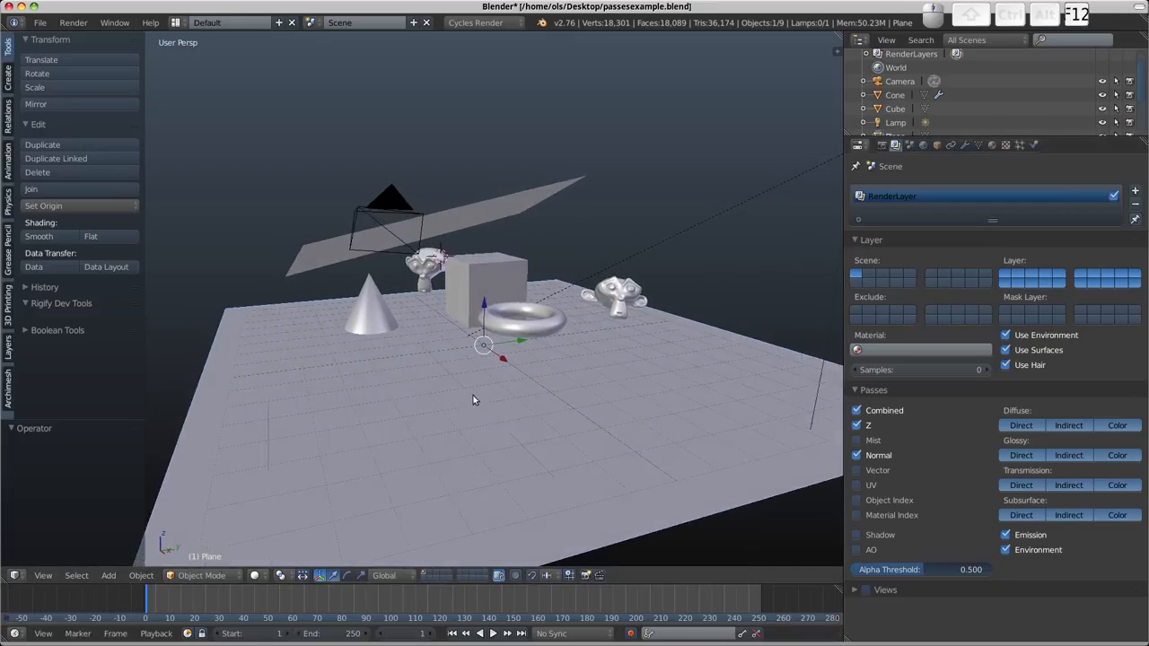
key(F12)
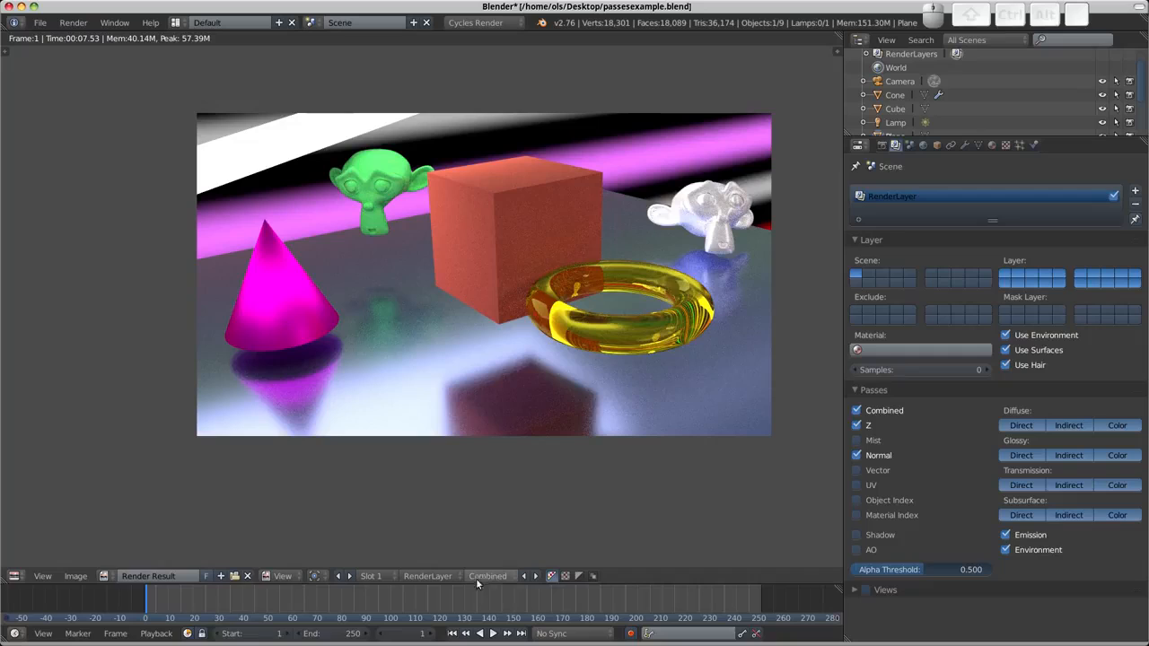
click(487, 576)
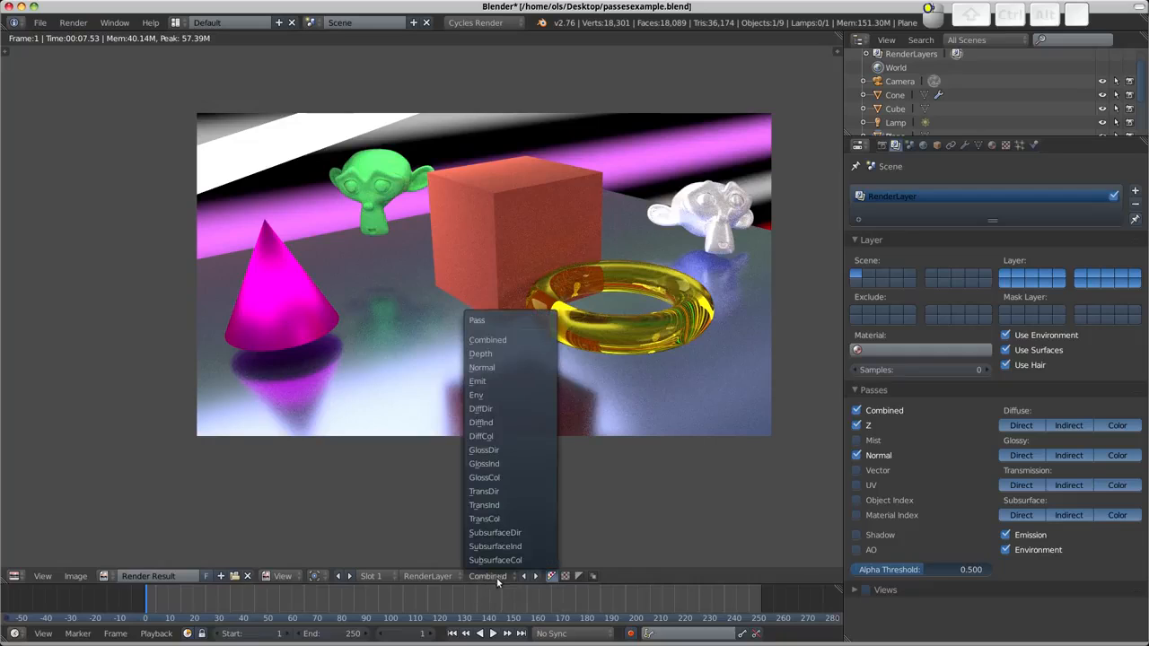
mouse_move(483, 504)
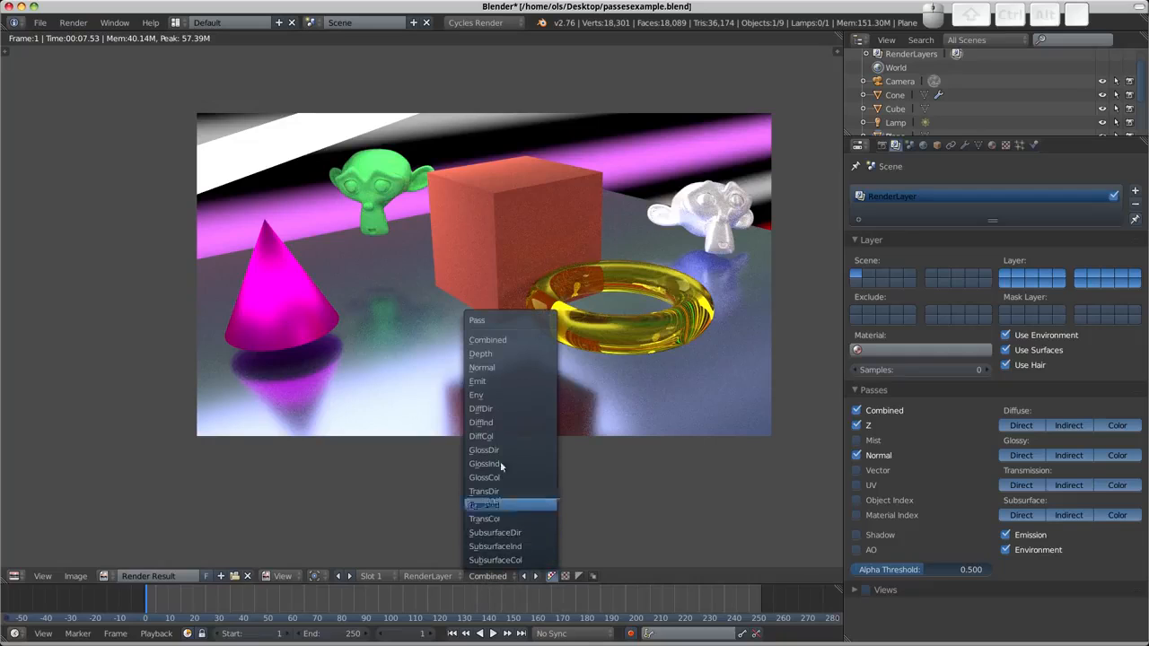
mouse_move(483, 464)
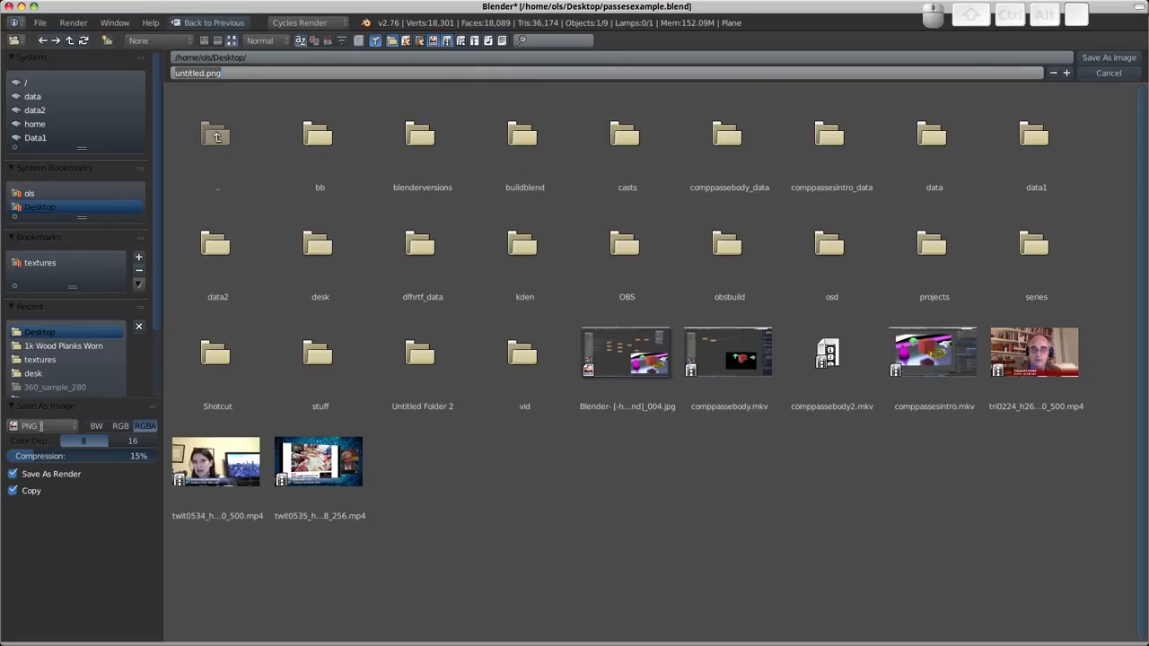
- Save the render as an OpenEXR MultiLayer file named render.exr on the Desktop
click(30, 426)
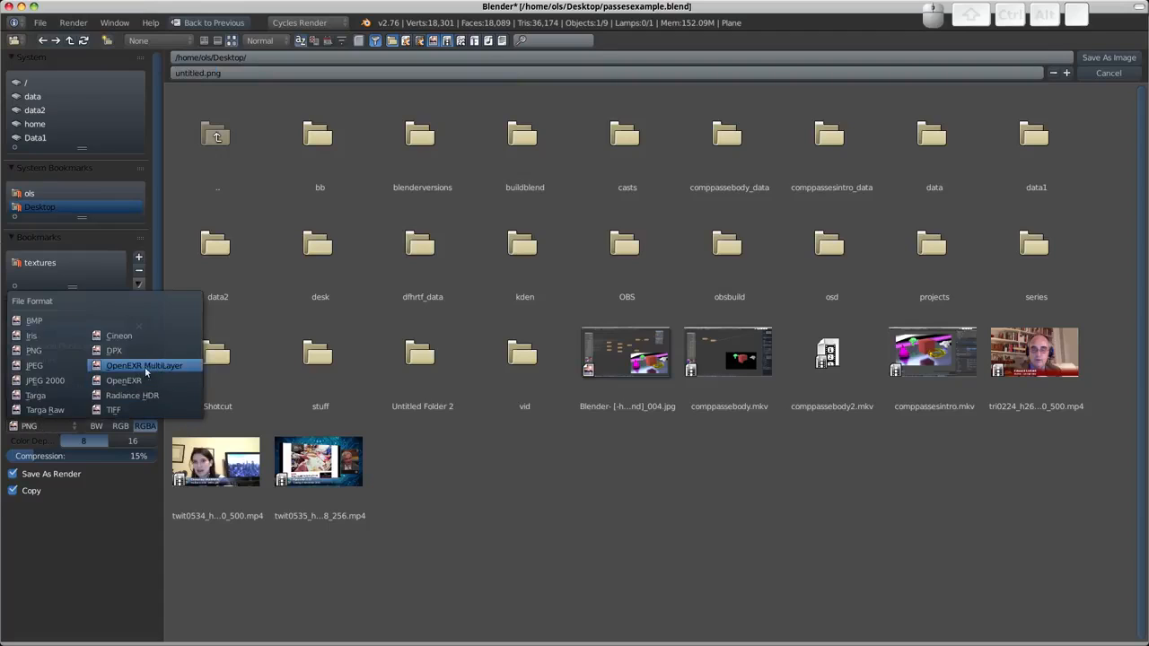
click(144, 365)
text(render.exr)
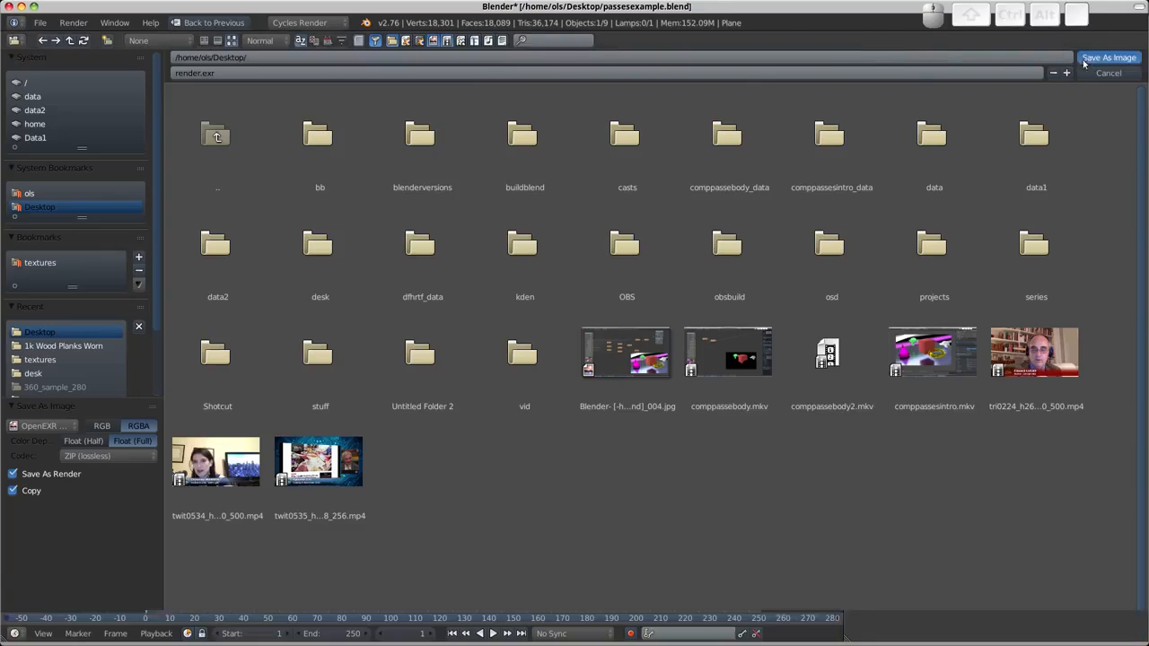
click(1108, 57)
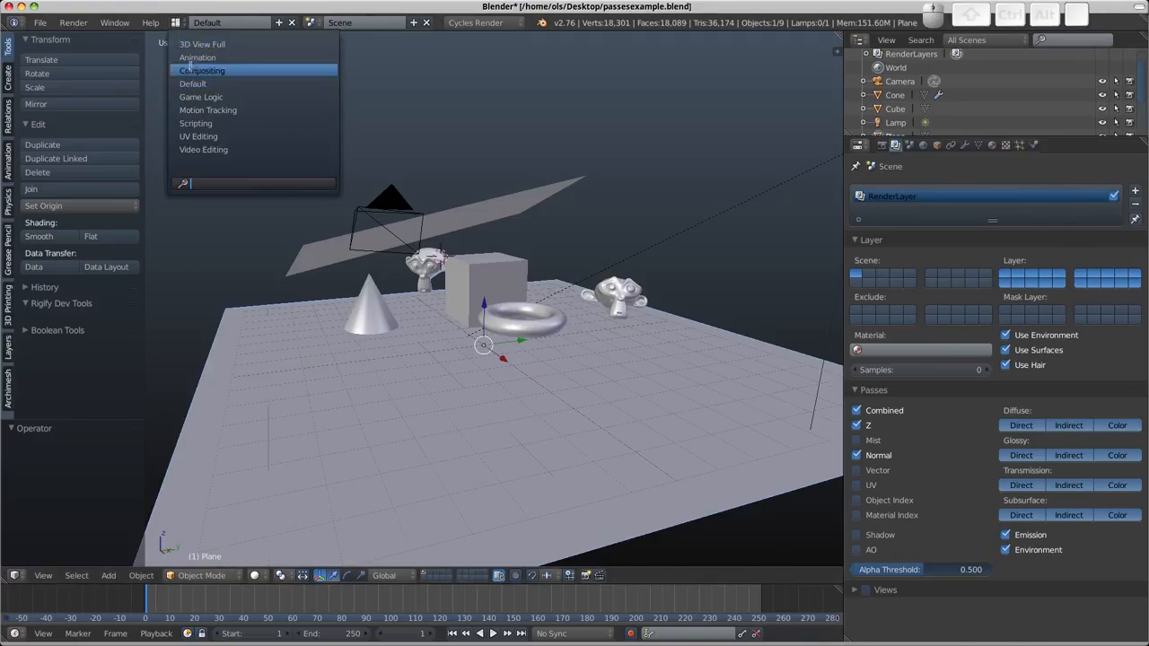
- Switch to the Compositing layout, enable Use Nodes, and maximize the Node Editor
click(201, 69)
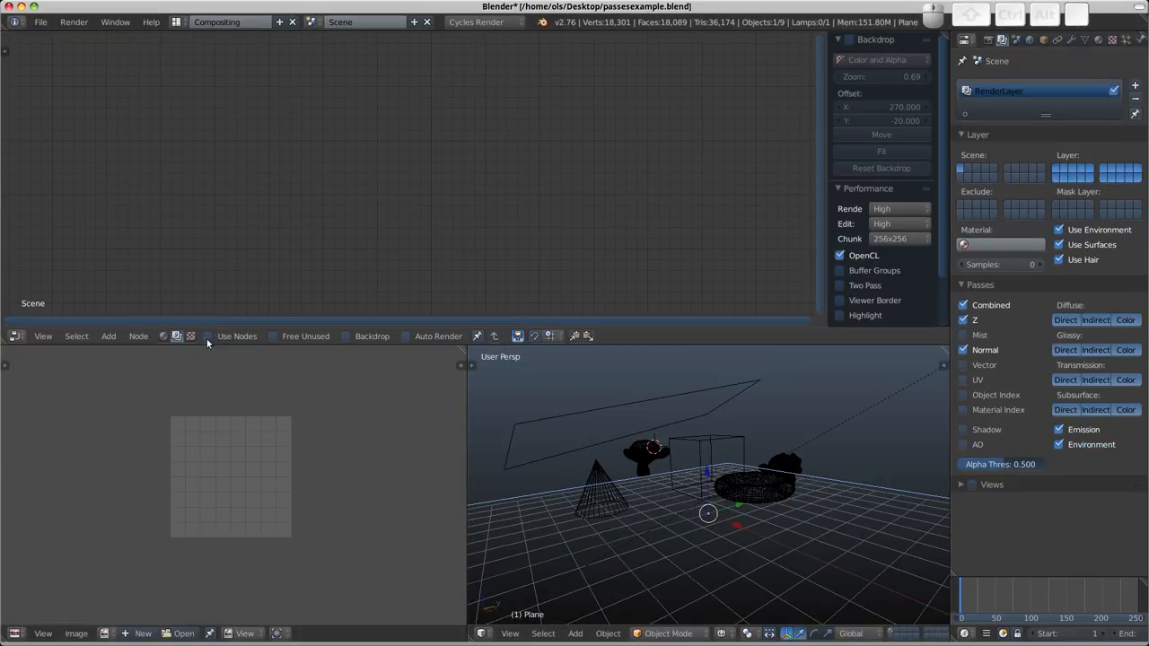
mouse_move(177, 336)
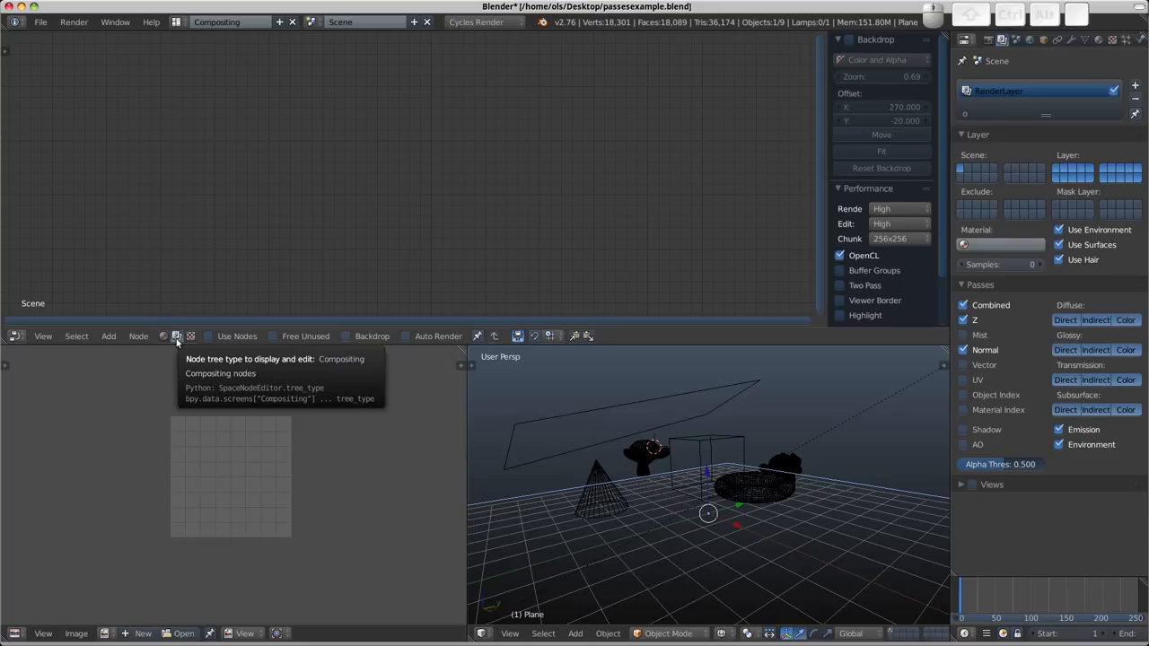
click(207, 335)
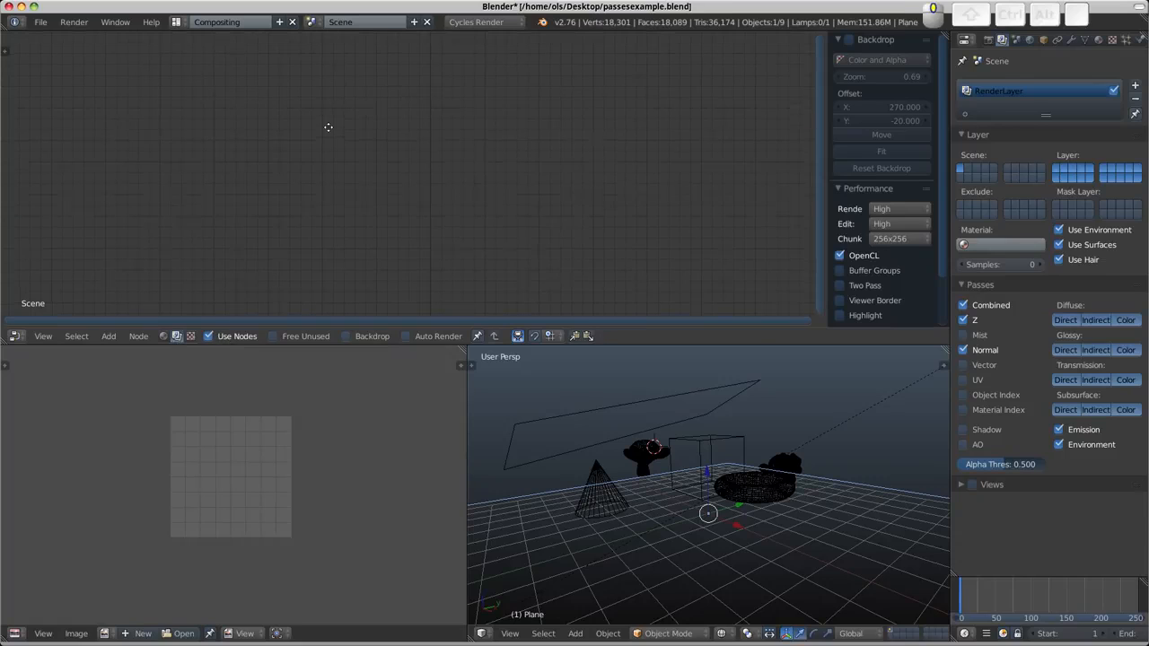
click(107, 335)
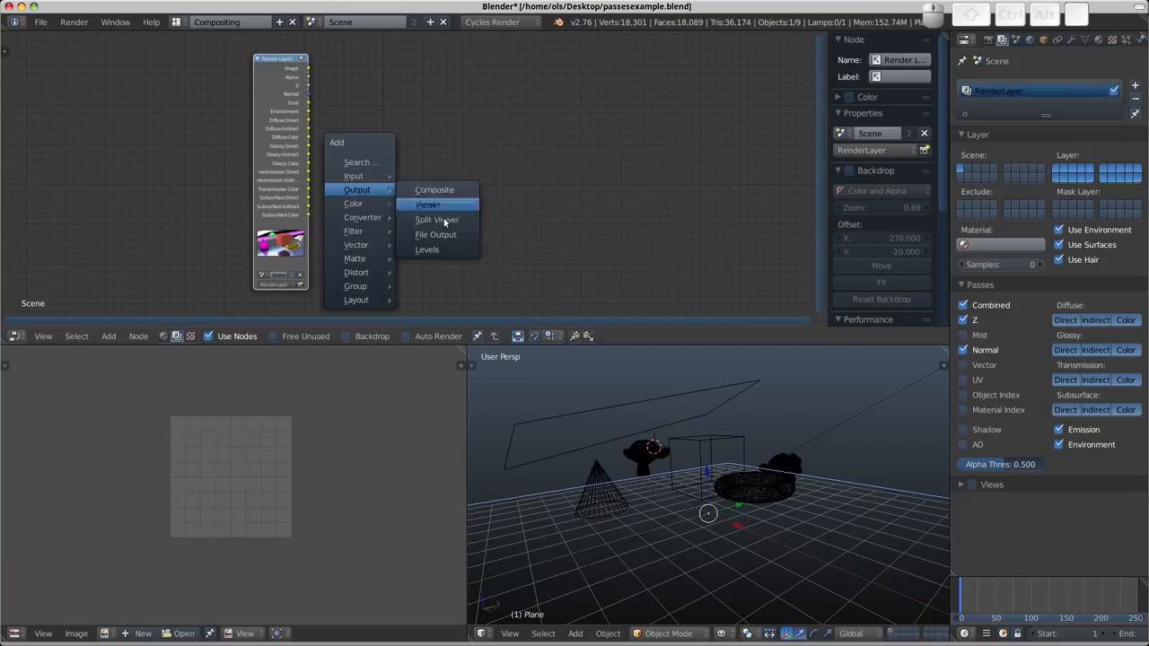
click(427, 205)
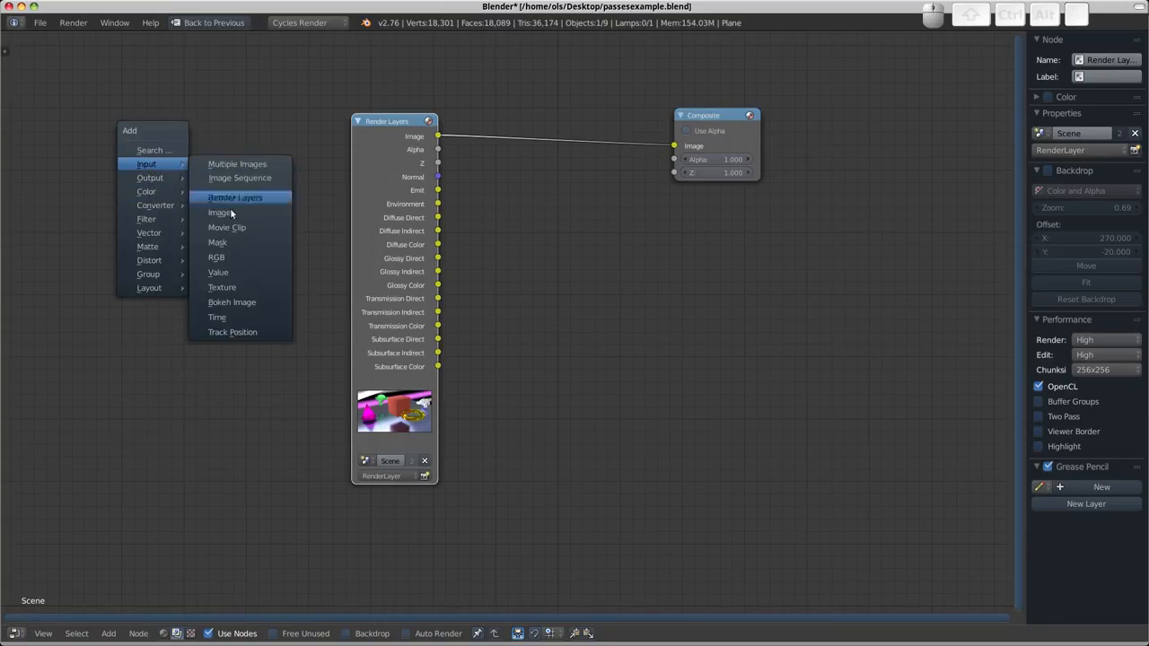
- Add an Image node loading the multilayer render.exr file beside the Render Layers node
click(220, 212)
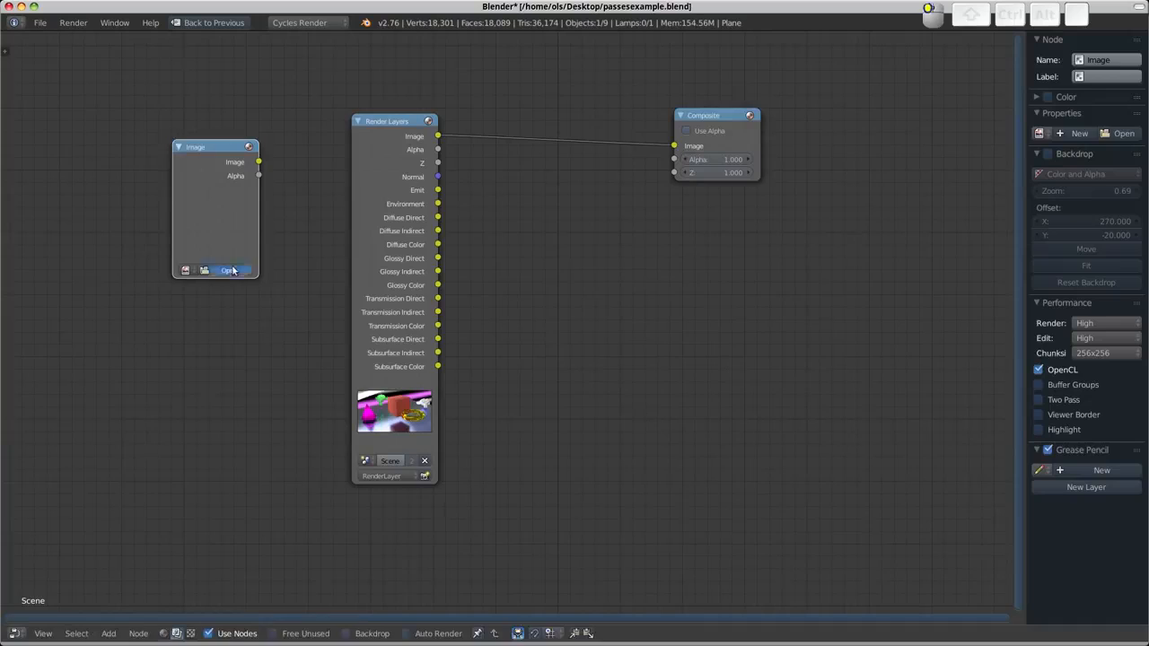
click(229, 270)
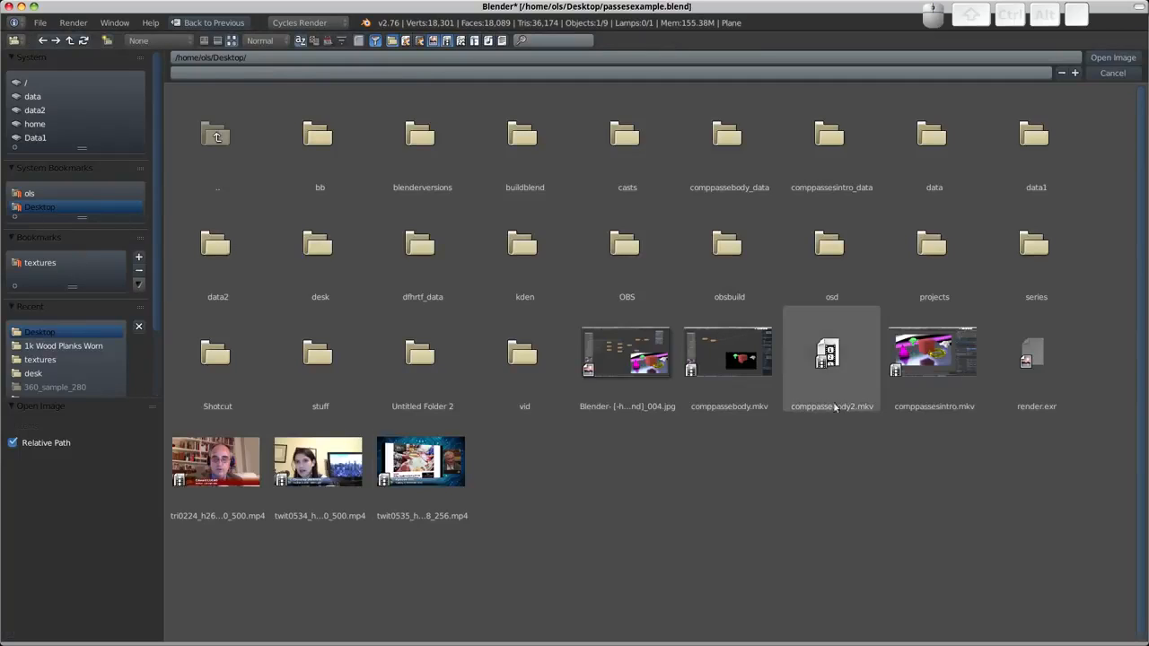
click(1036, 359)
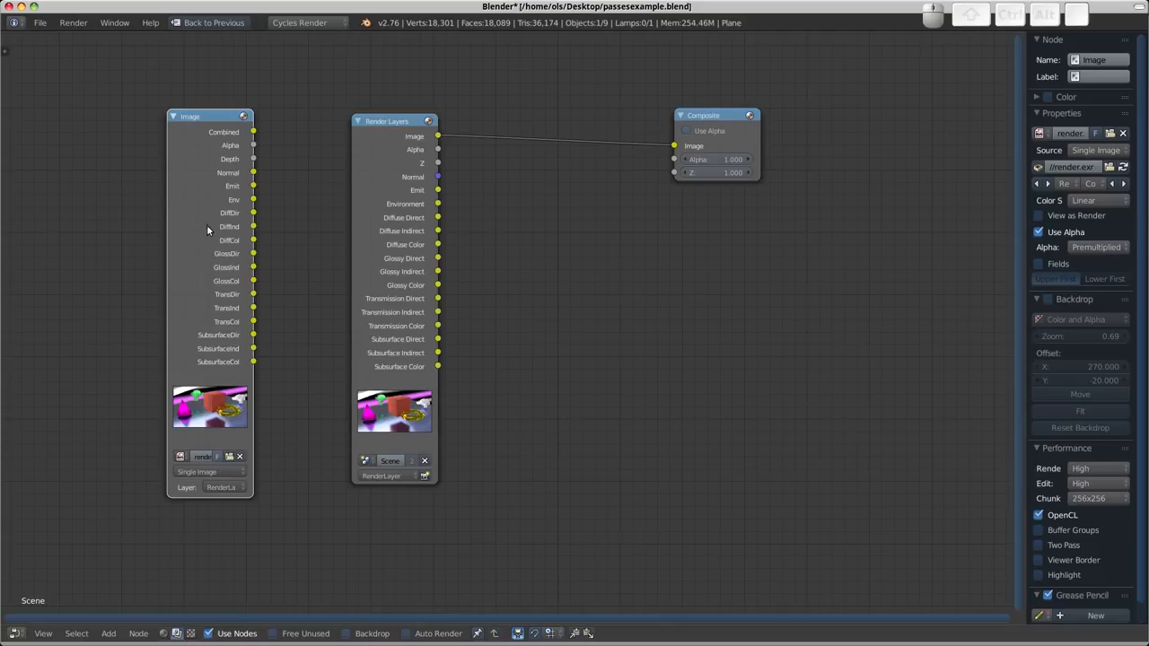
mouse_move(198, 244)
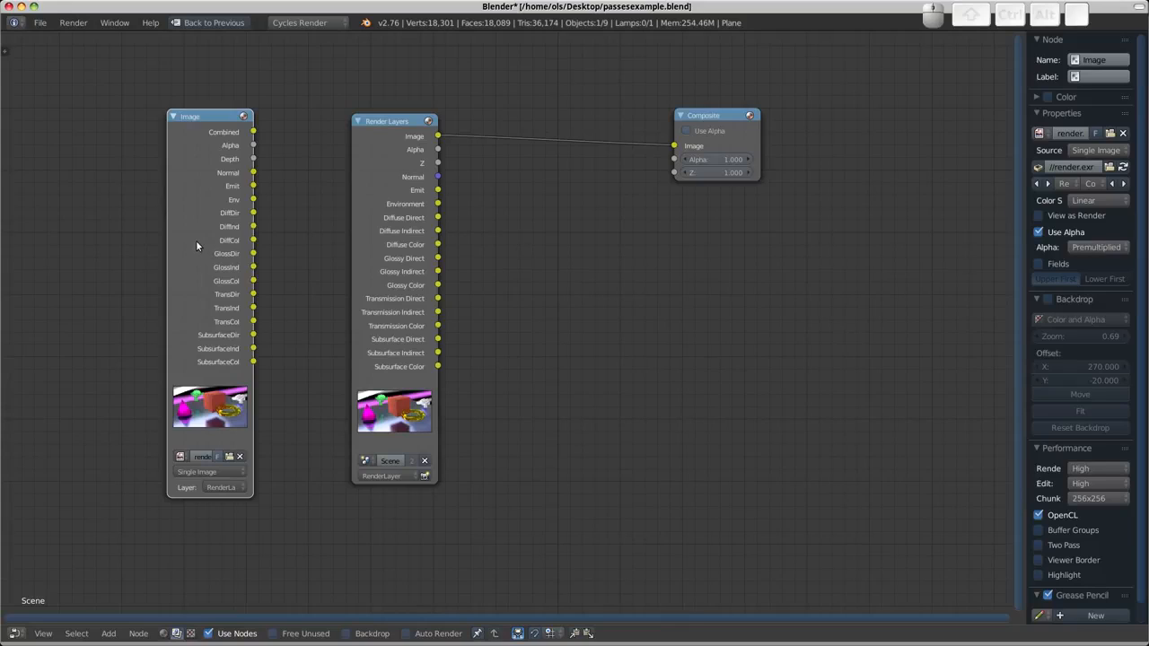
mouse_move(220, 327)
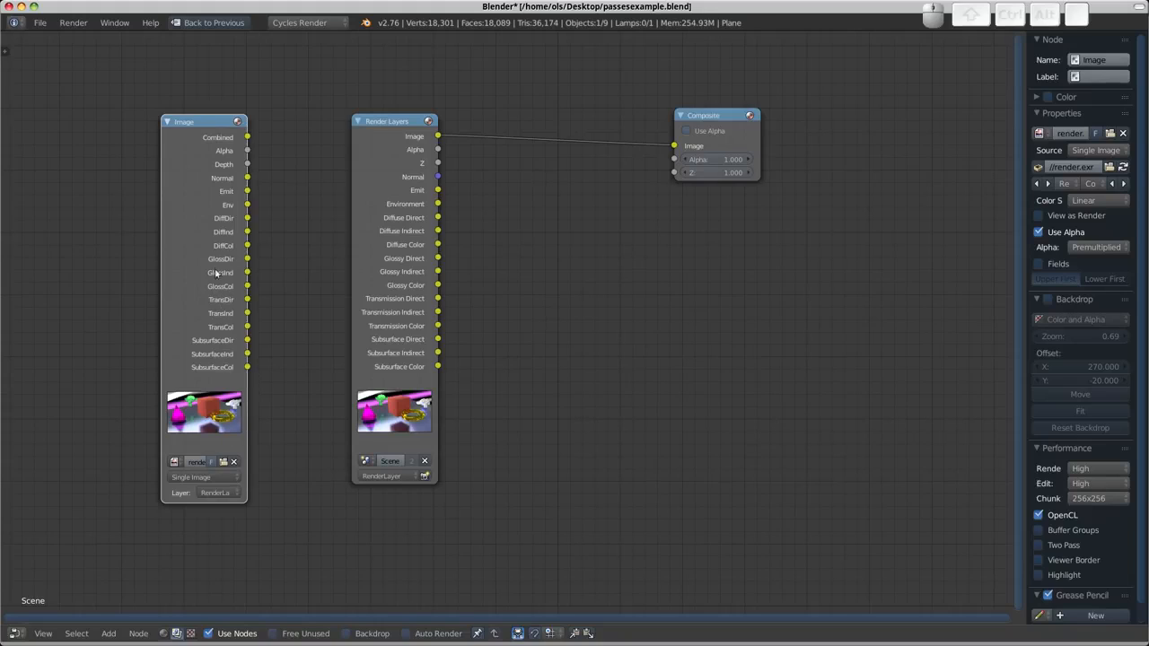
mouse_move(208, 258)
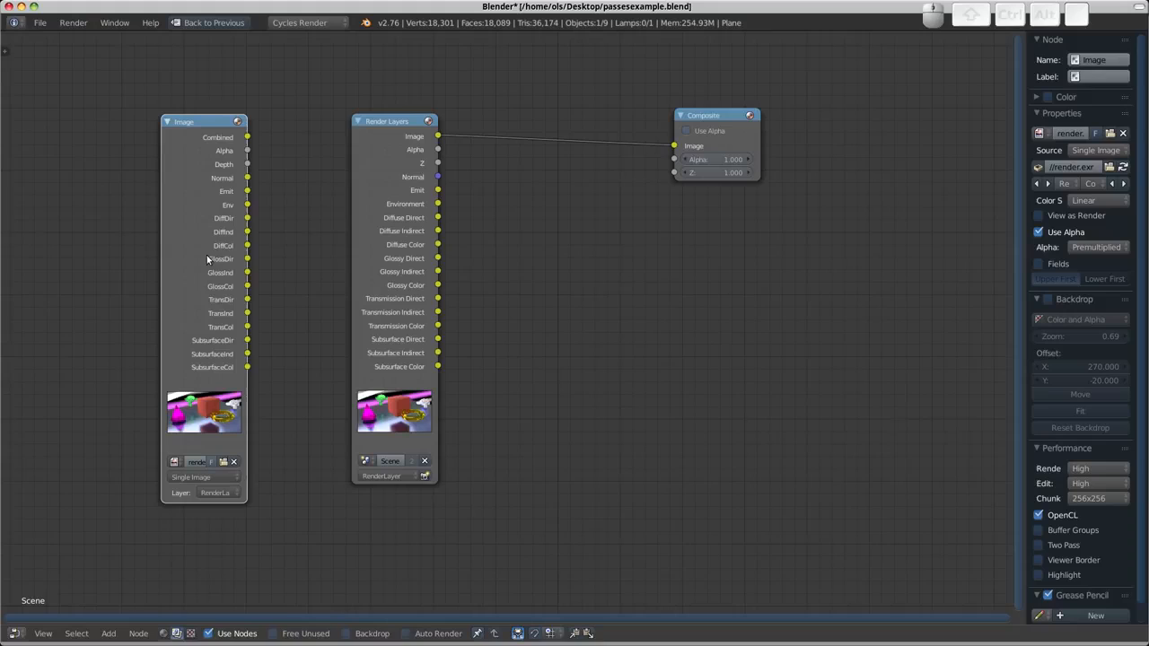
mouse_move(220, 213)
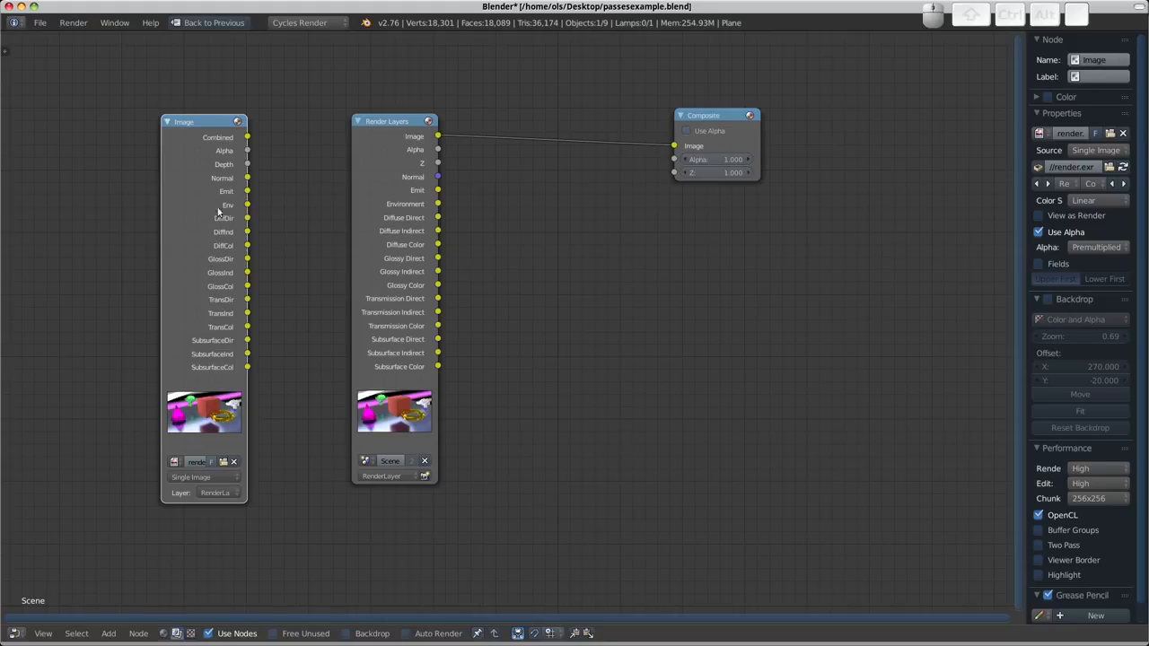
mouse_move(222, 259)
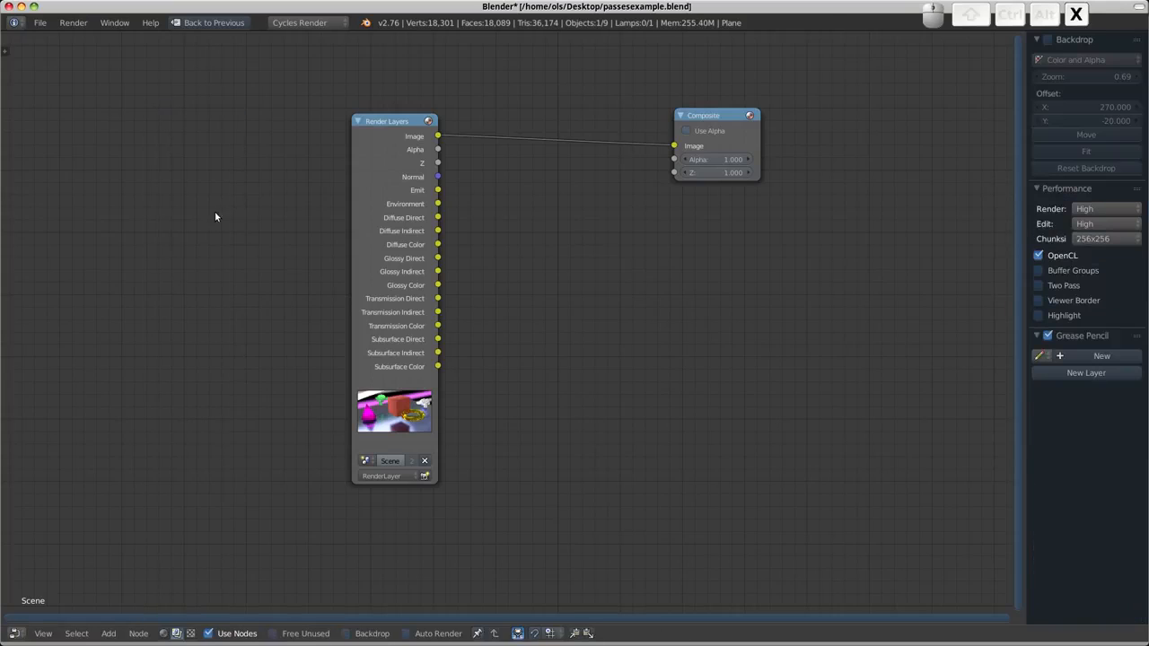
- Spread the nodes apart to make room in the node tree
drag(395, 121, 81, 123)
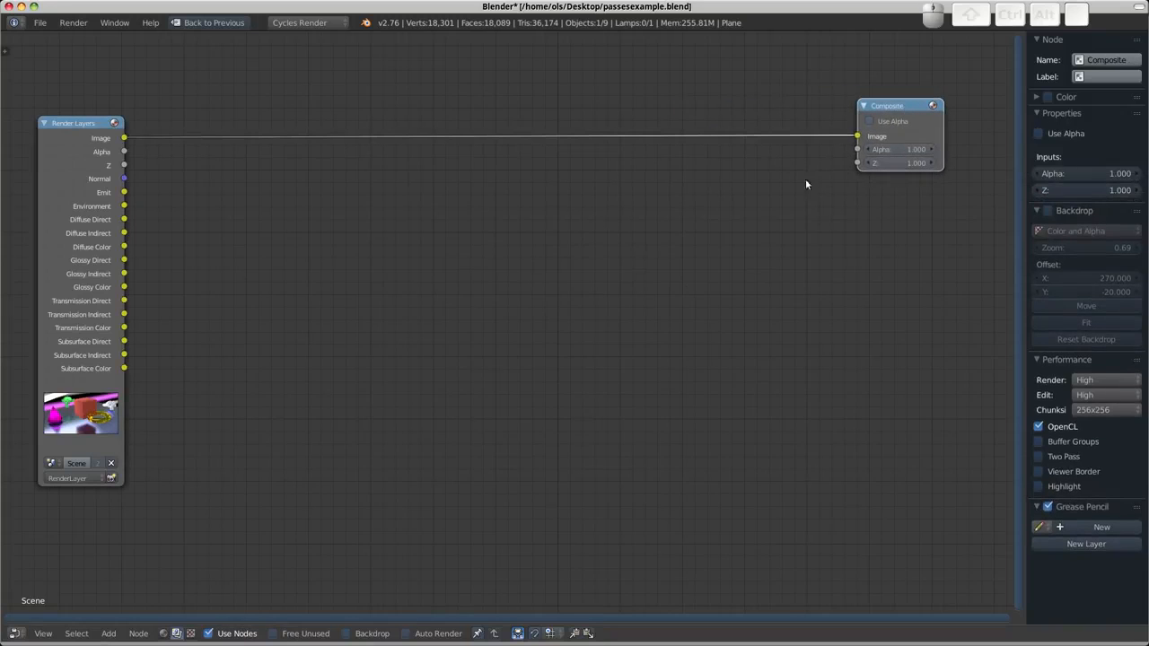
mouse_move(390, 320)
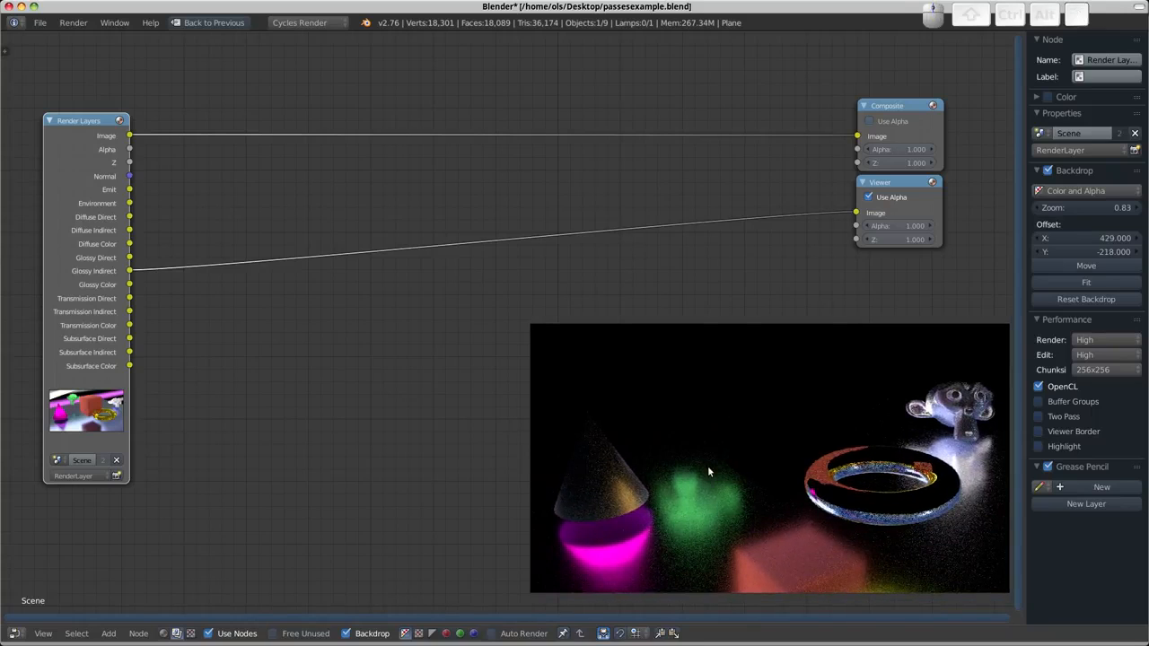
mouse_move(141, 347)
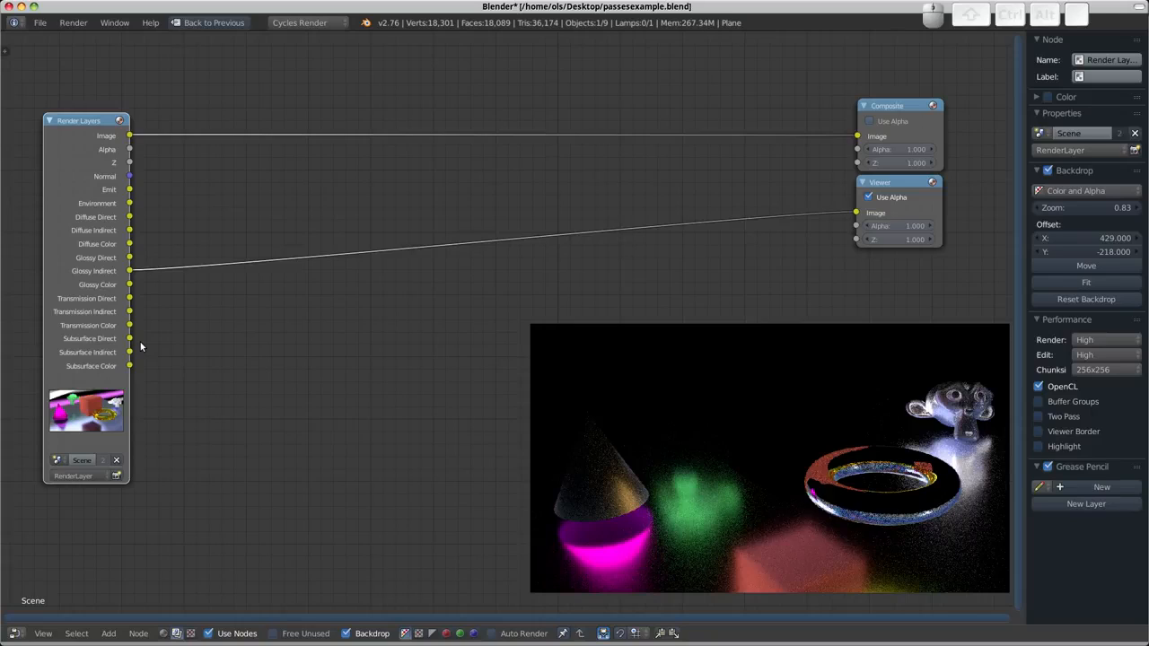
mouse_move(709, 469)
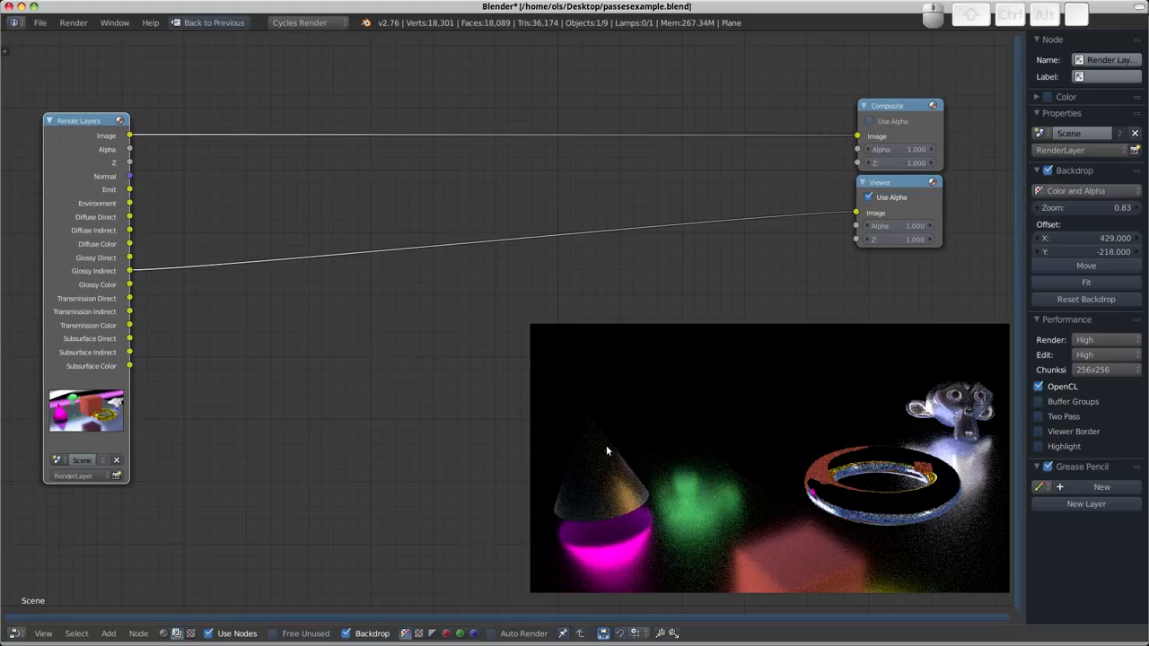
mouse_move(600, 418)
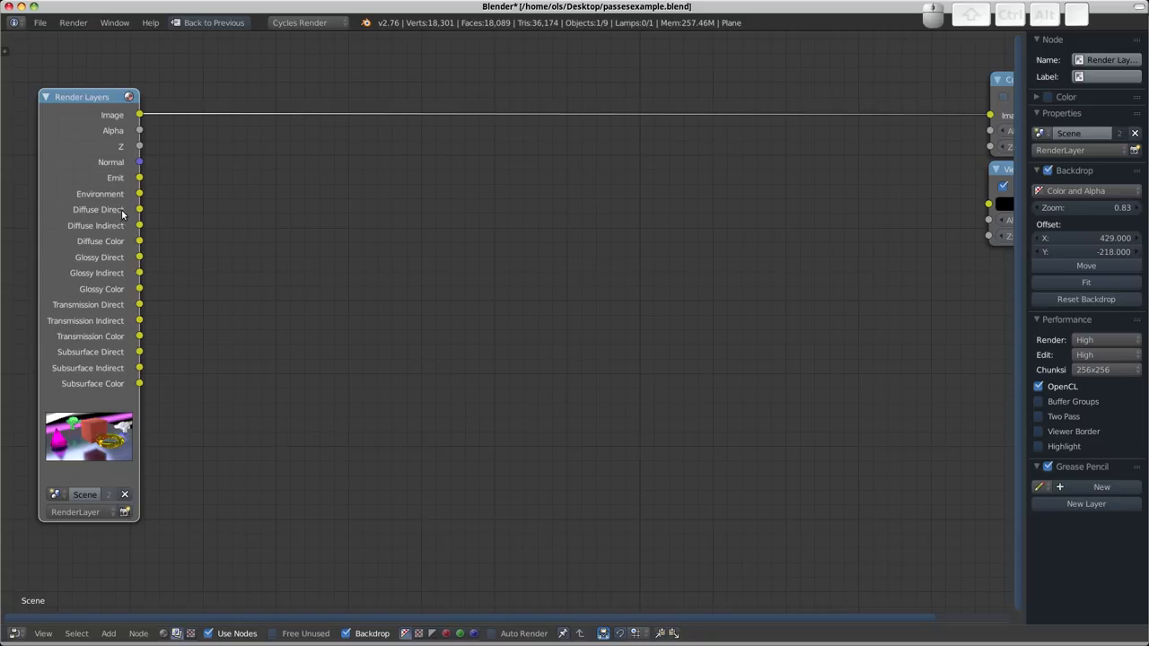
mouse_move(118, 231)
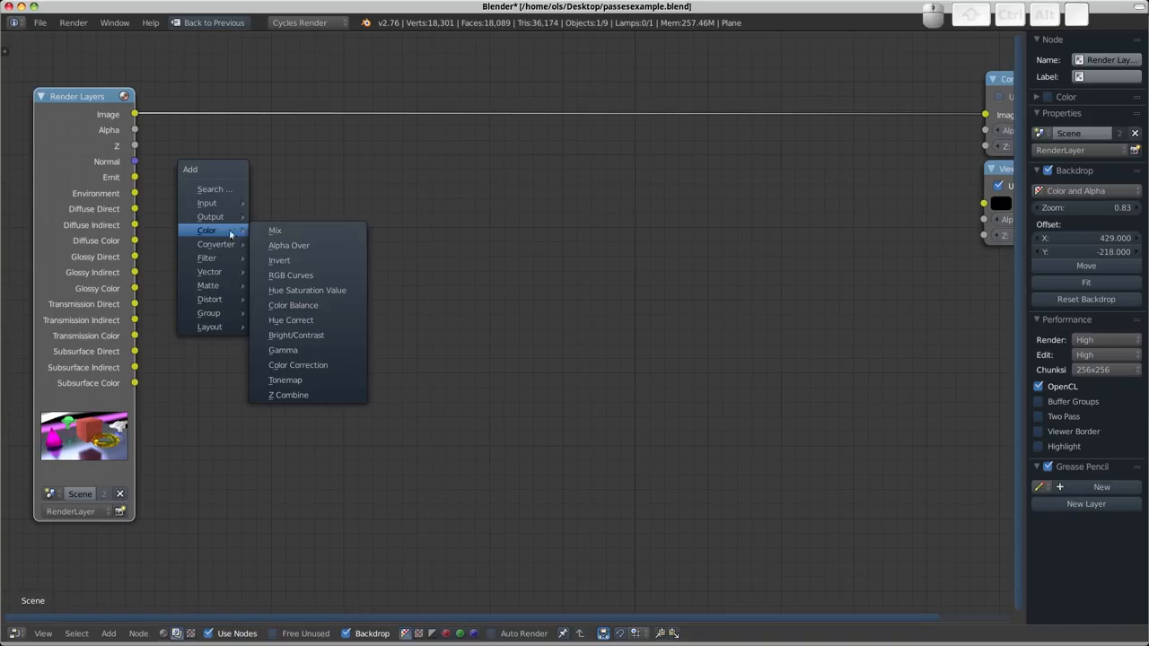
- Add a Mix node set to Add combining the Diffuse Direct and Diffuse Indirect passes
click(275, 231)
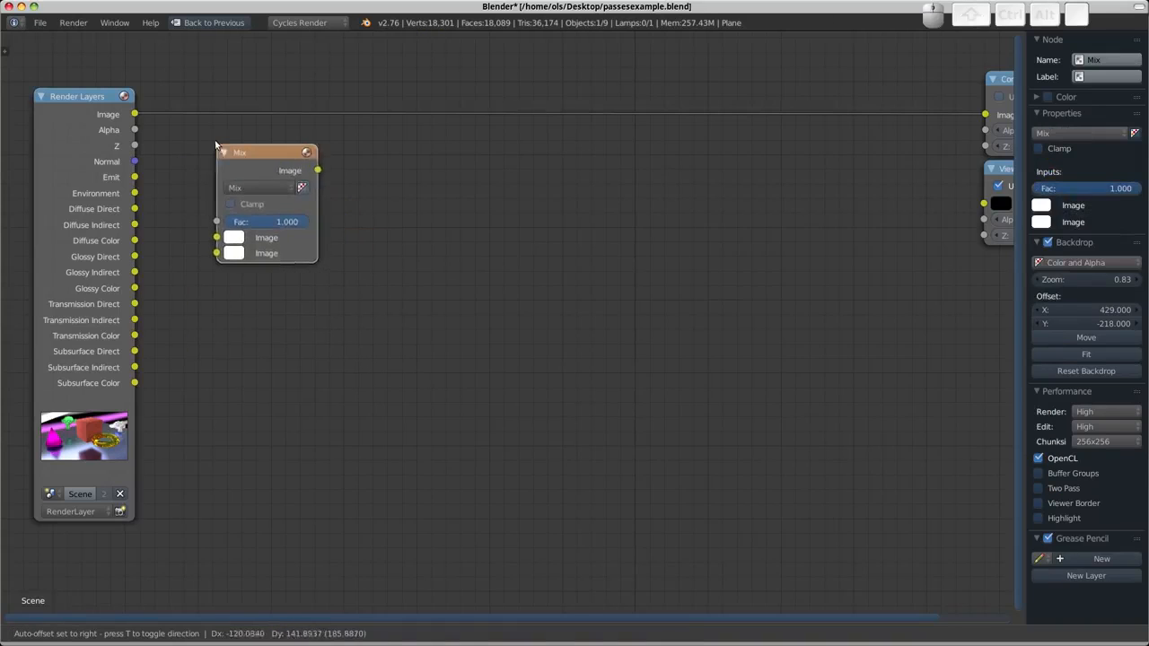
click(260, 181)
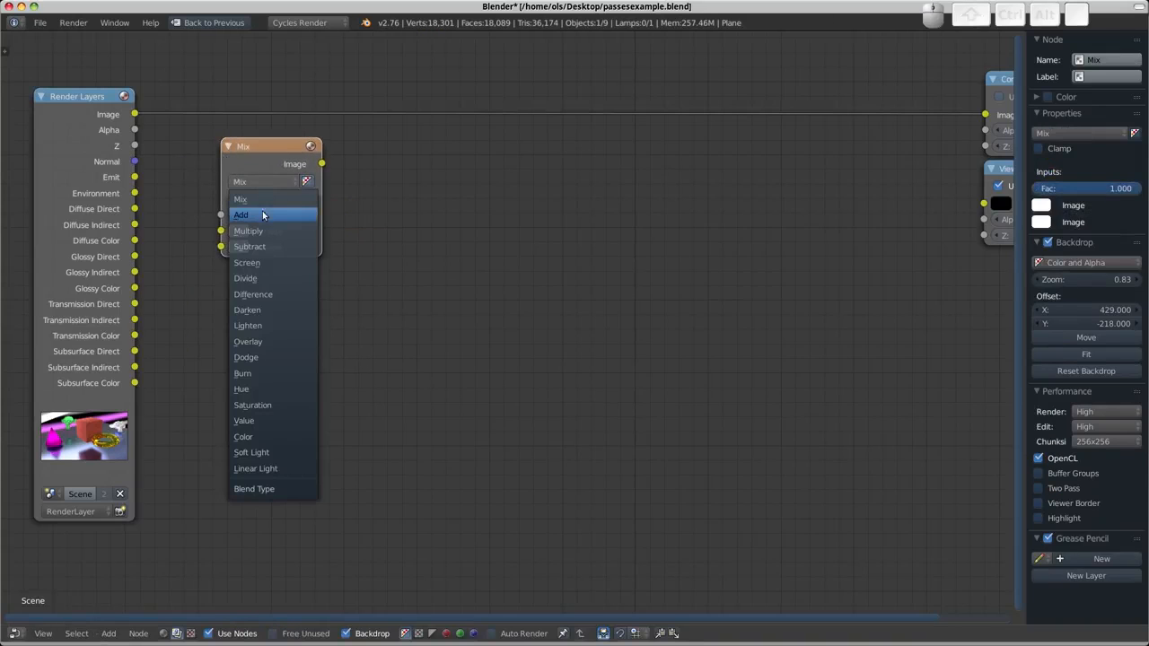
click(240, 214)
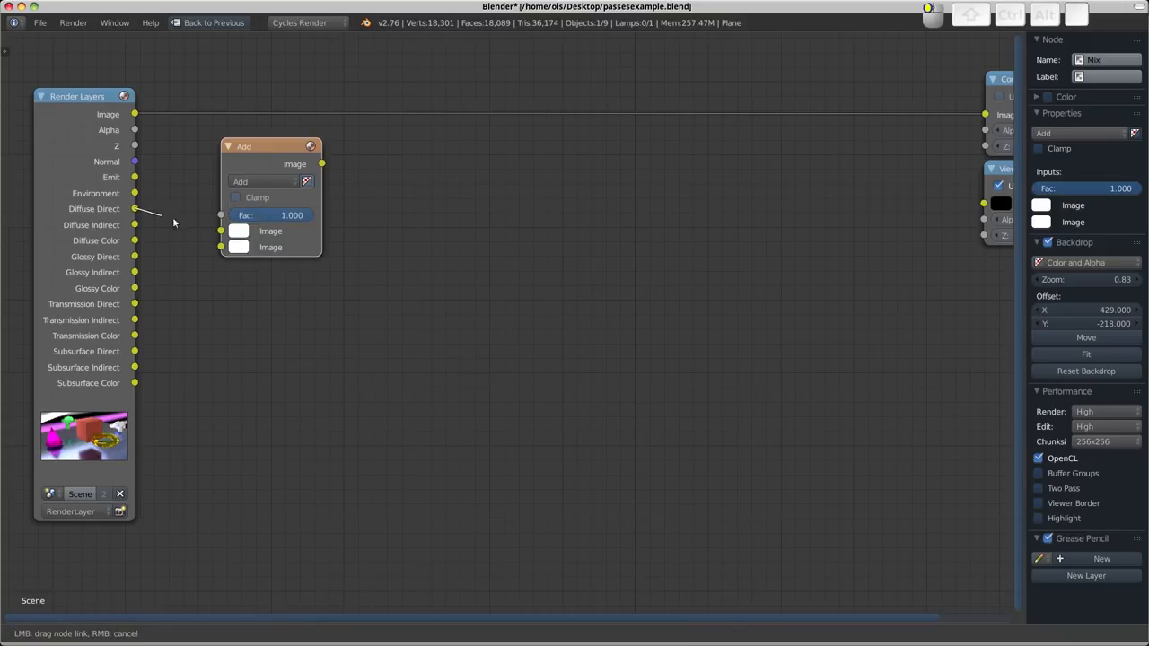
drag(135, 225, 220, 231)
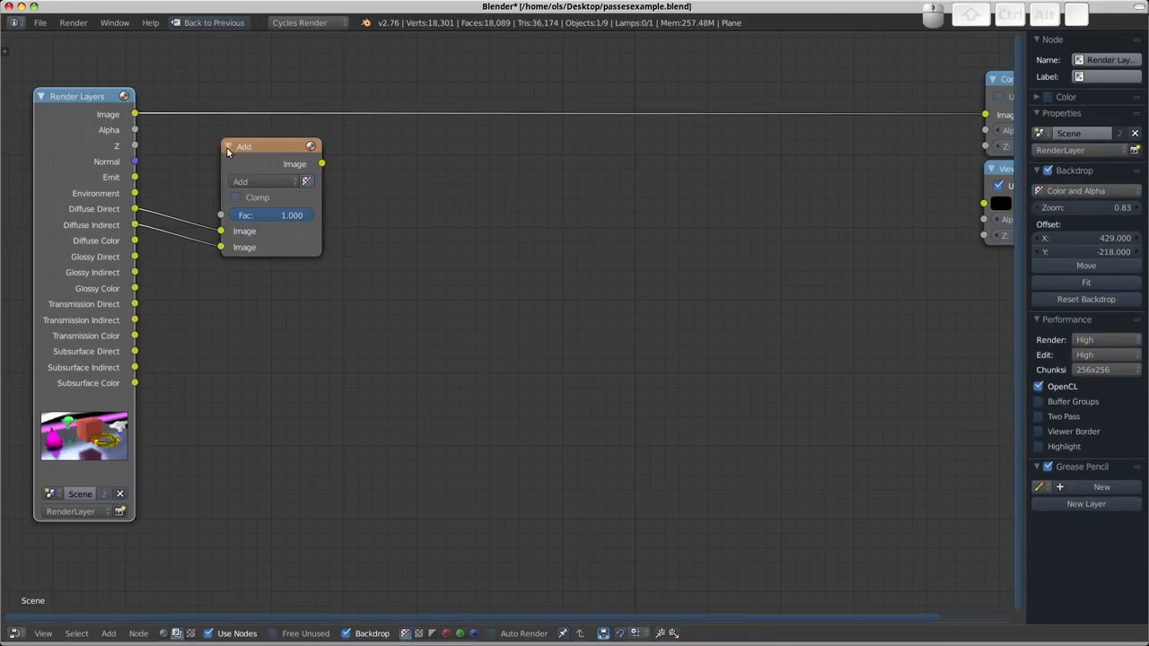
drag(269, 148, 255, 190)
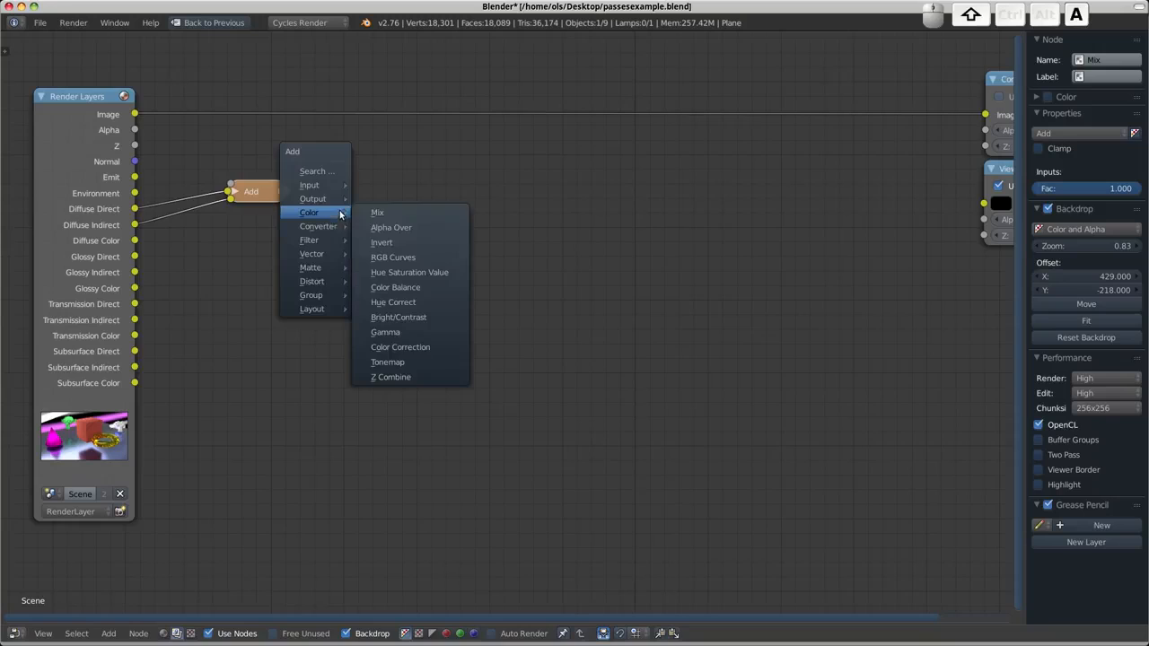
- Multiply the diffuse sum by Diffuse Color, preview it in the Viewer, and select both nodes
click(377, 212)
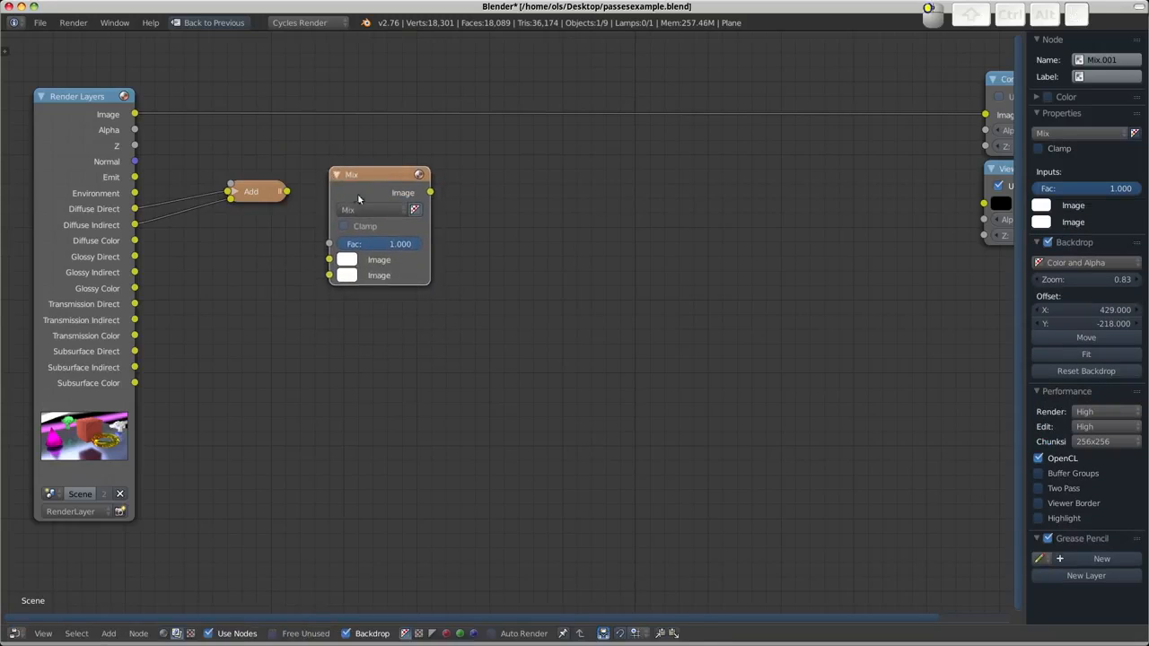
click(372, 209)
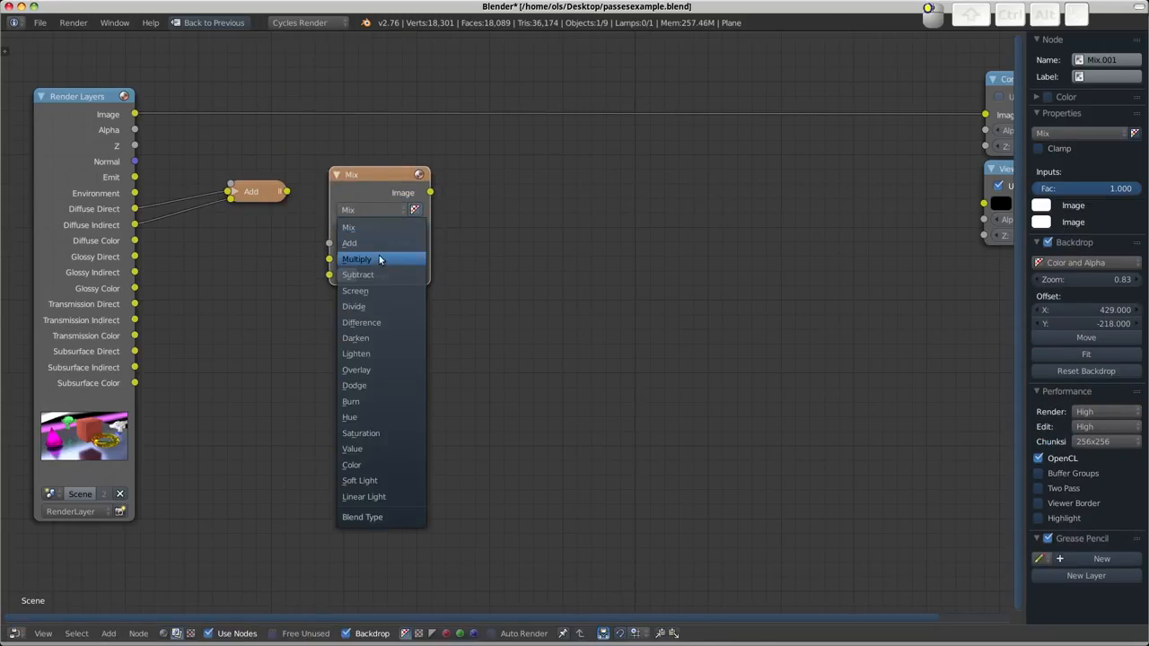
click(357, 259)
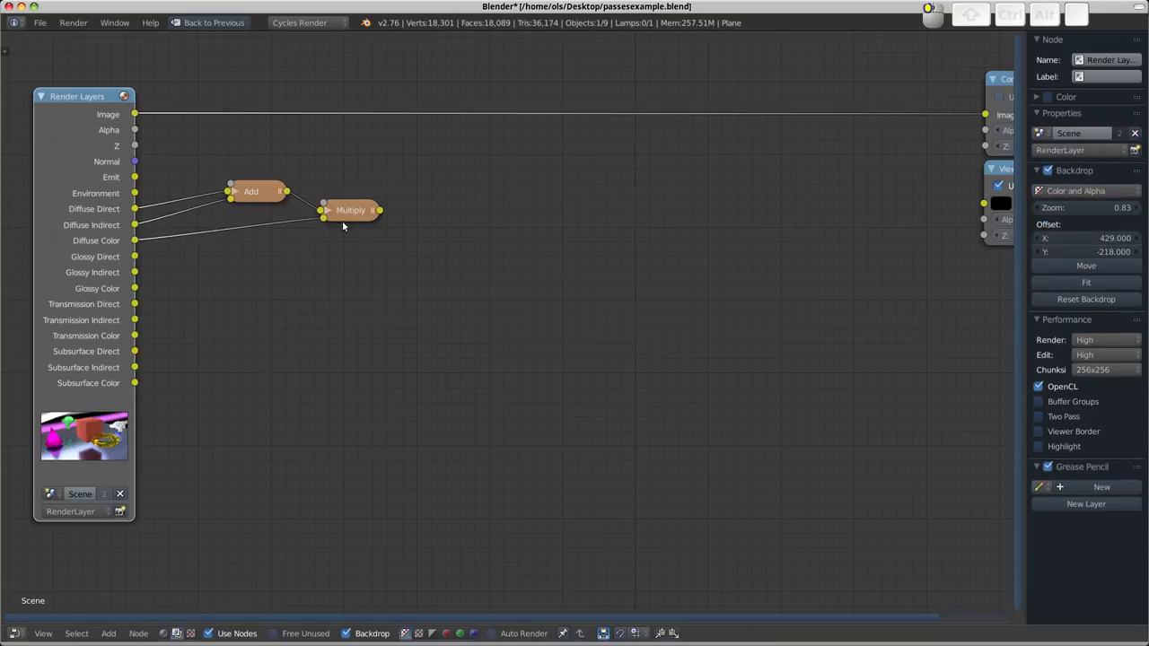
click(350, 209)
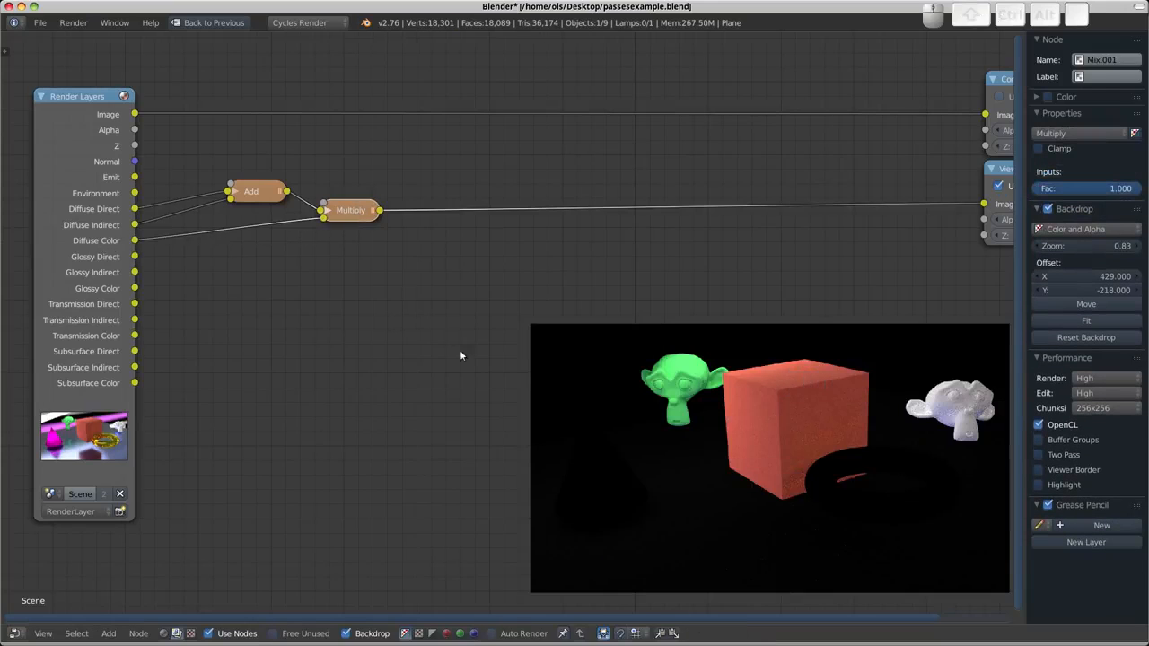
mouse_move(416, 252)
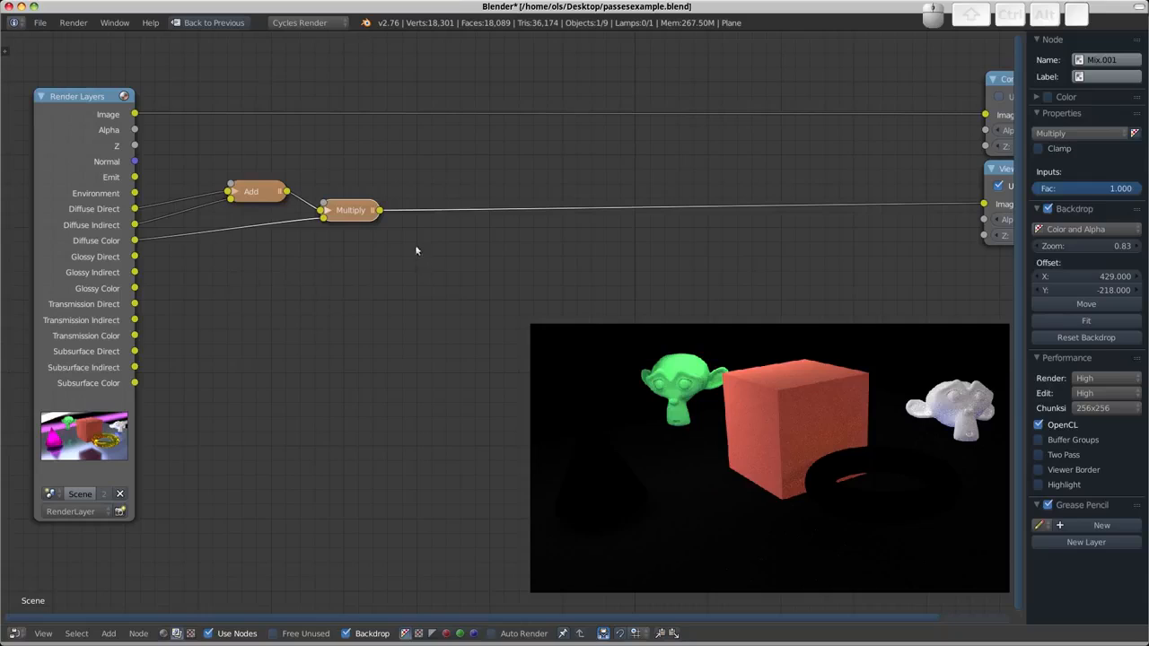
mouse_move(411, 251)
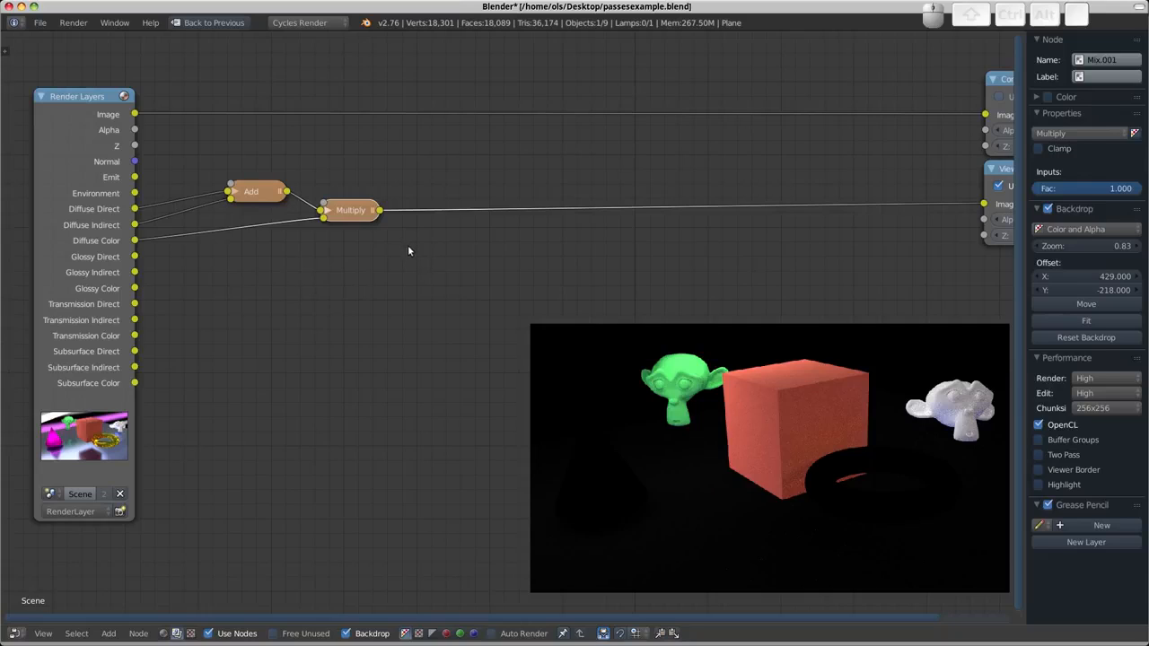
click(251, 191)
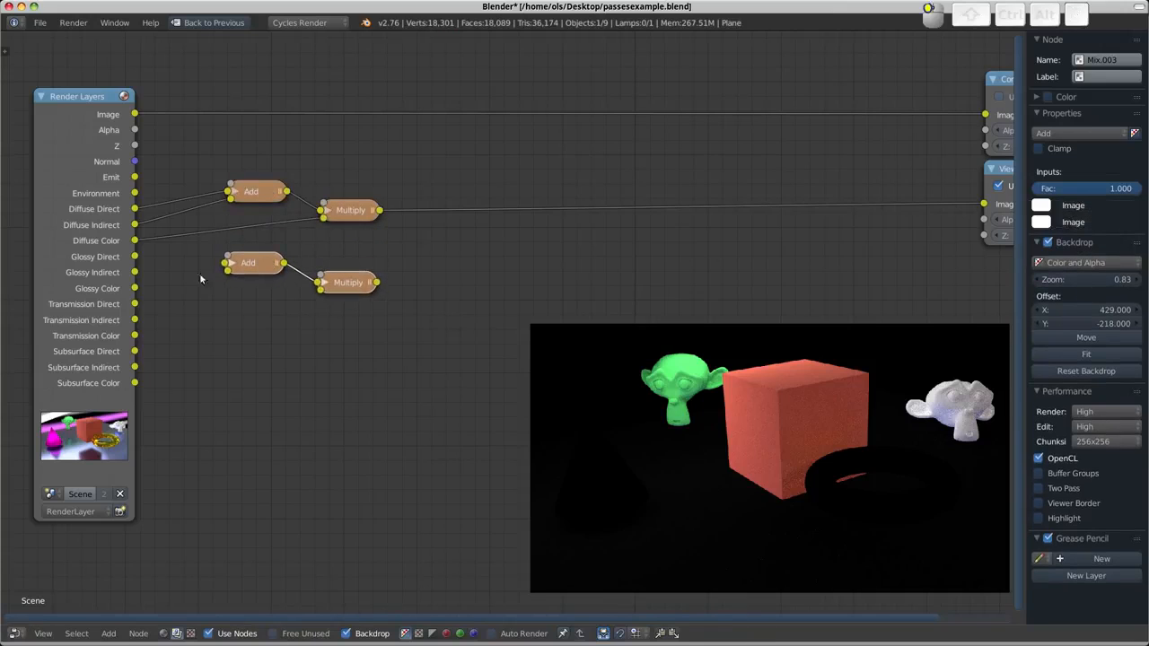
- Position the duplicated Add–Multiply pair beside the Glossy passes
drag(135, 256, 169, 263)
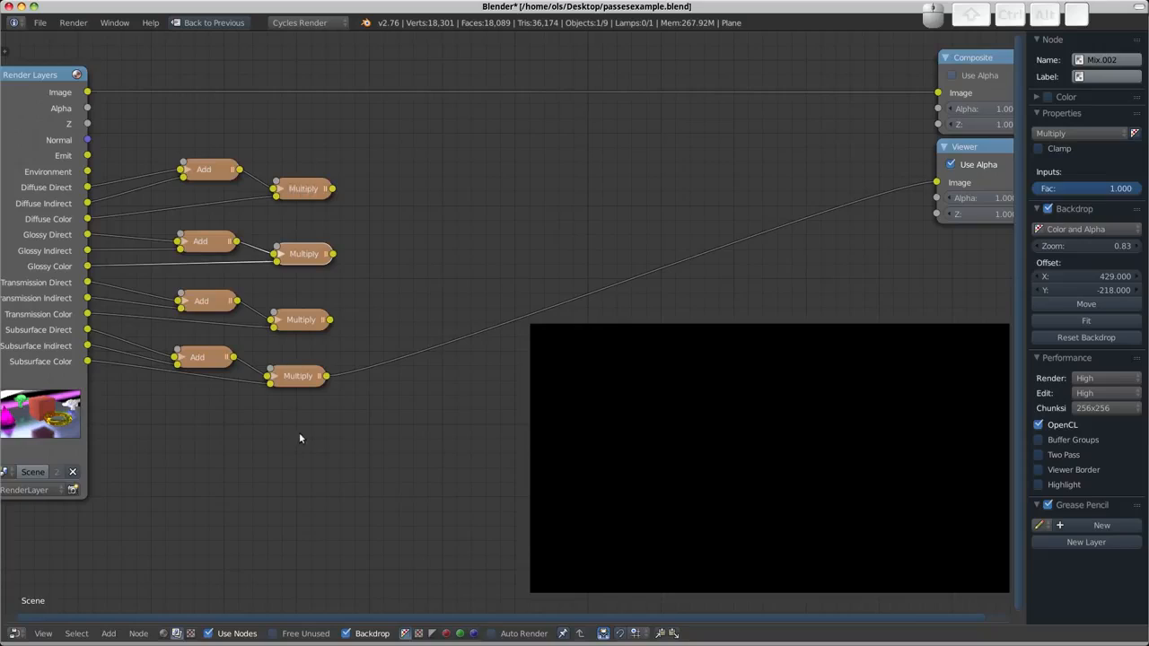
mouse_move(299, 436)
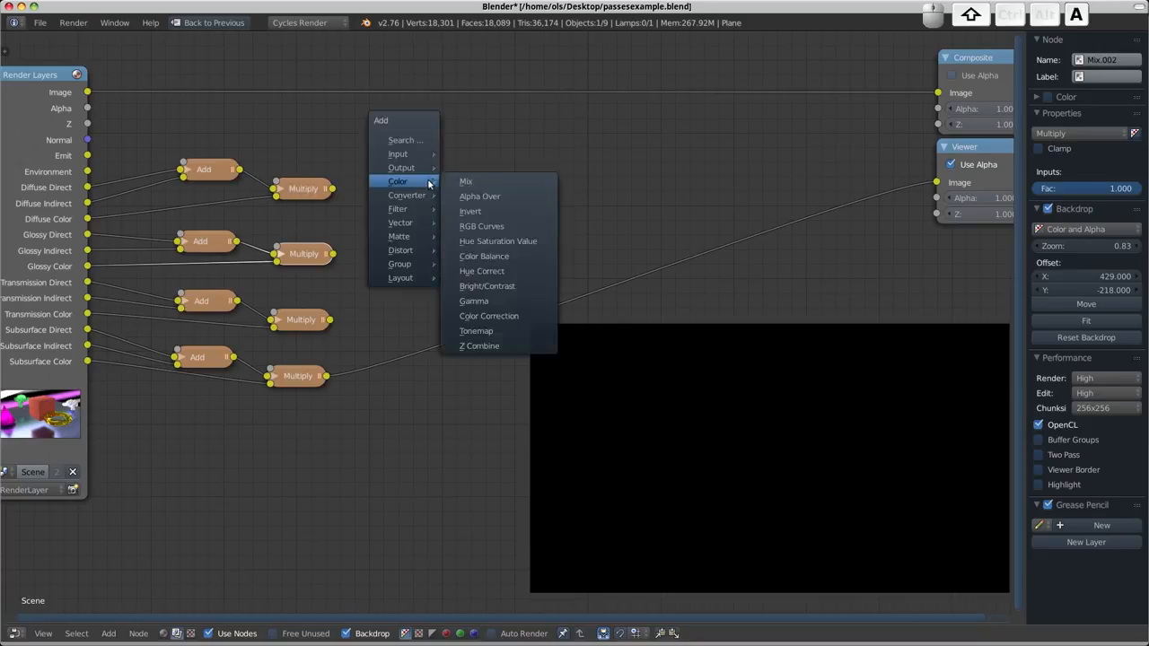
- Add a Mix node with blend type Add to sum the Multiply results
click(466, 181)
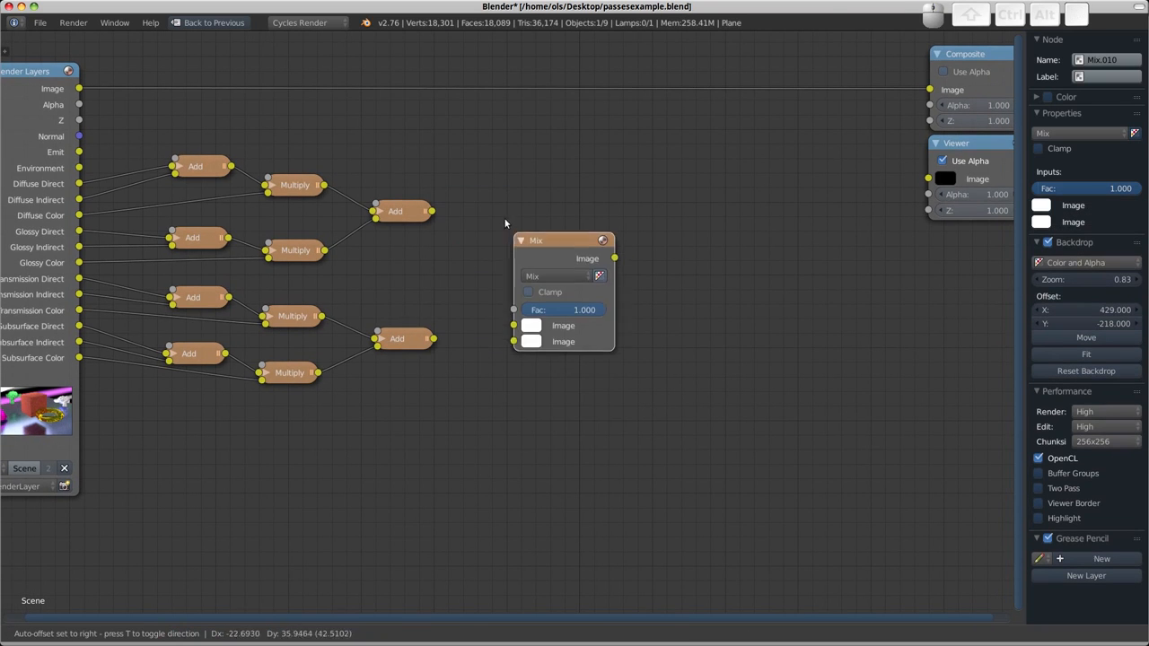
click(552, 275)
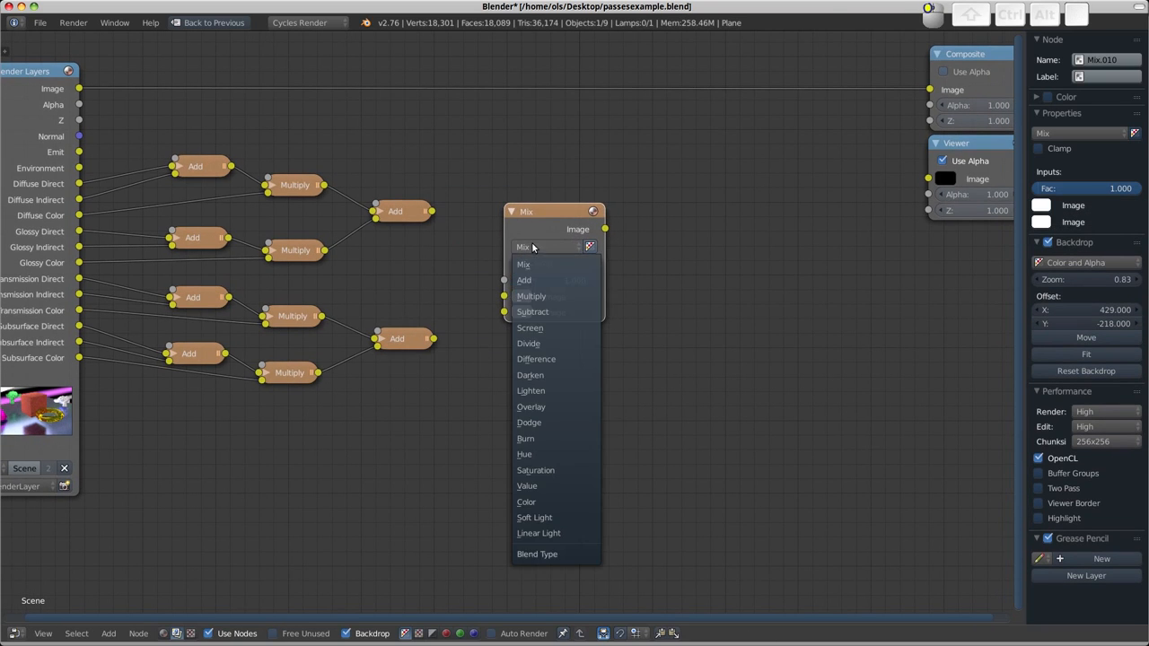
click(523, 280)
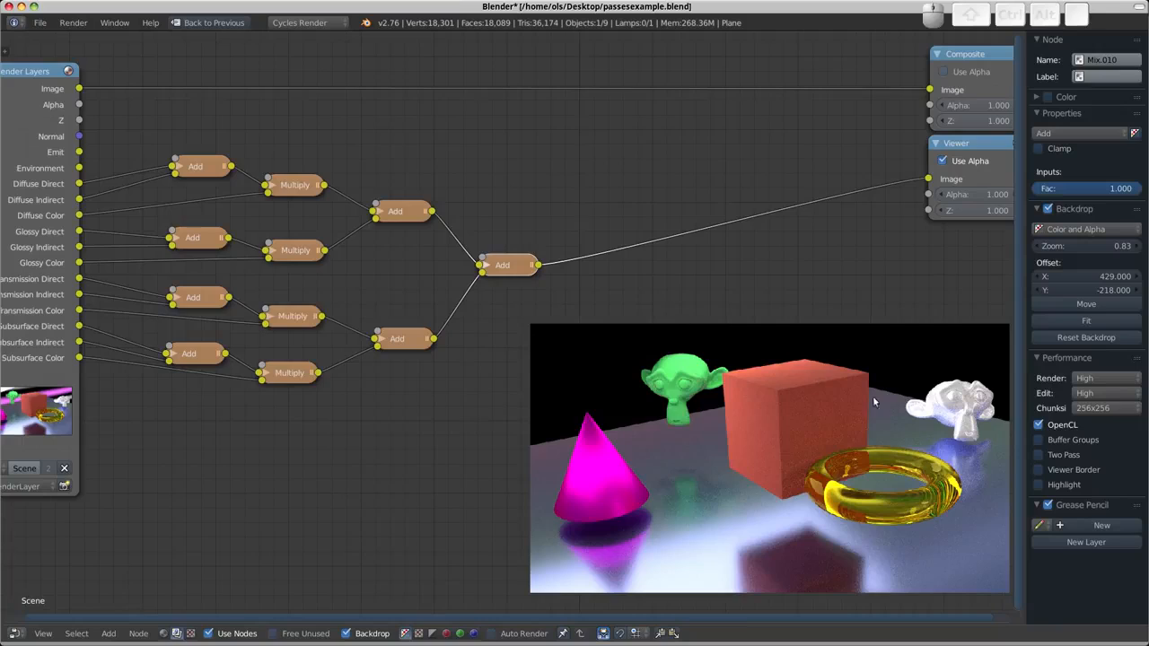
mouse_move(669, 338)
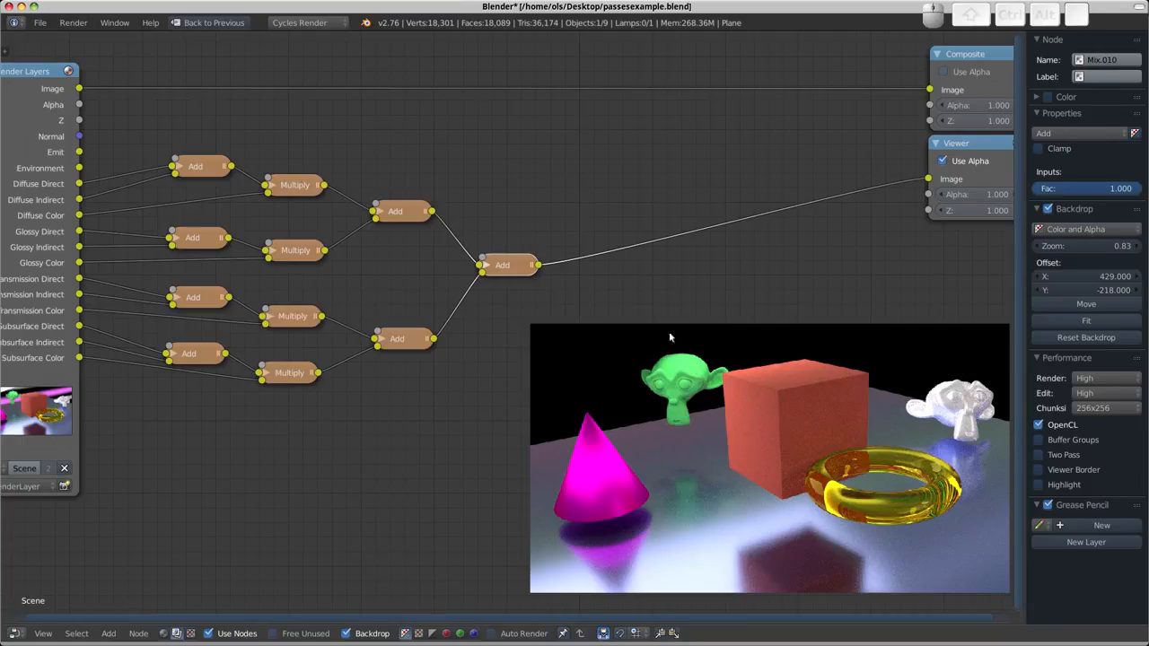
mouse_move(592, 357)
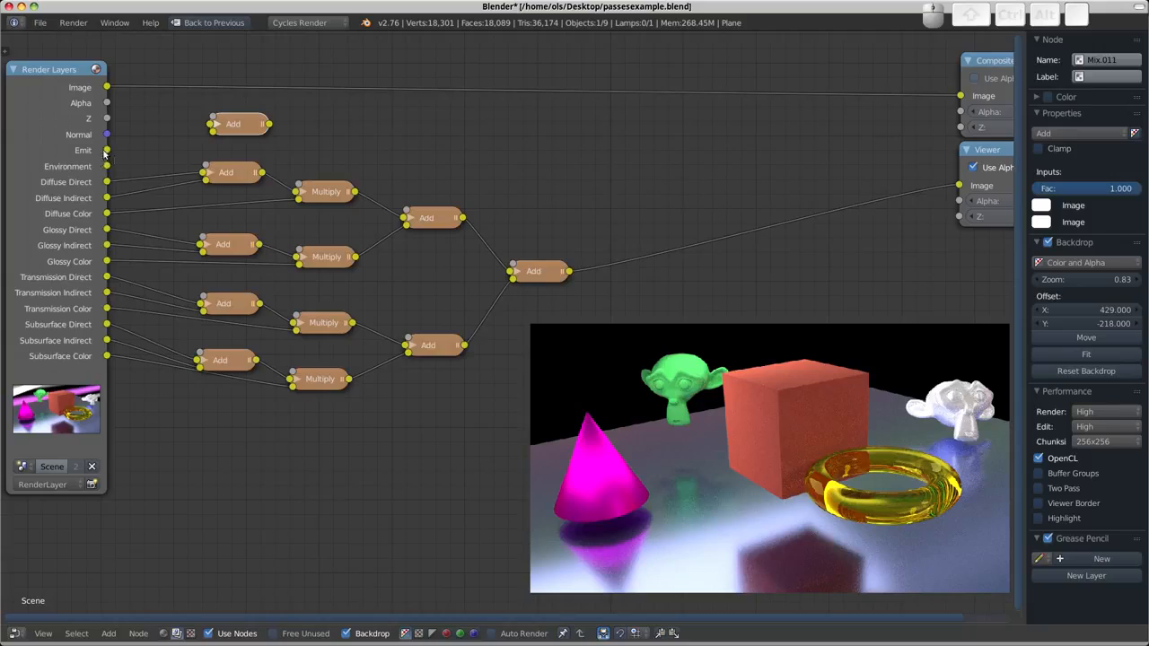
mouse_move(112, 170)
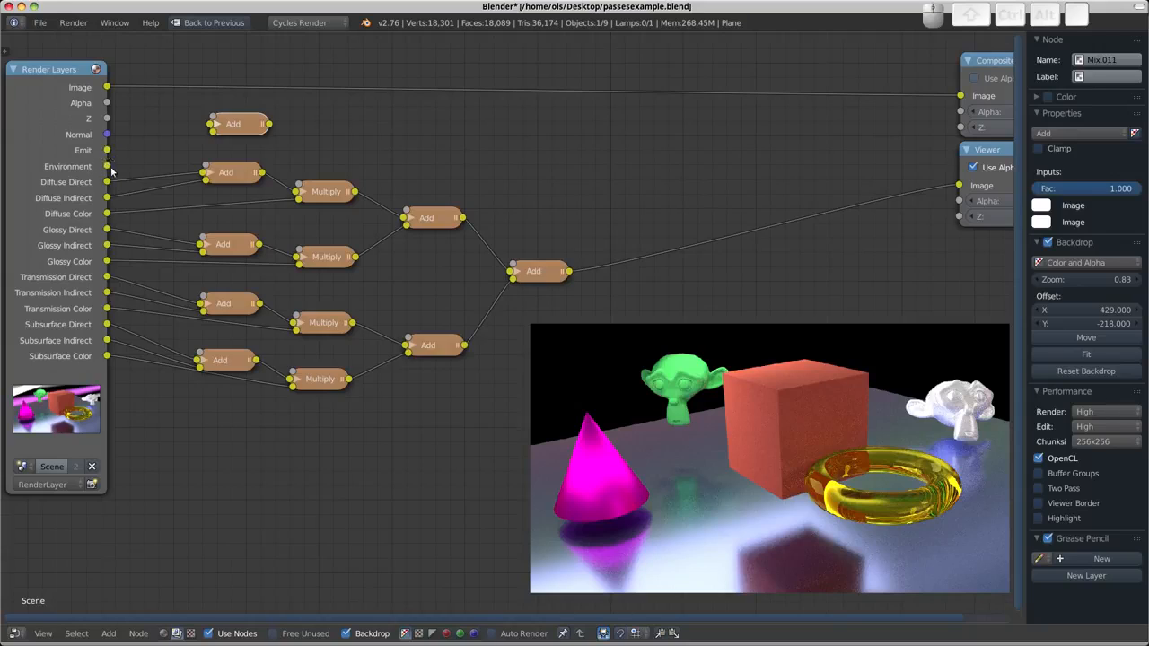
mouse_move(108, 167)
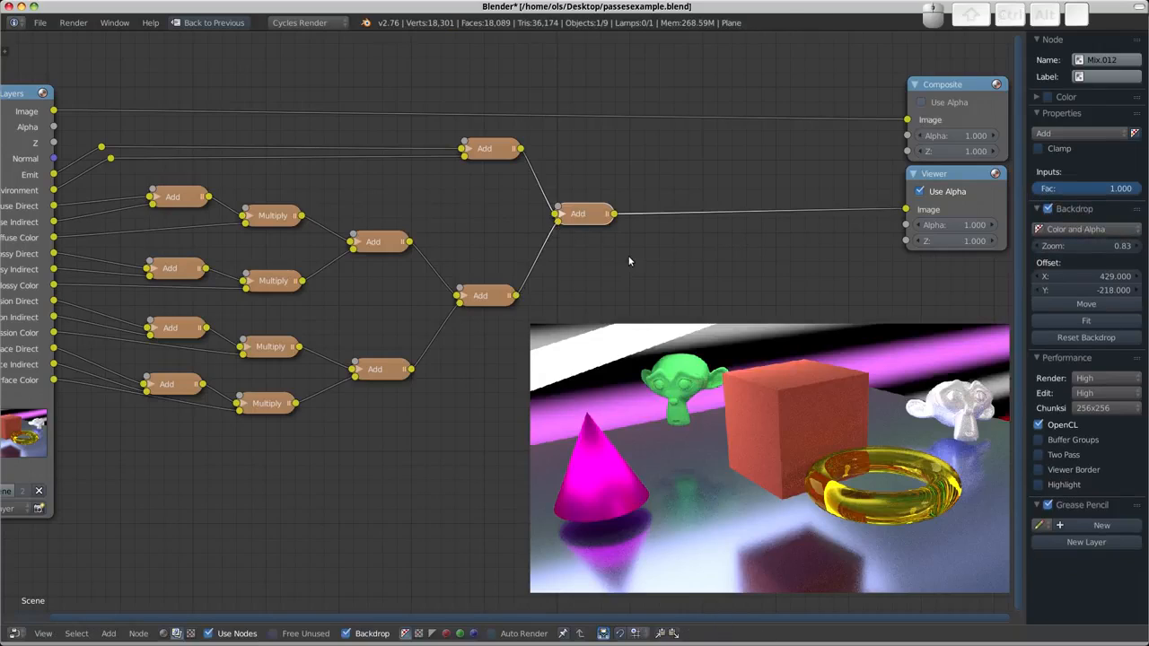
mouse_move(699, 460)
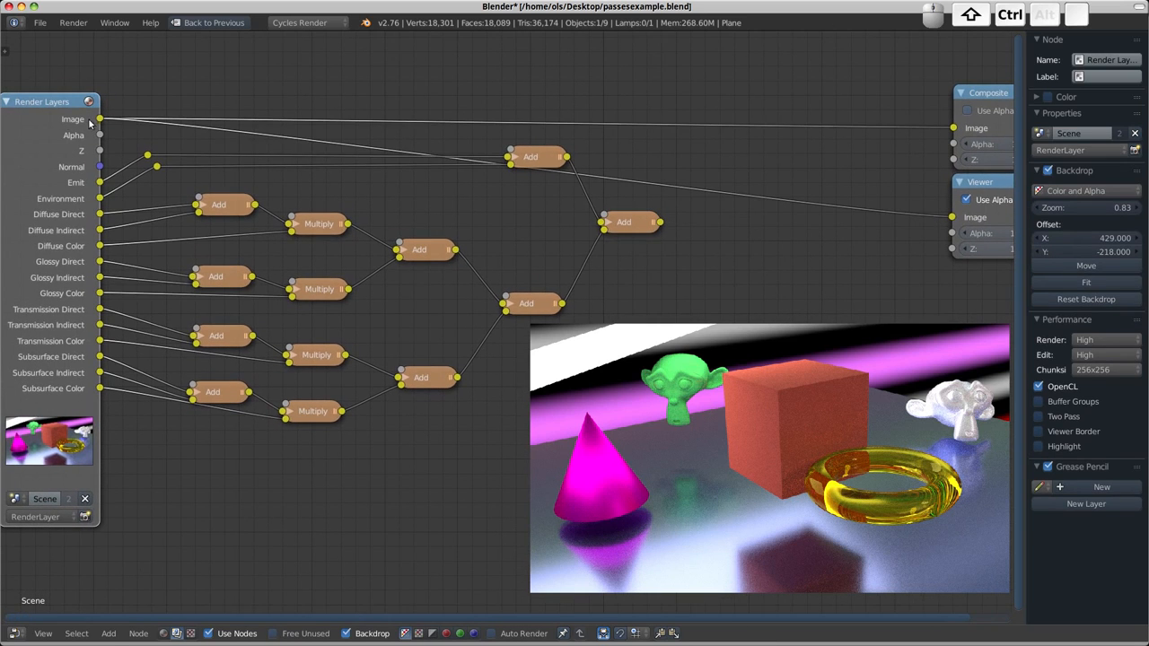
mouse_move(635, 227)
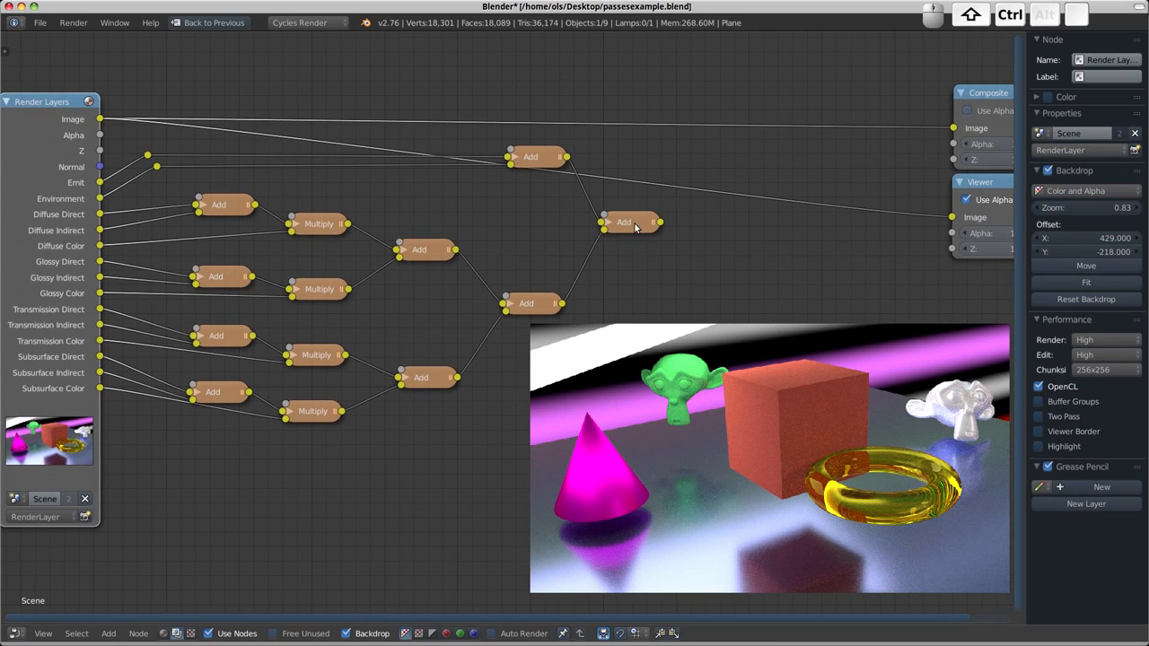
- Preview the final Add node's summed result in the Viewer
click(624, 222)
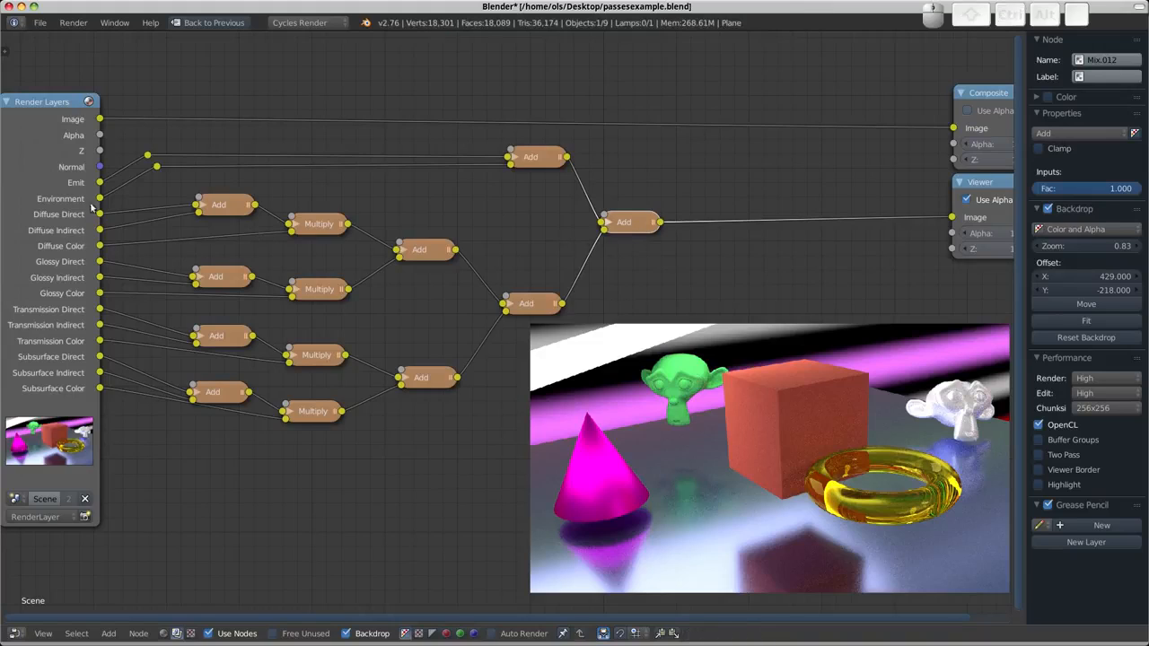
mouse_move(296, 405)
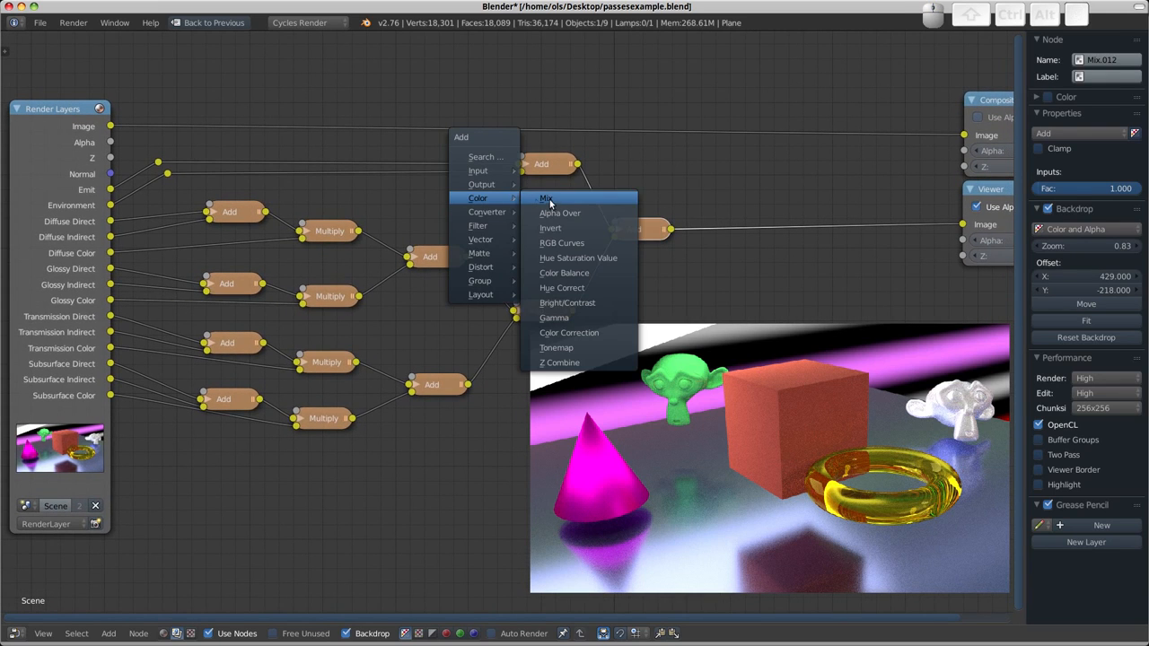
- Add a Difference Mix node comparing the original Image with the recombined sum
click(547, 198)
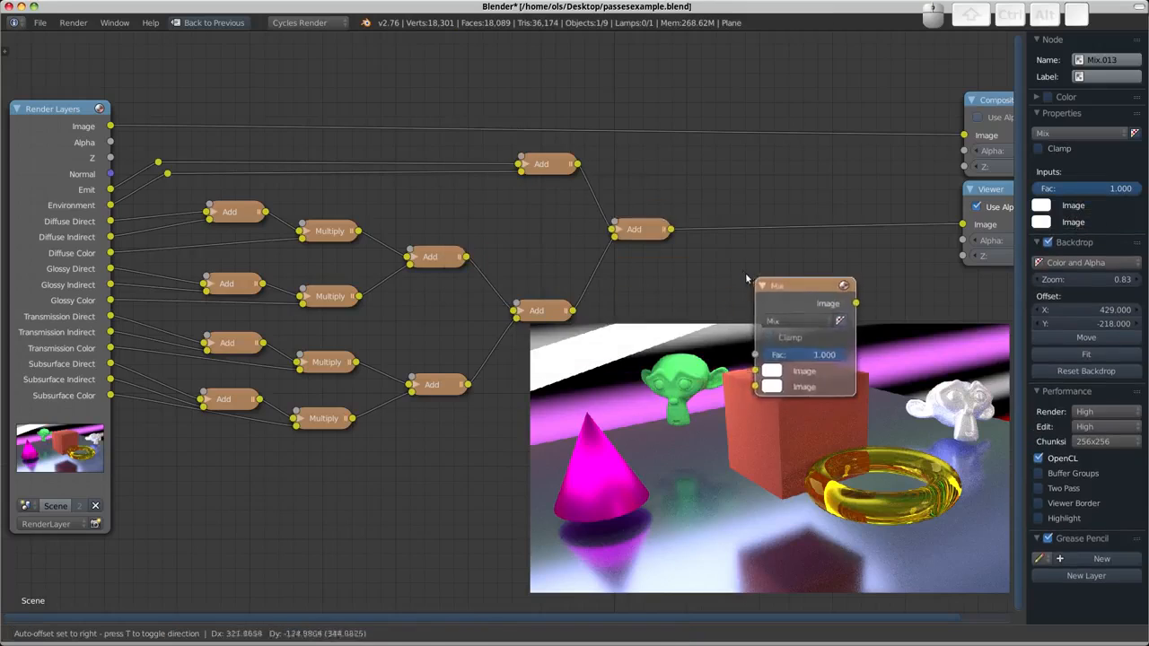
click(790, 296)
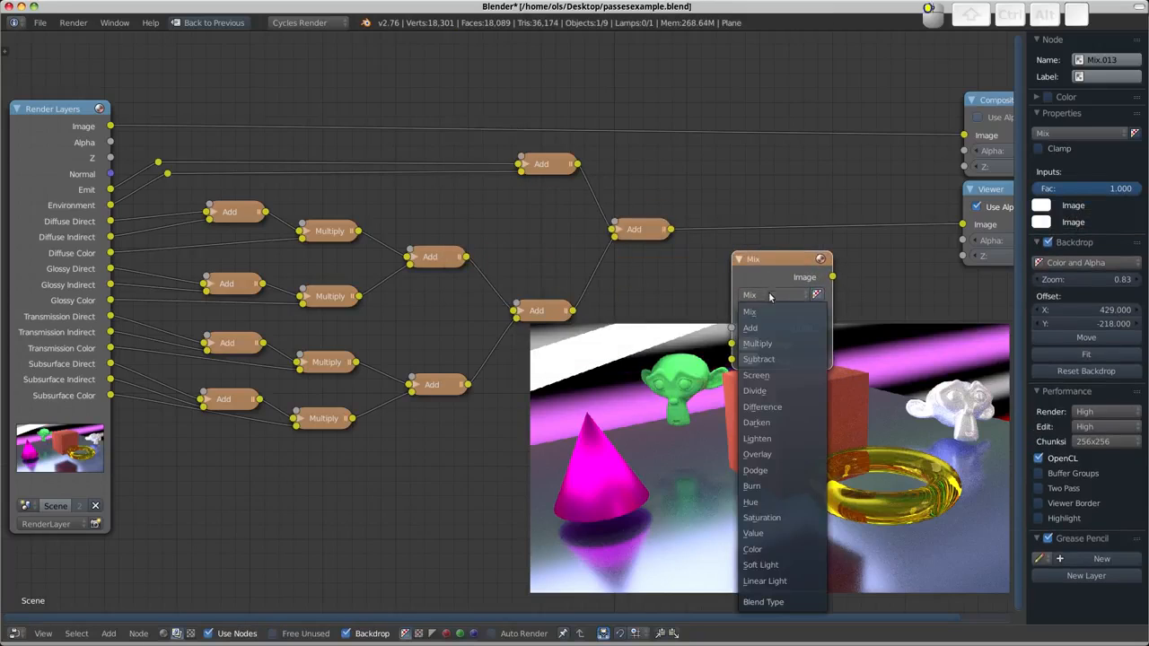
click(761, 406)
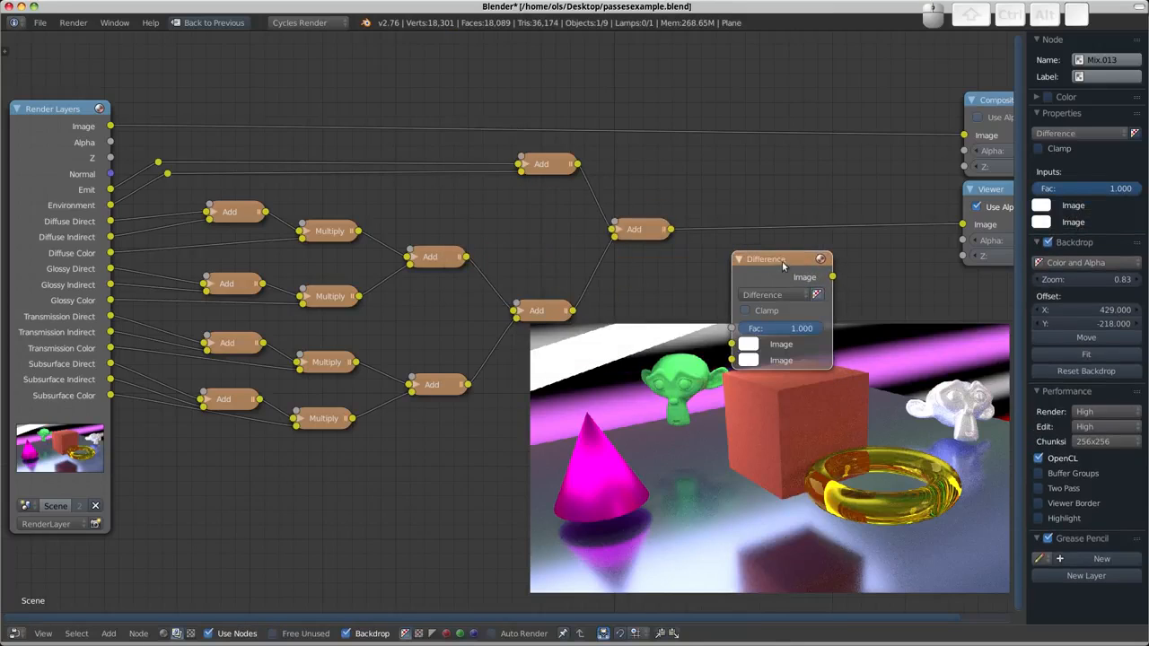
drag(781, 258, 776, 89)
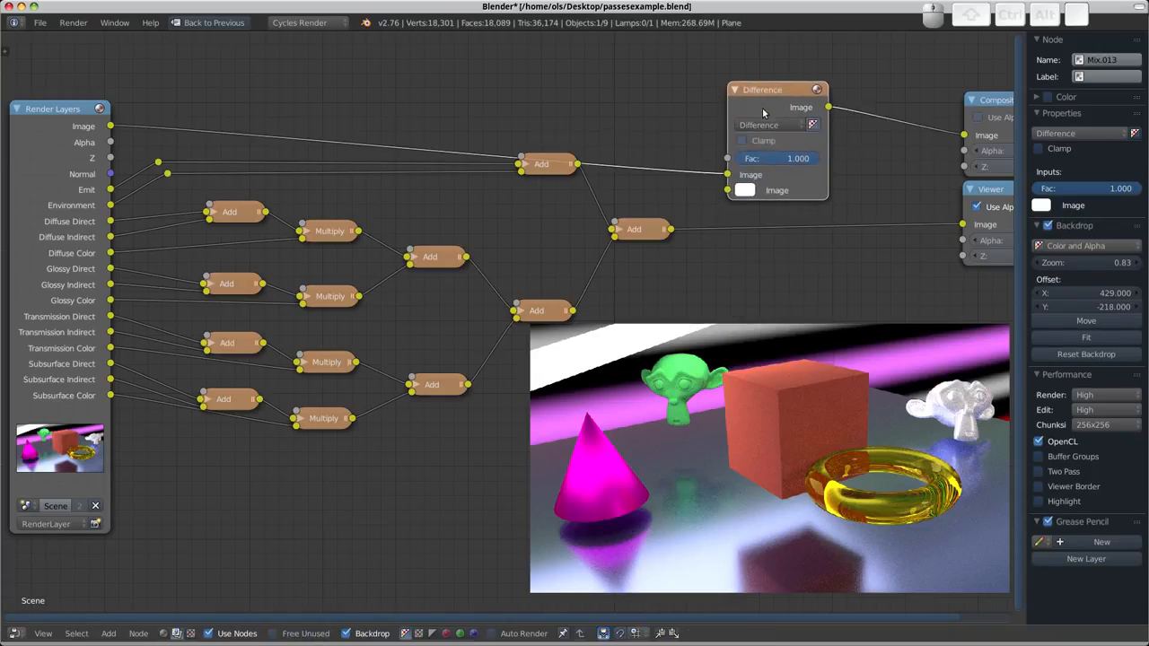
drag(761, 89, 752, 56)
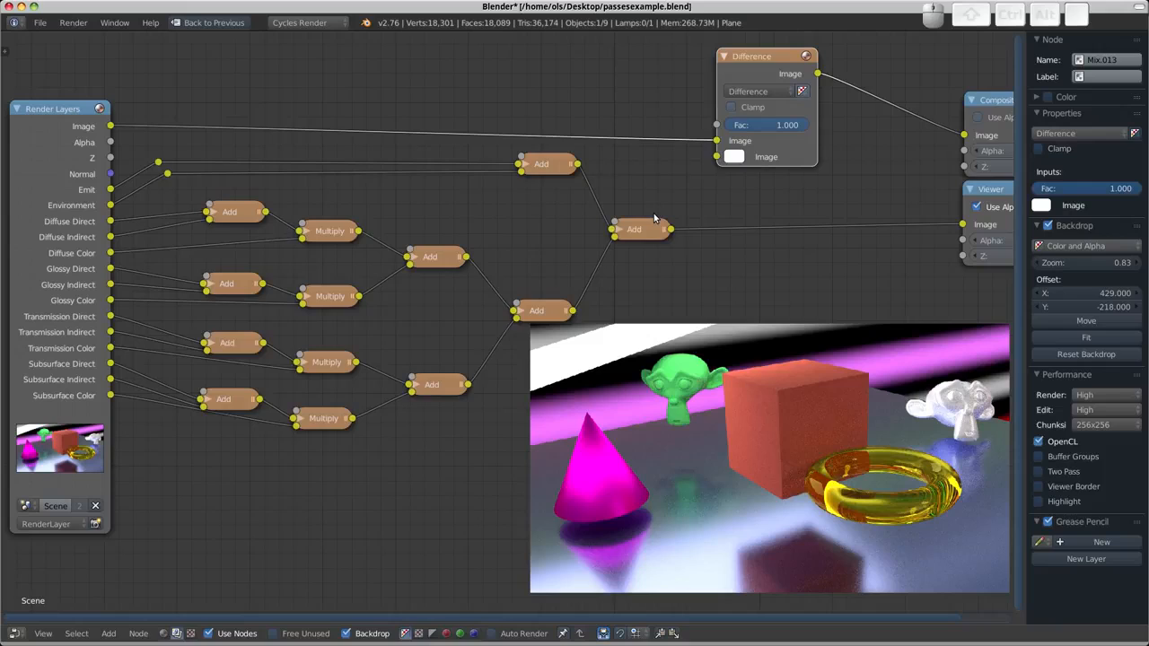
mouse_move(652, 219)
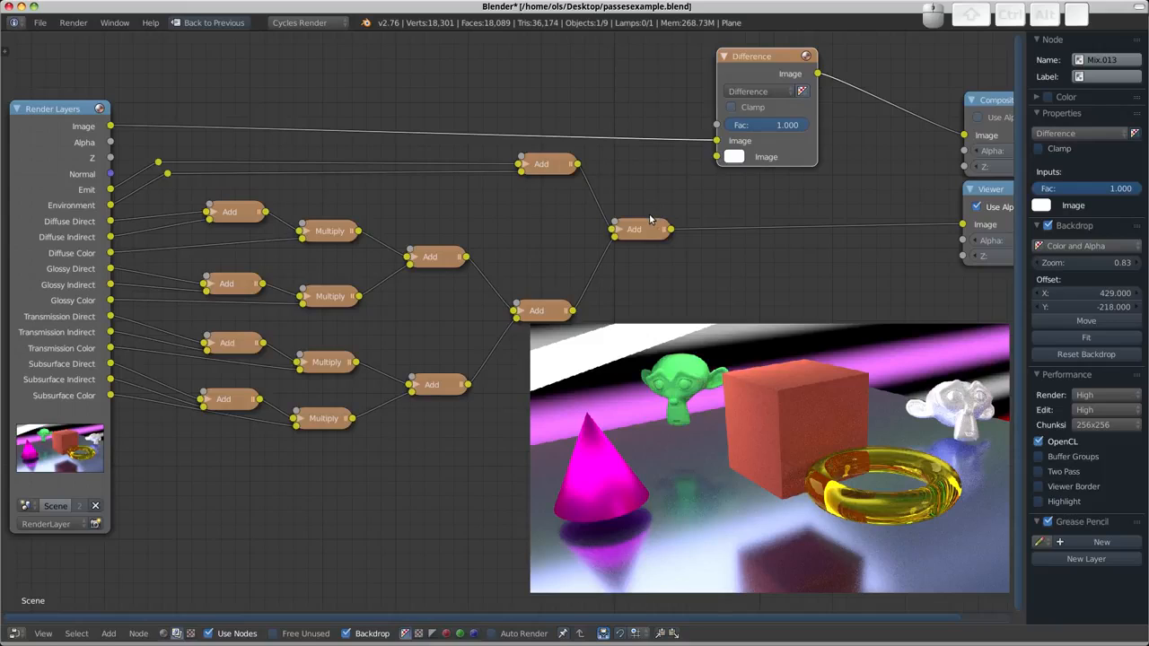
mouse_move(680, 216)
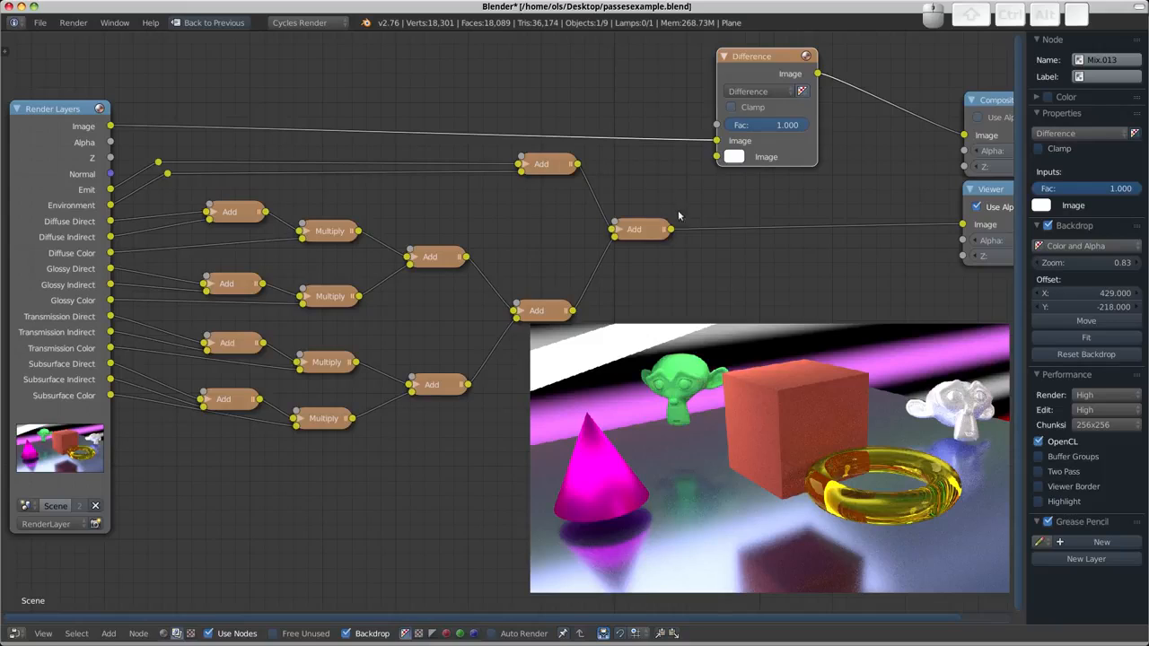
drag(664, 229, 716, 160)
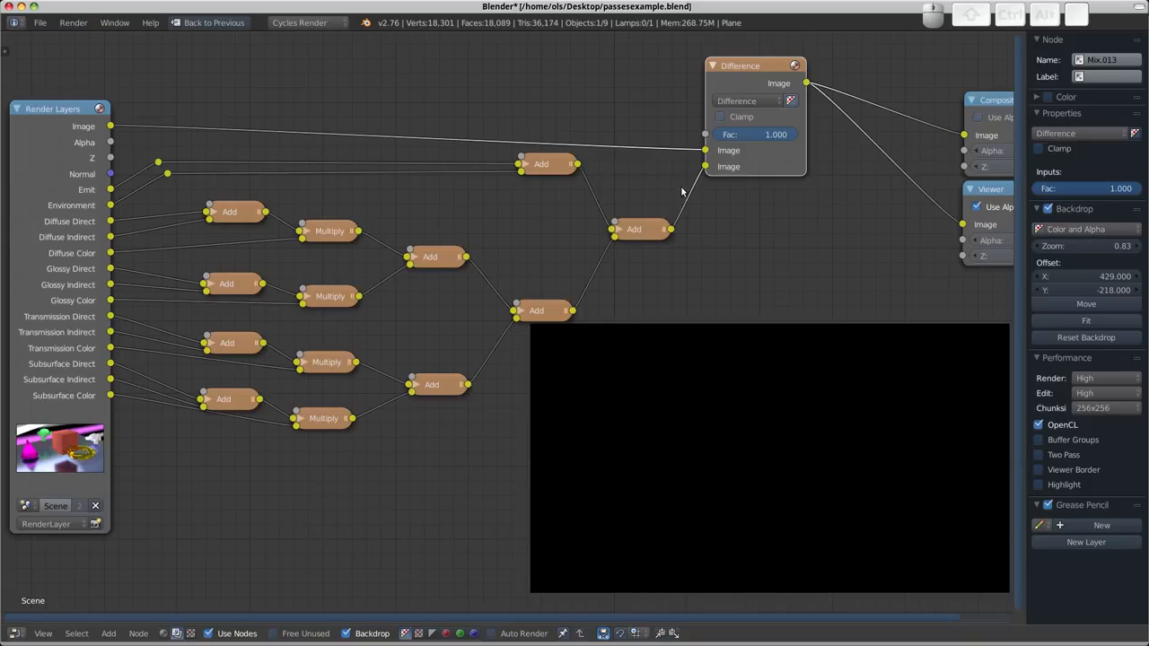
- Return an intermediate Add node's factor to full strength
click(429, 258)
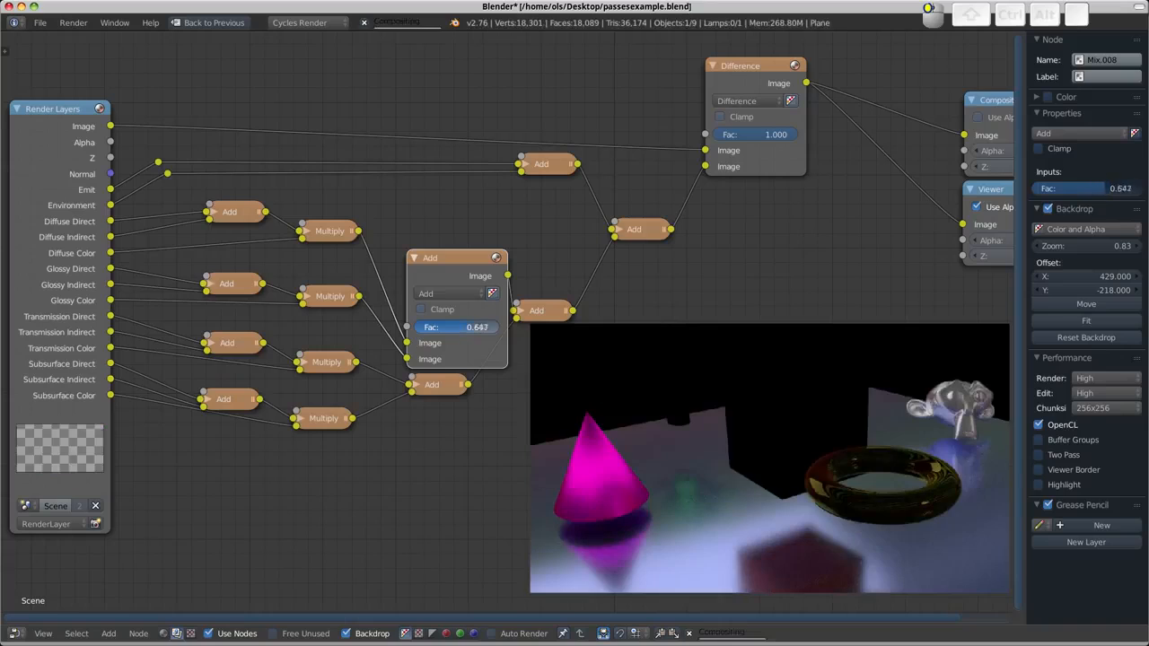
drag(449, 327, 476, 327)
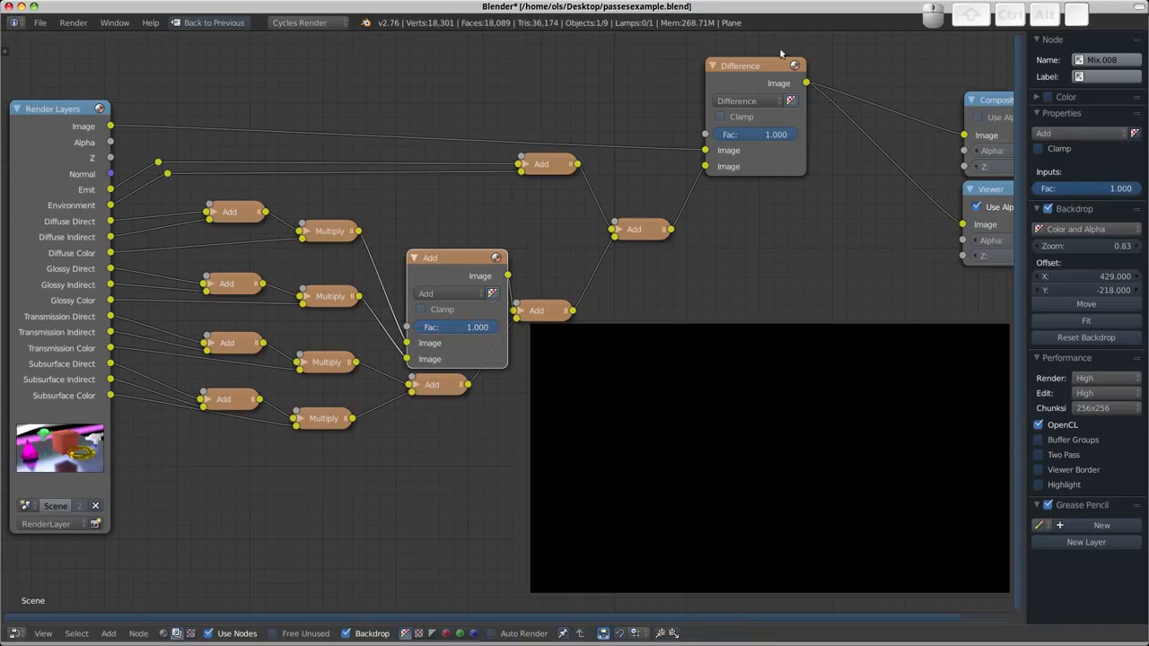
click(429, 257)
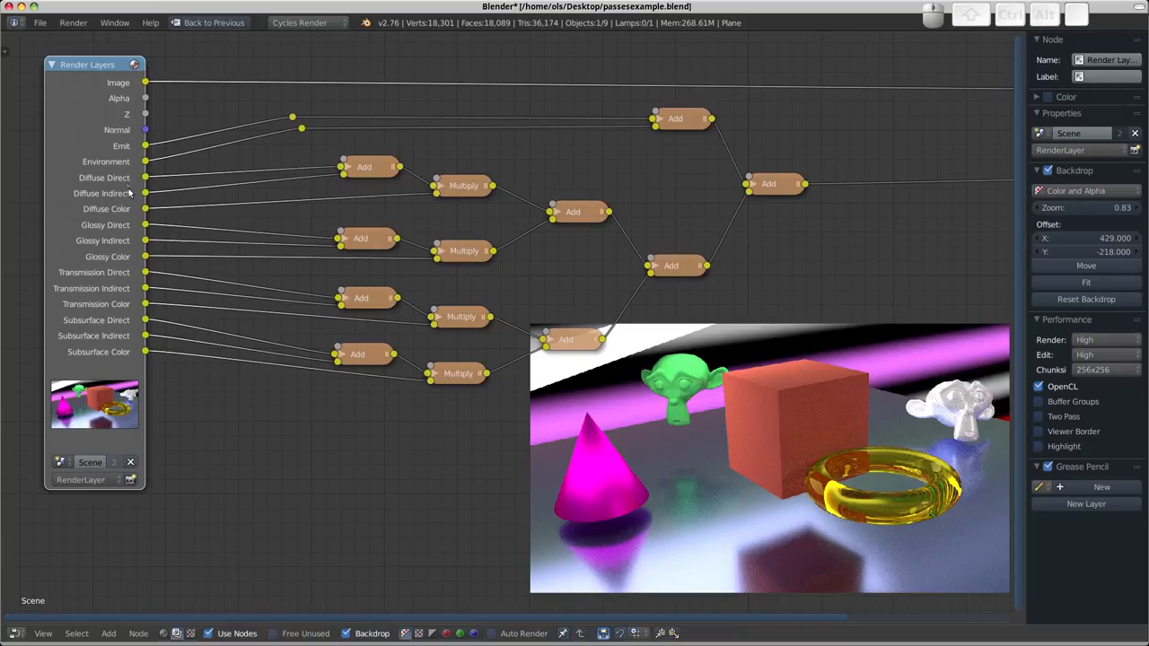
mouse_move(223, 317)
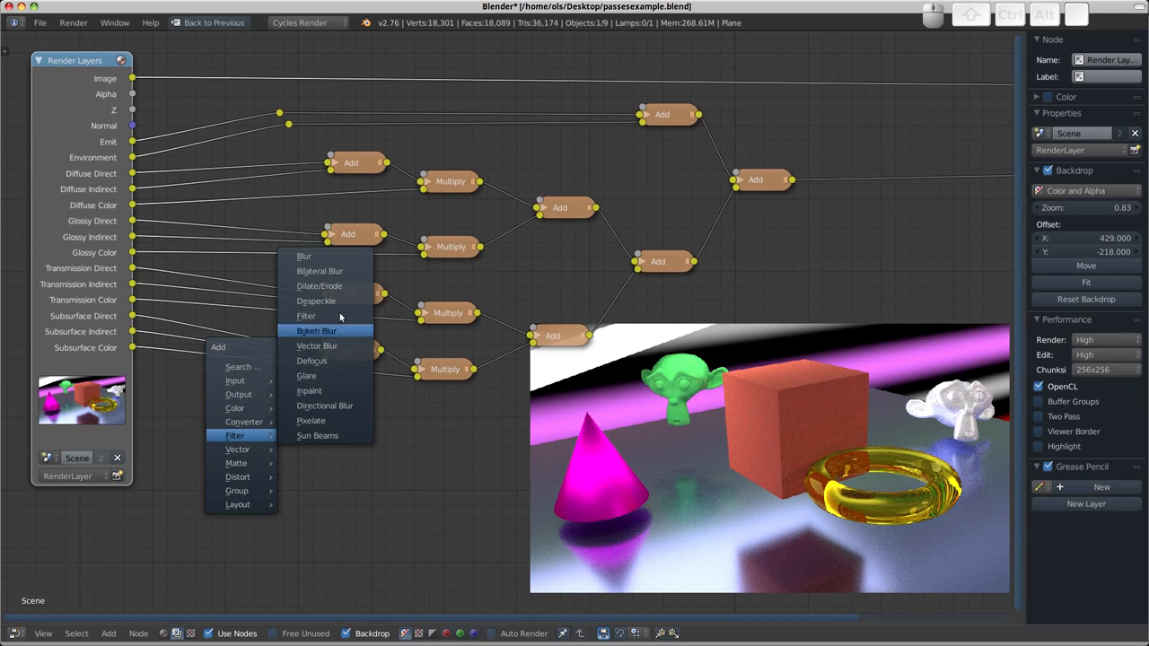
- Add a Bilateral Blur node with Diffuse Indirect in its Image input
click(319, 271)
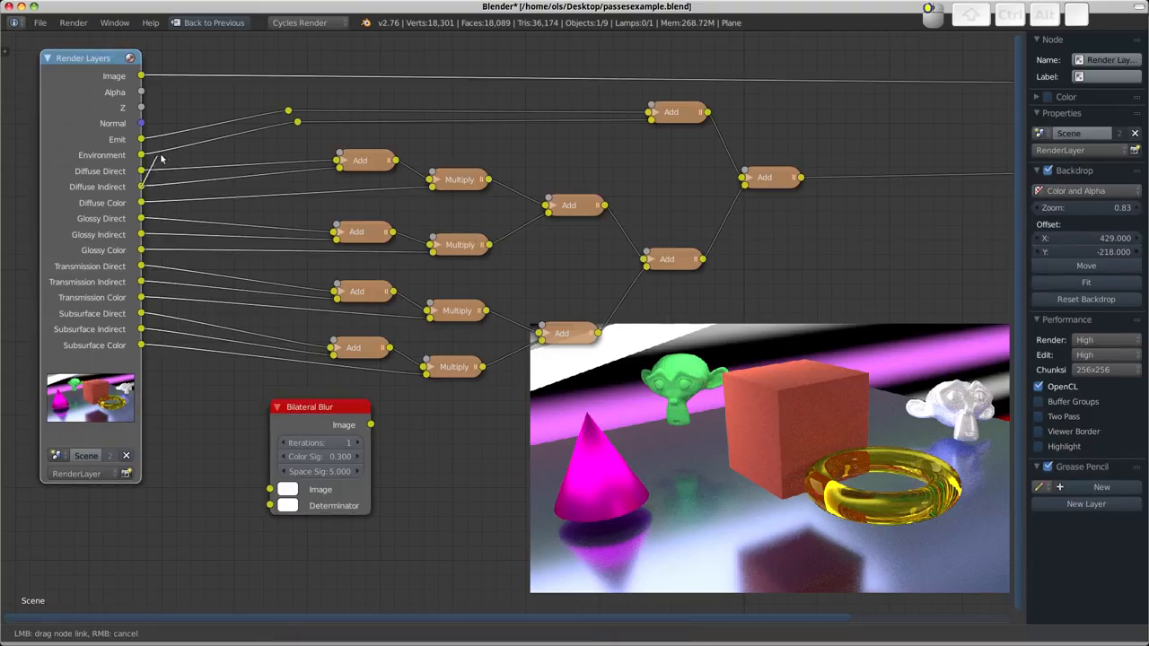
drag(141, 171, 269, 489)
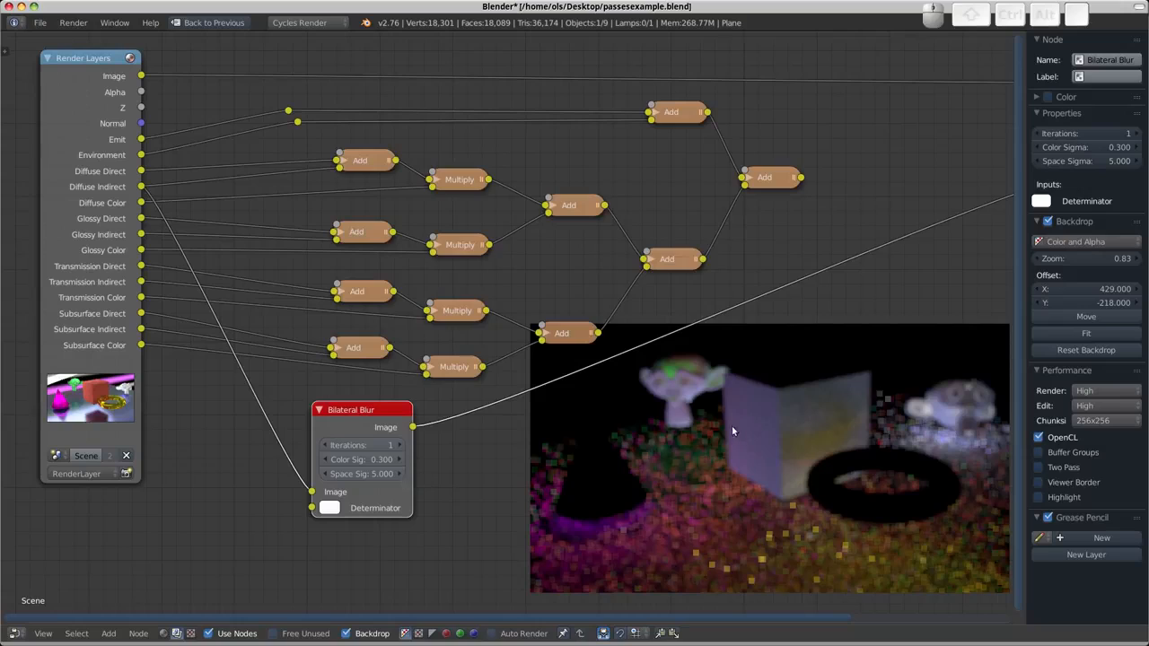
mouse_move(763, 491)
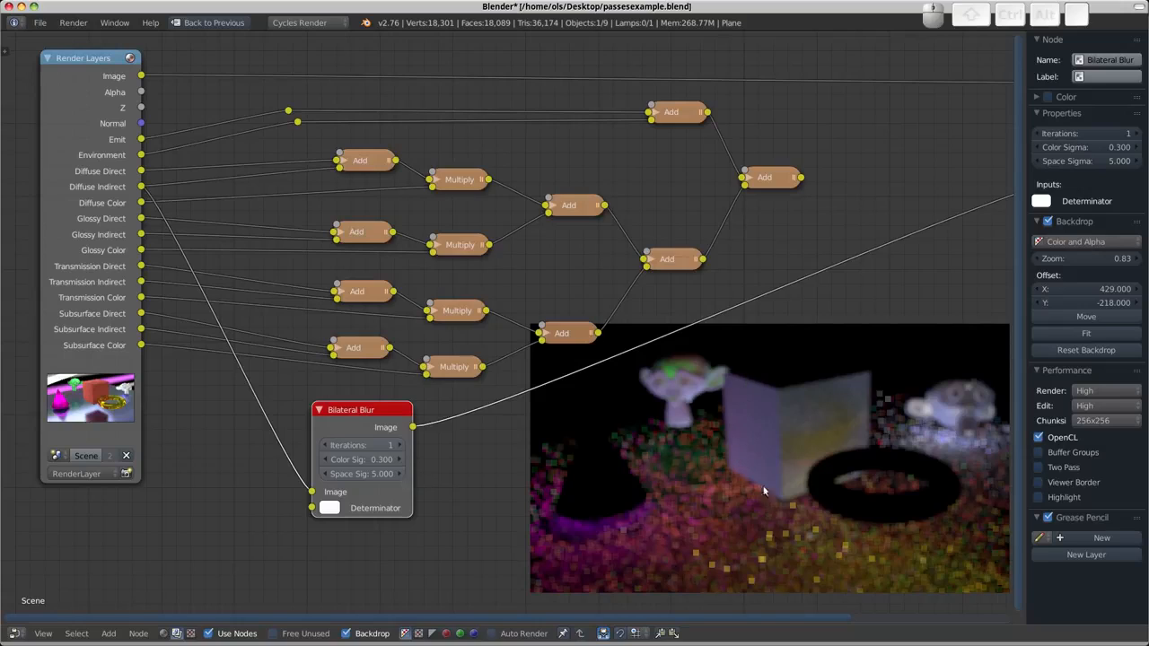
mouse_move(867, 484)
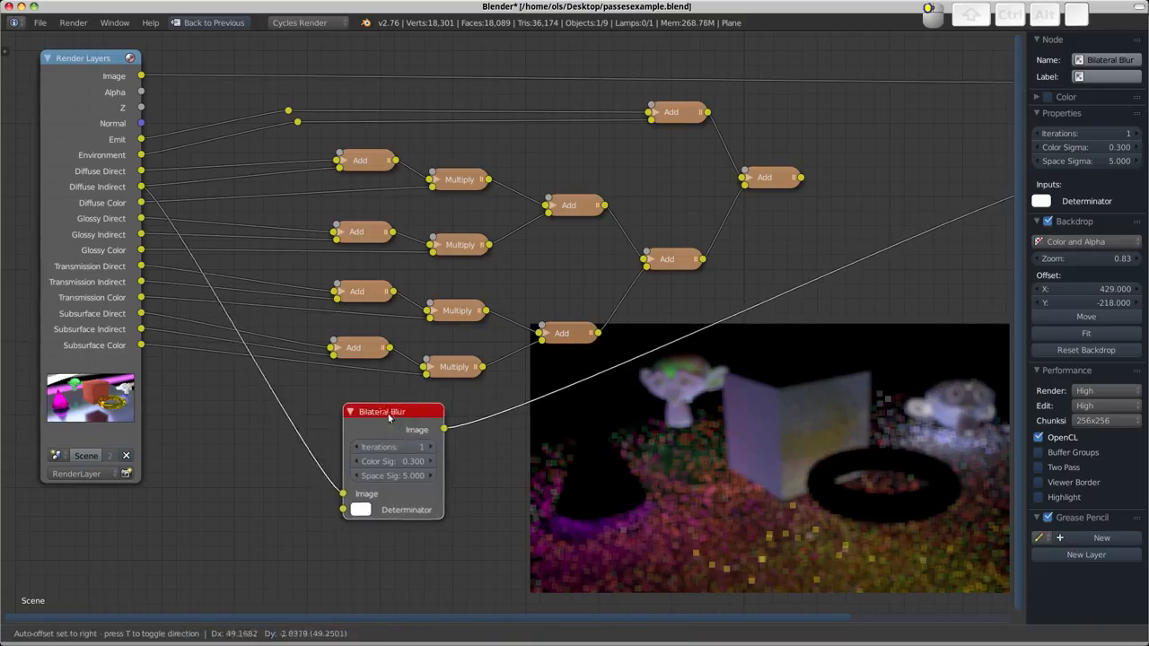
drag(381, 411, 391, 405)
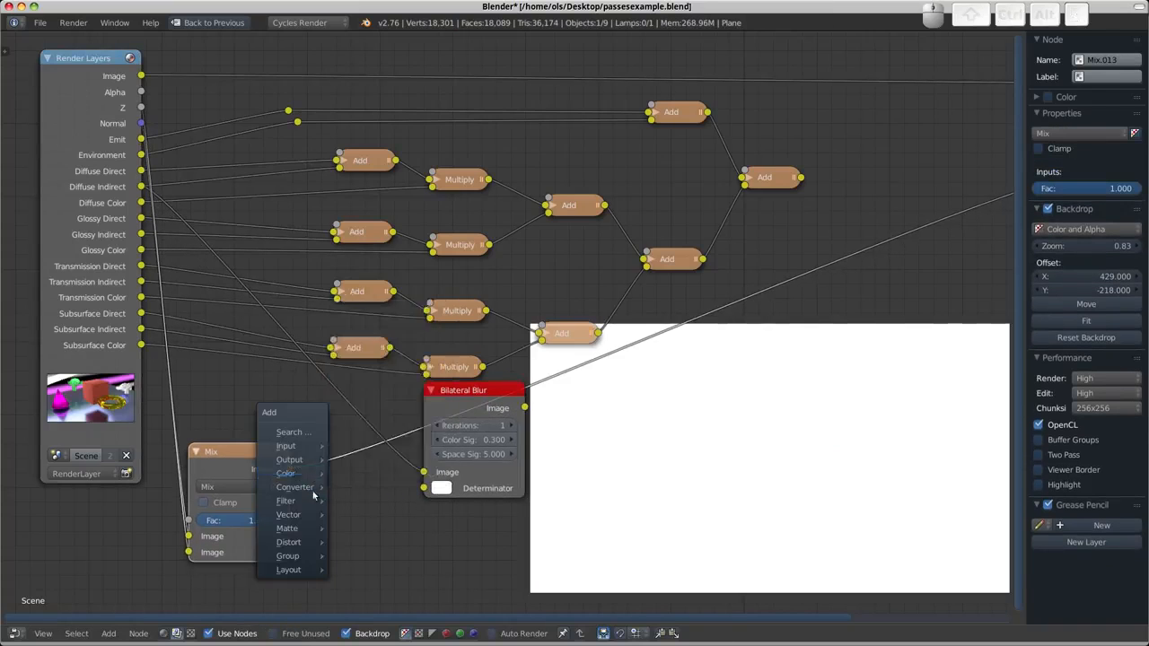
mouse_move(286, 501)
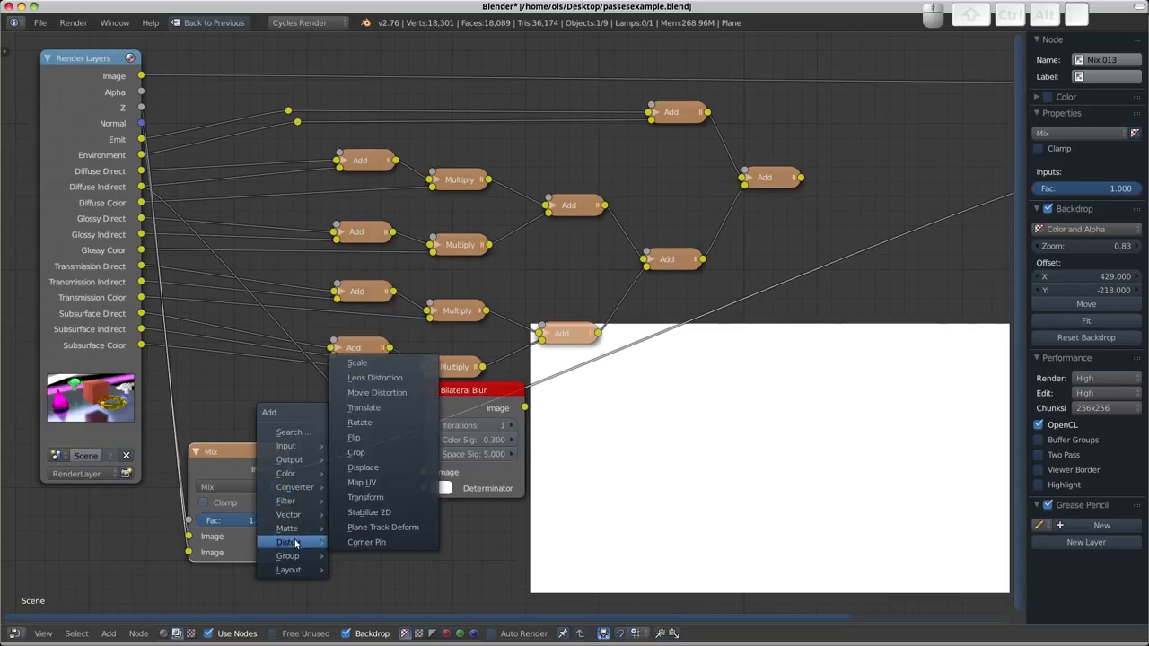
mouse_move(288, 514)
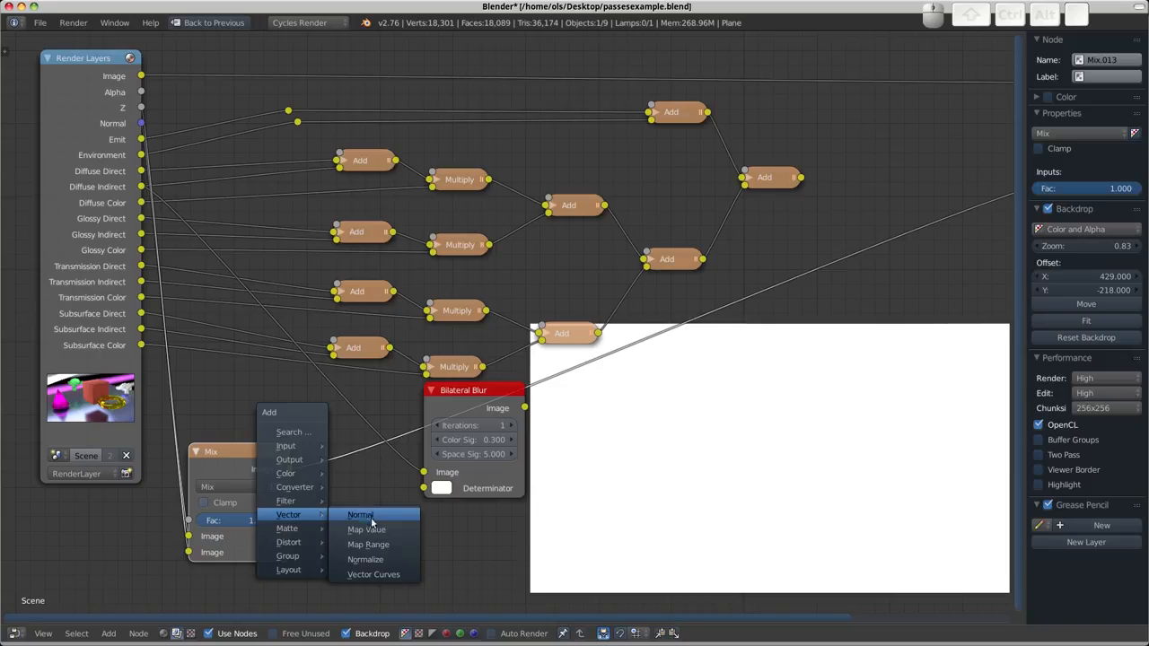
- Check a pass with a Normalize node, then place the collapsed blur beside the Mix node
click(364, 559)
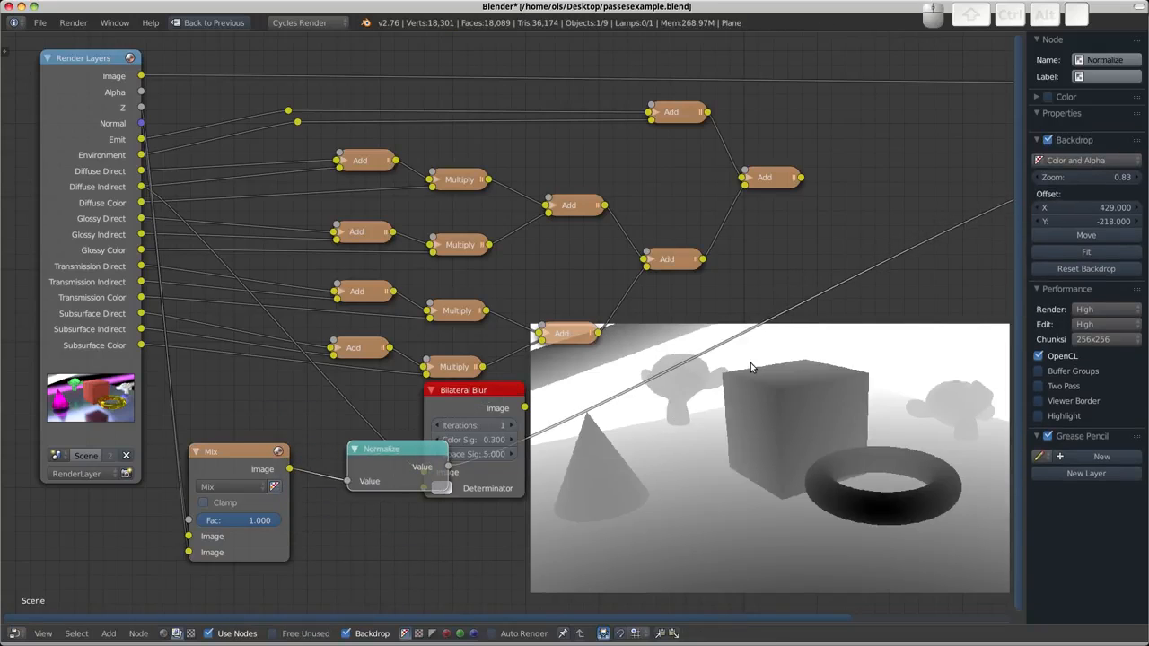
mouse_move(736, 372)
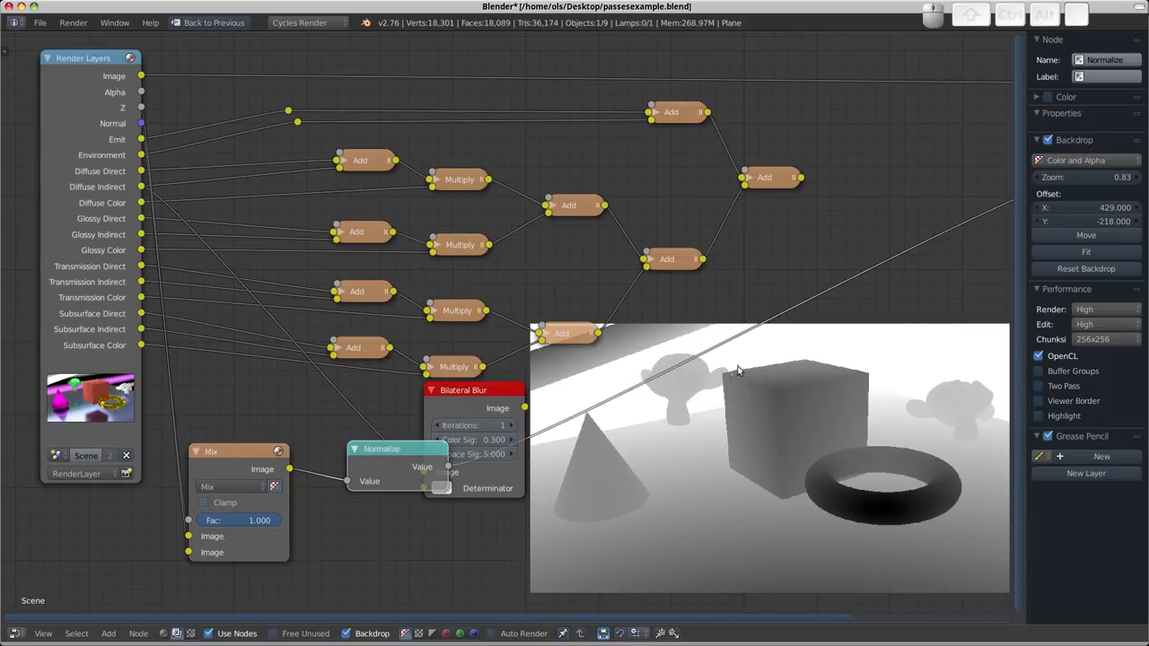
mouse_move(875, 444)
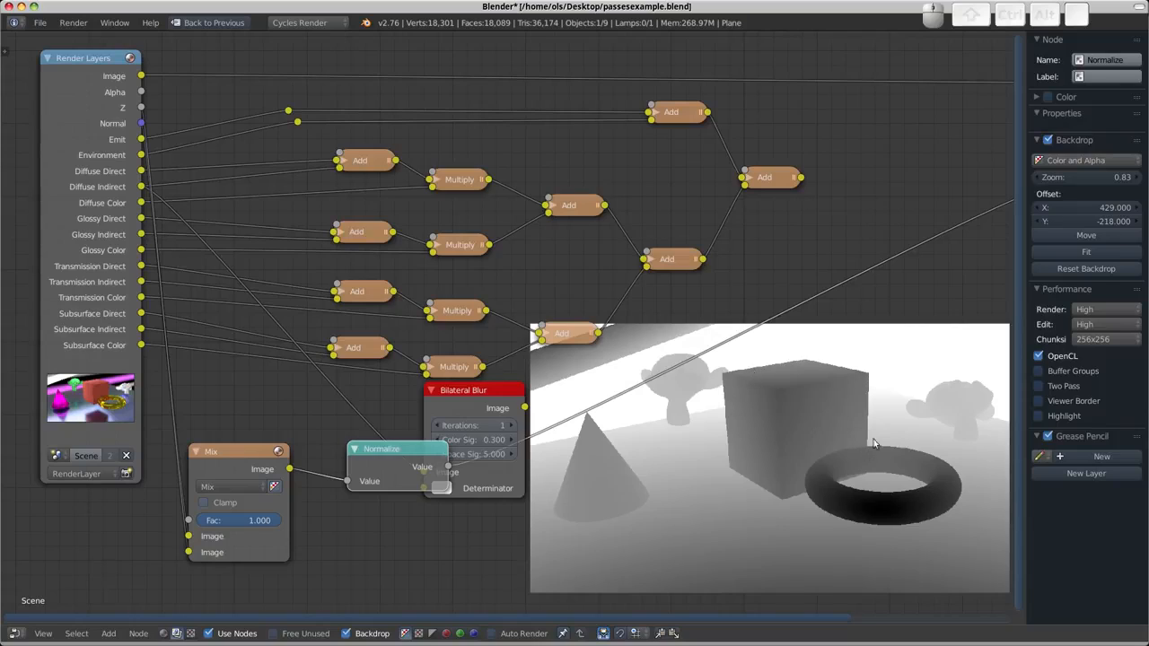
mouse_move(536, 538)
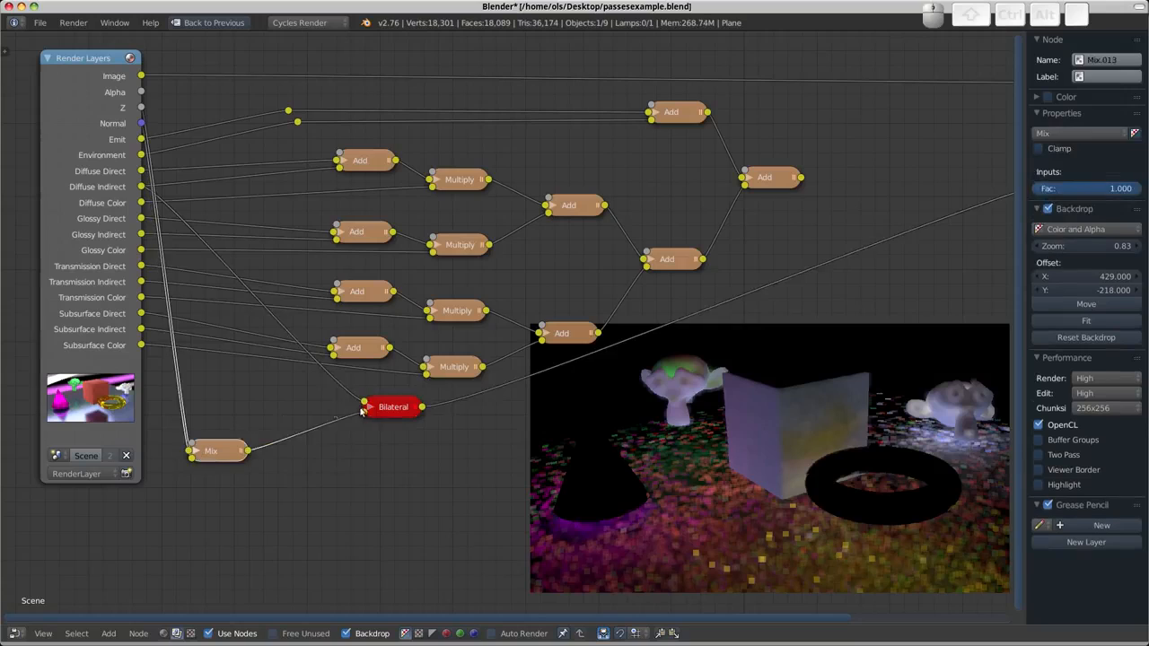
drag(393, 406, 304, 444)
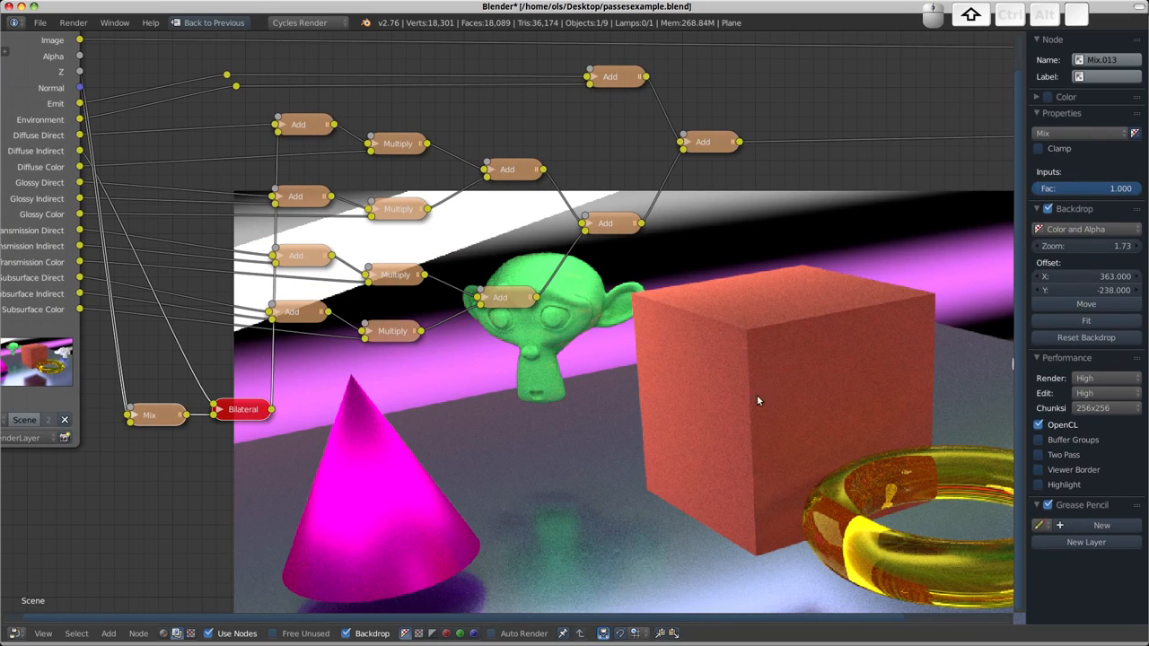
mouse_move(617, 357)
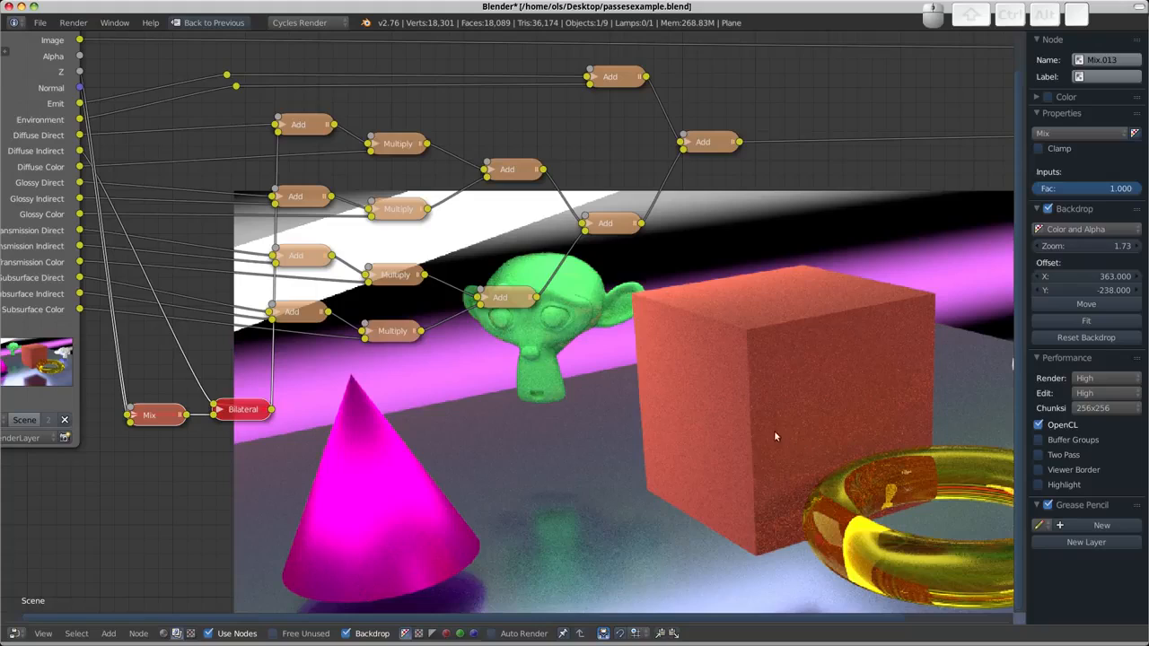
mouse_move(704, 394)
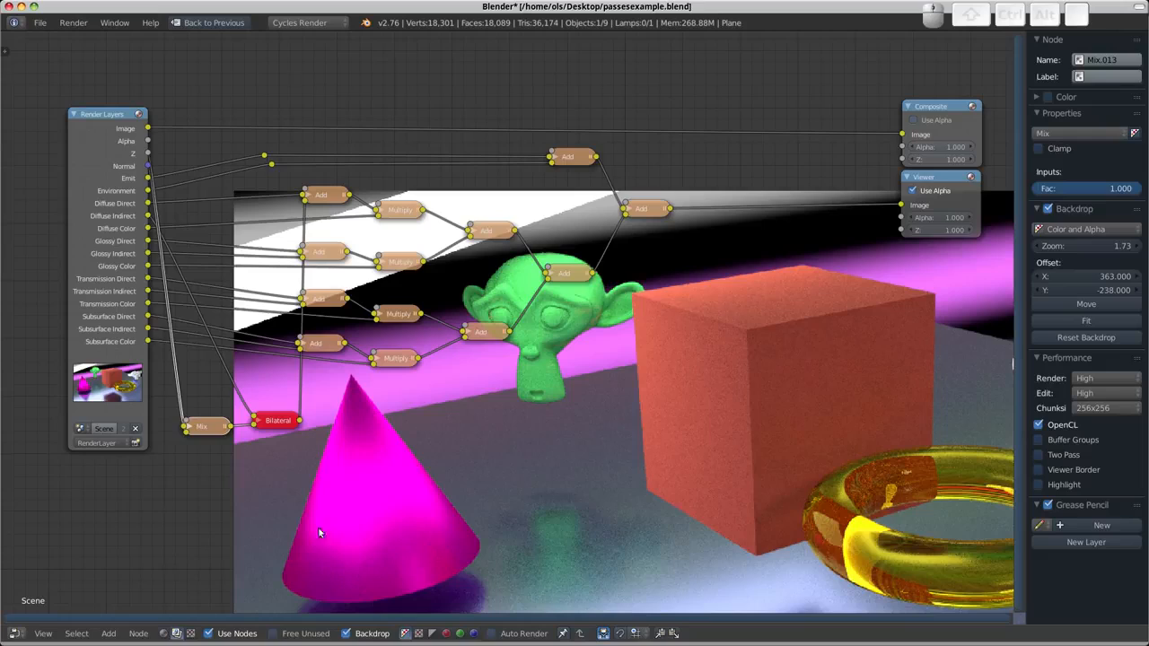
mouse_move(667, 476)
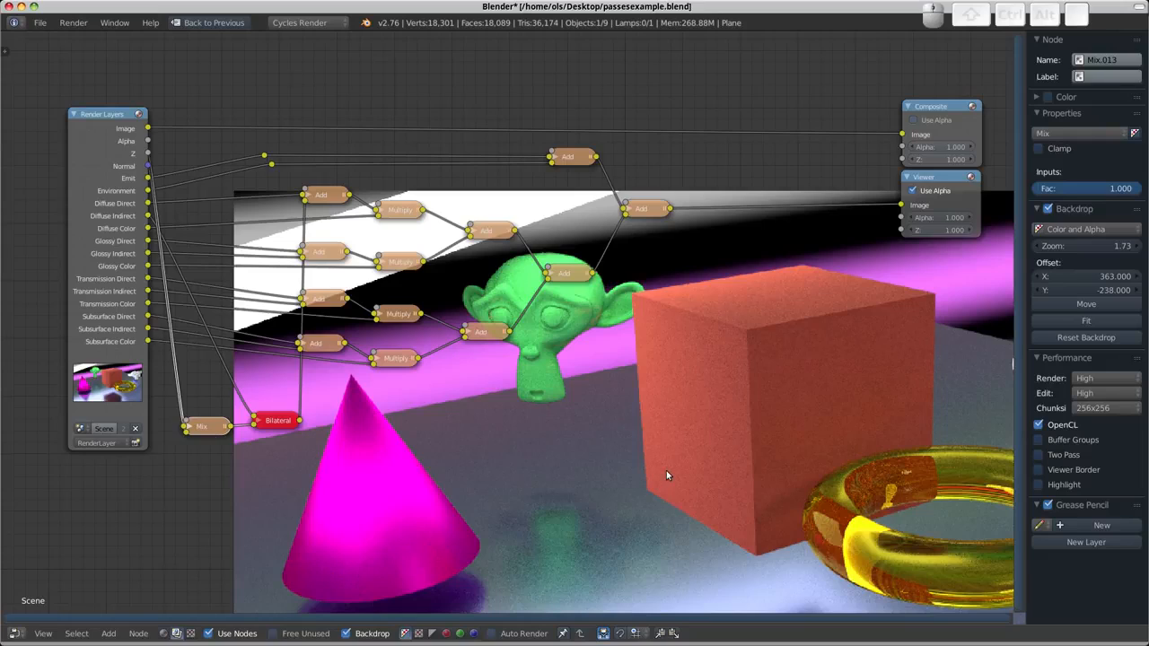